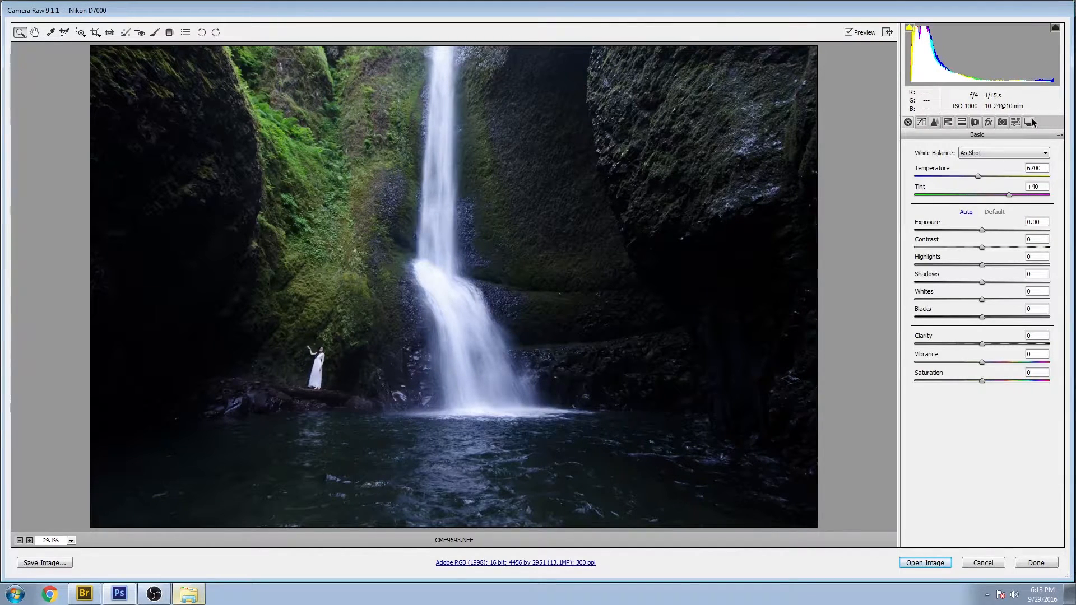
- Show the Snapshots list with the after, before and water snapshots
click(1029, 121)
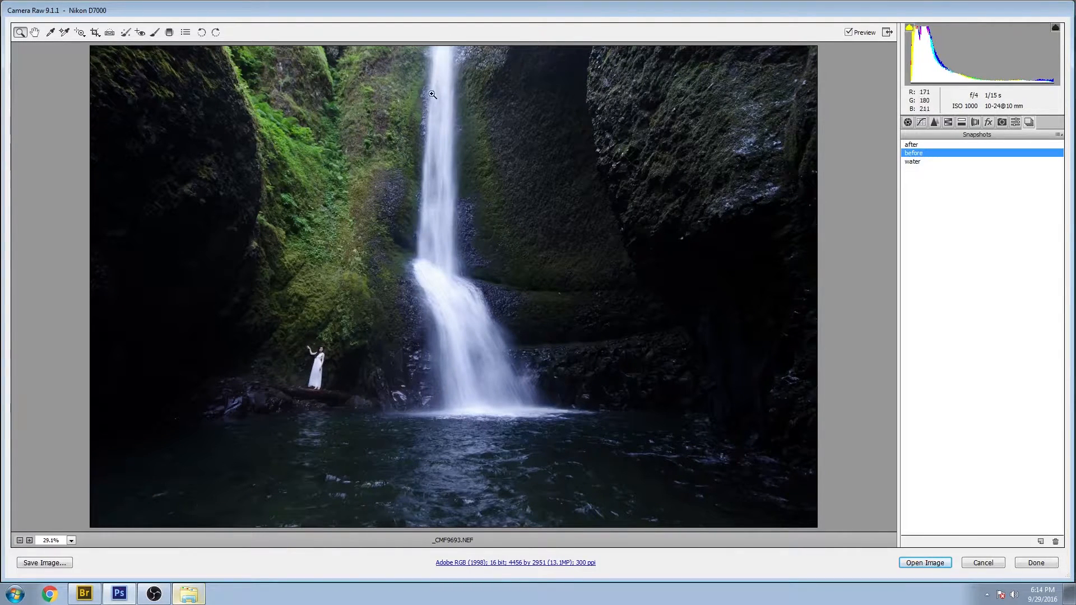
mouse_move(538, 384)
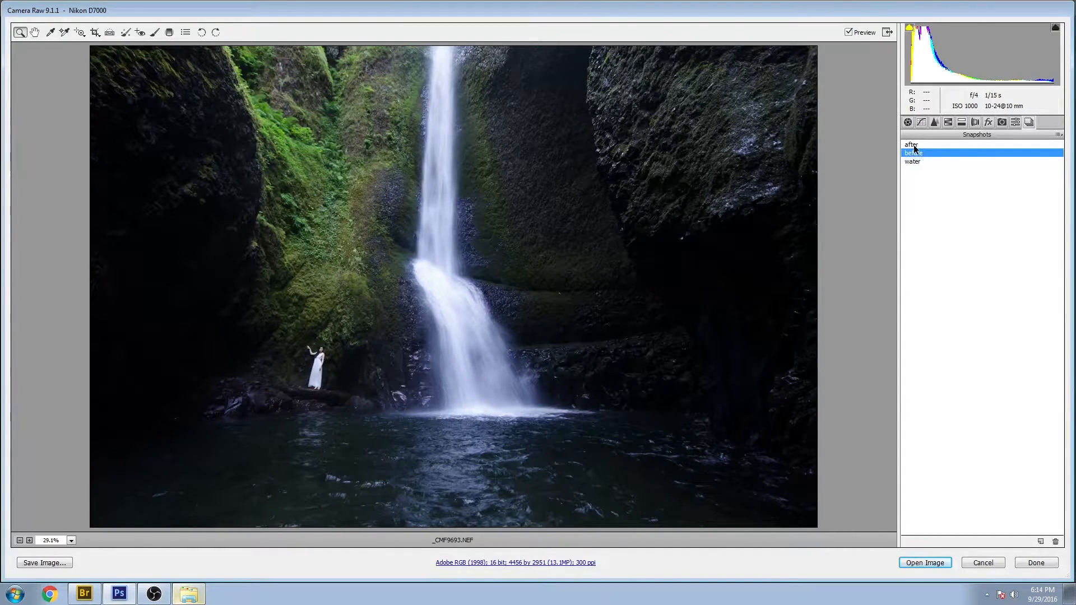
- Compare the after and water snapshots, leave water applied and show its Basic settings
click(912, 145)
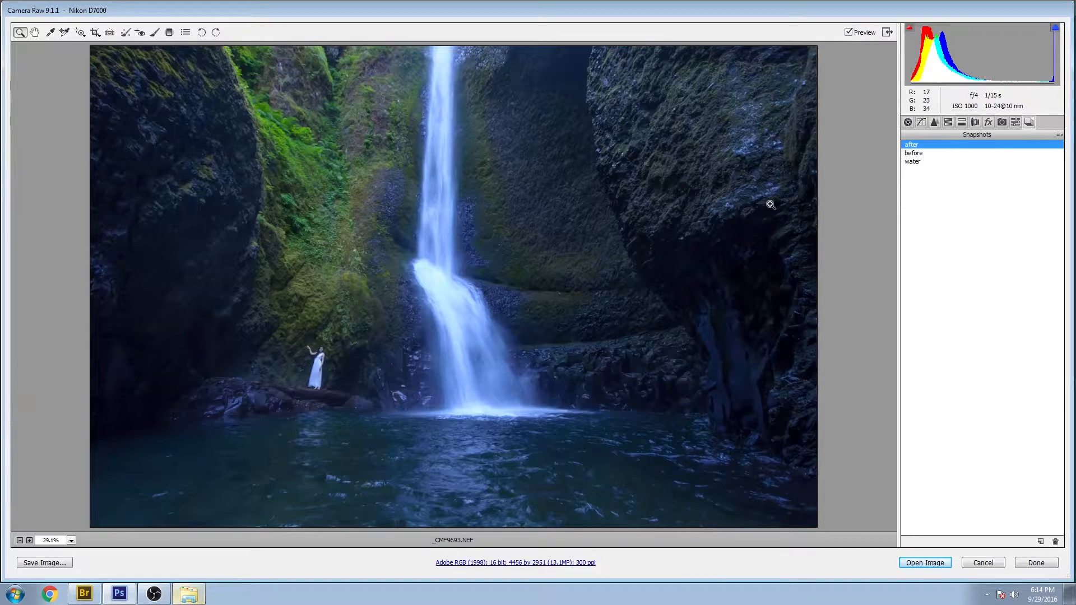
mouse_move(913, 164)
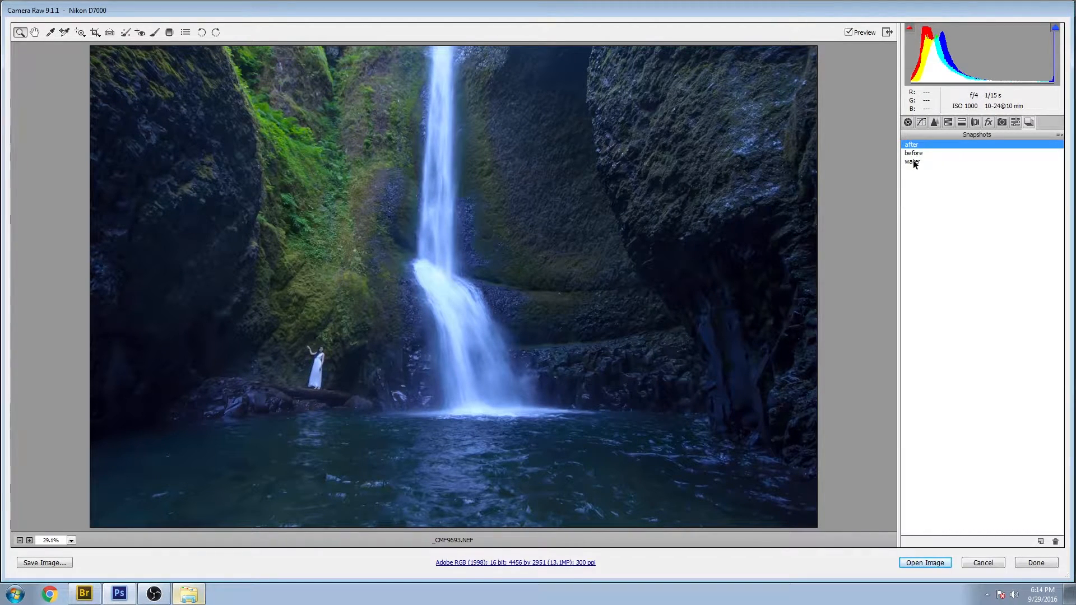
click(912, 161)
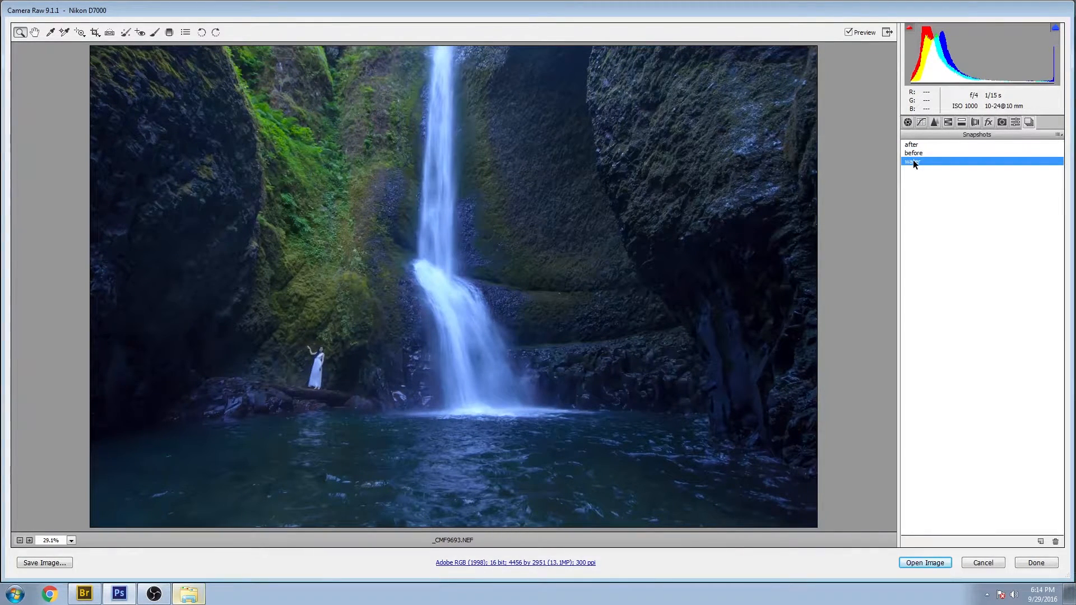
click(911, 145)
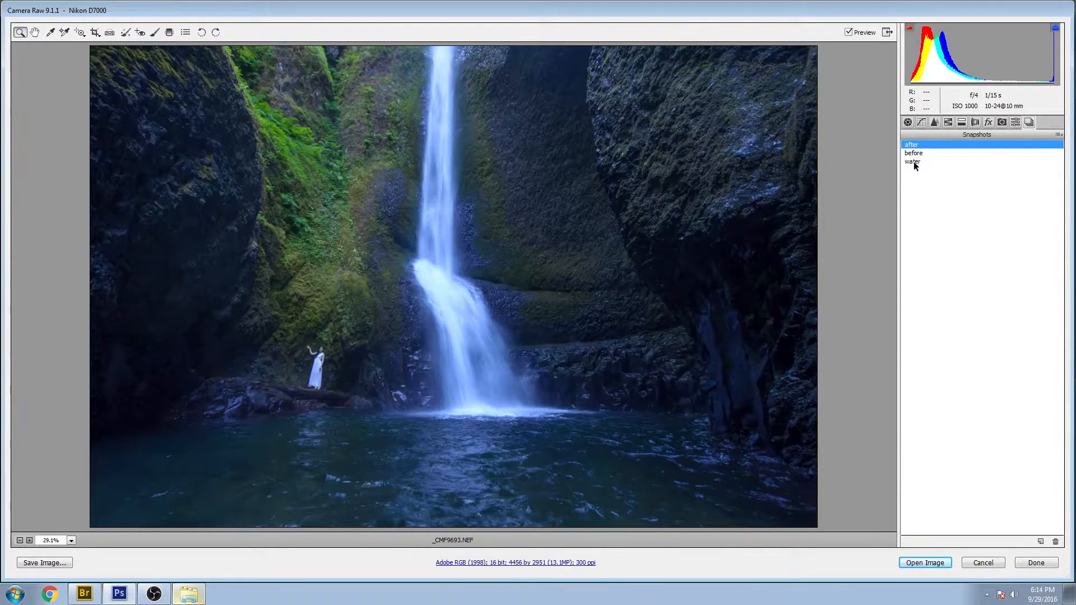
click(913, 161)
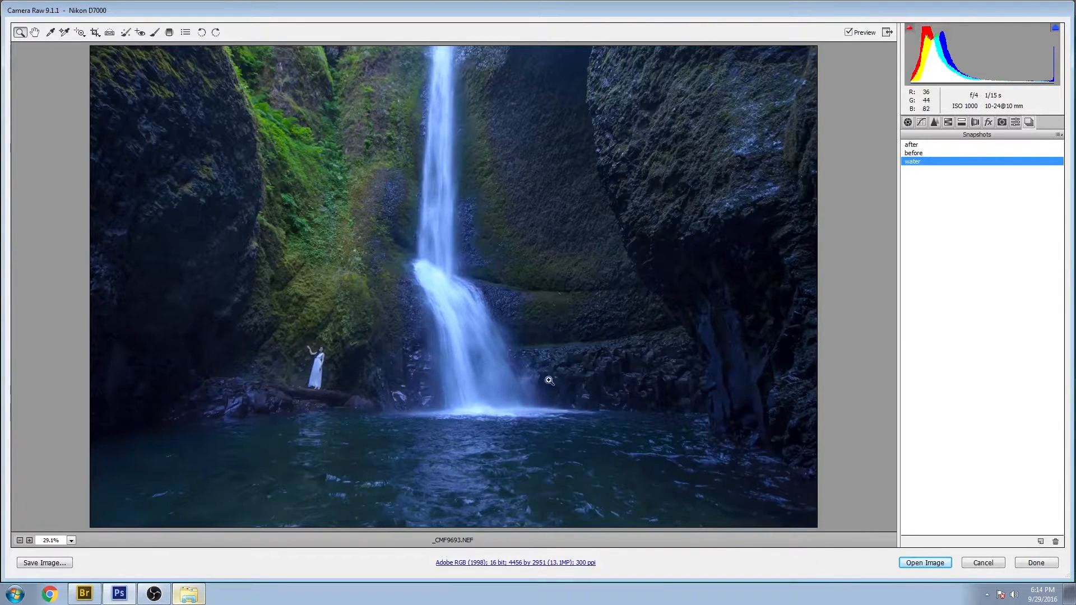
click(906, 123)
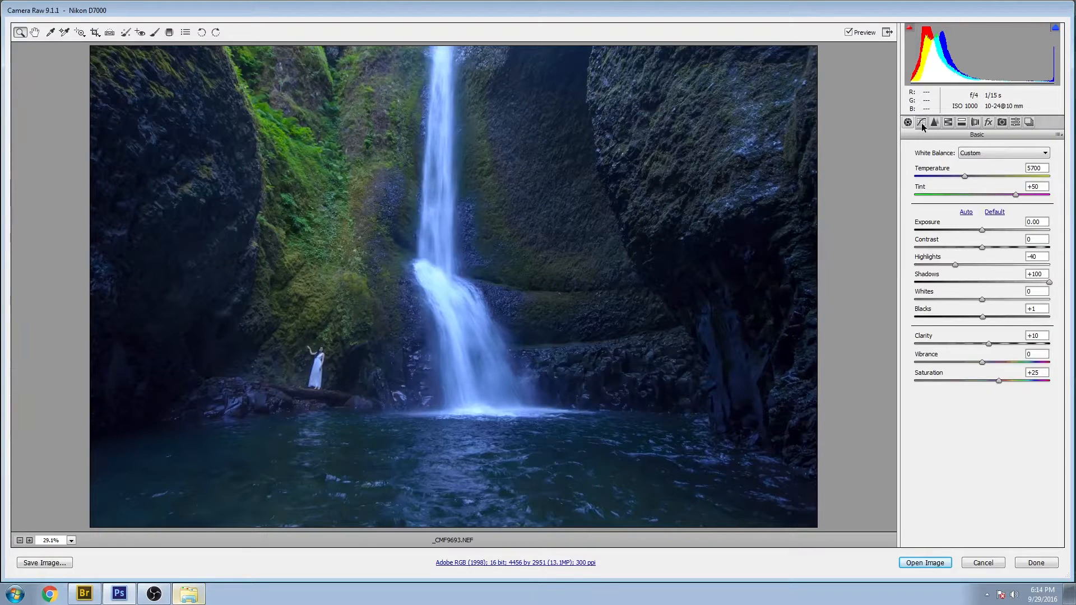
- Review Detail and HSL Saturation/Luminance settings, then send the photo to Photoshop
click(934, 123)
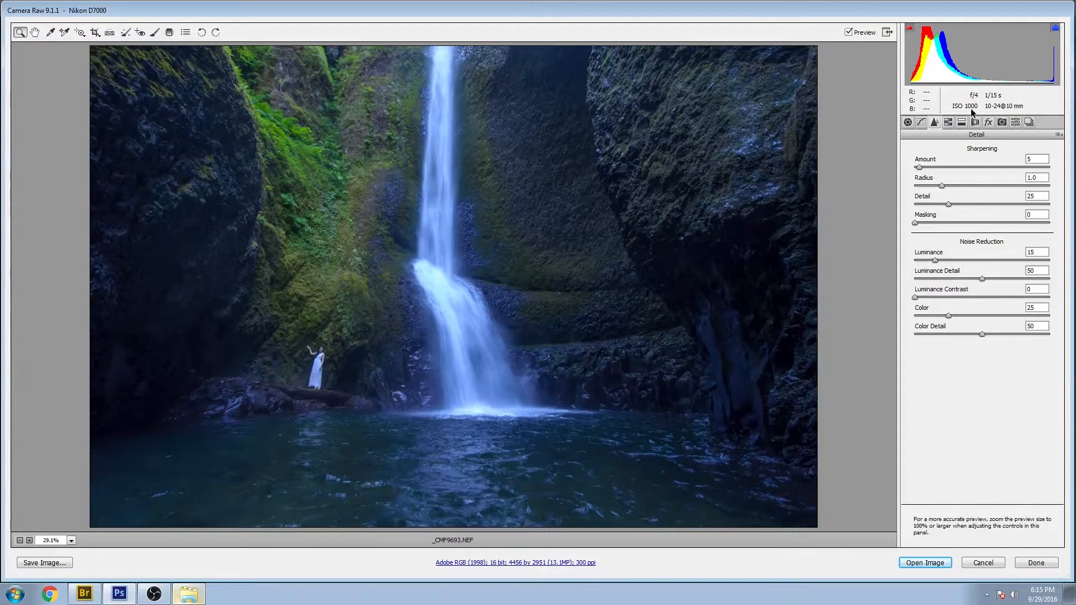
click(962, 122)
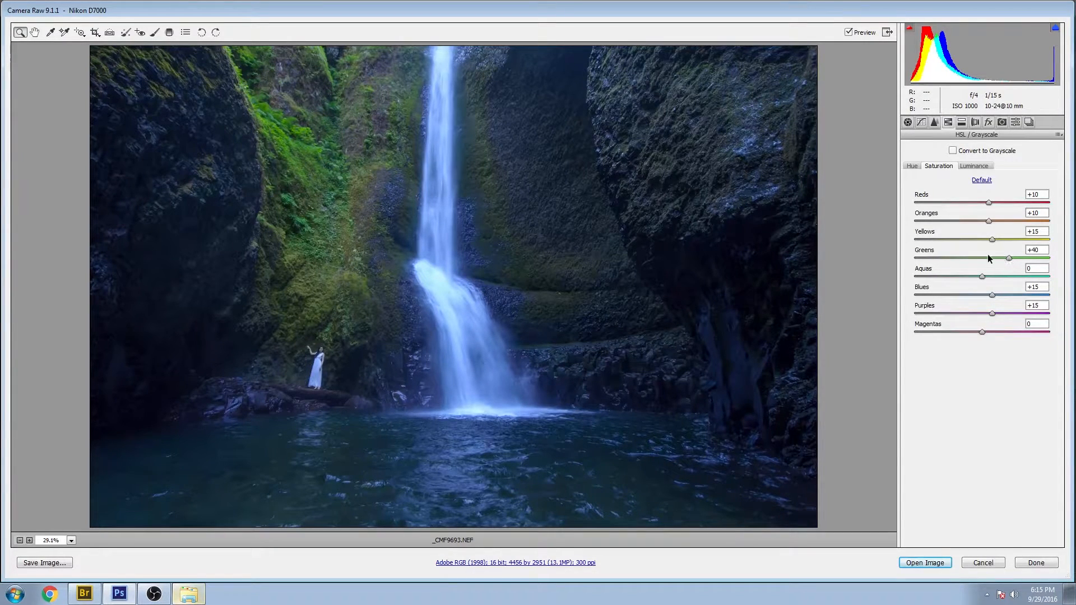
click(974, 166)
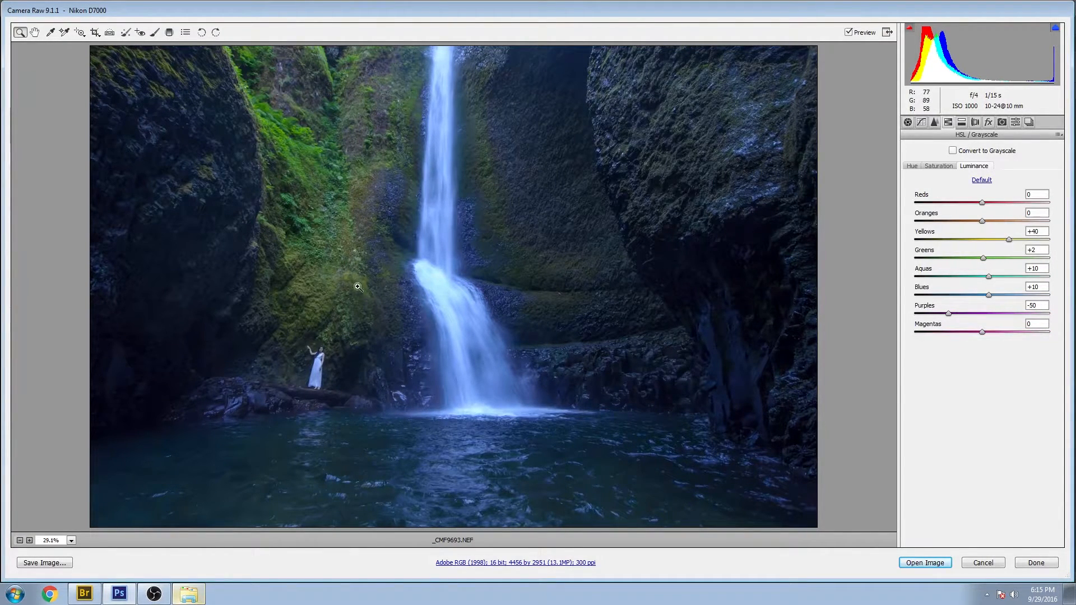
mouse_move(703, 118)
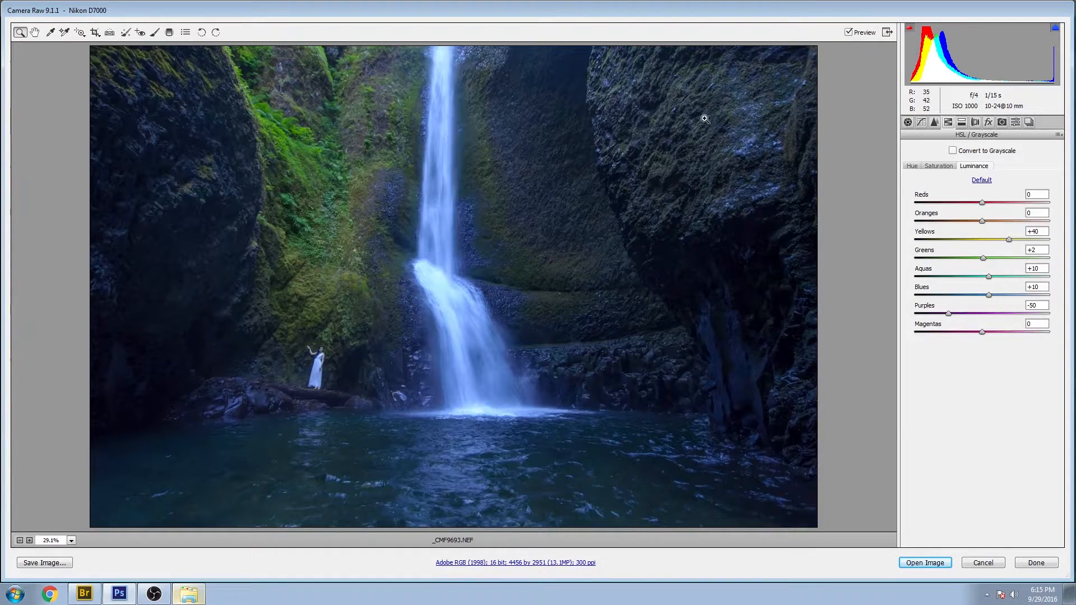
mouse_move(641, 124)
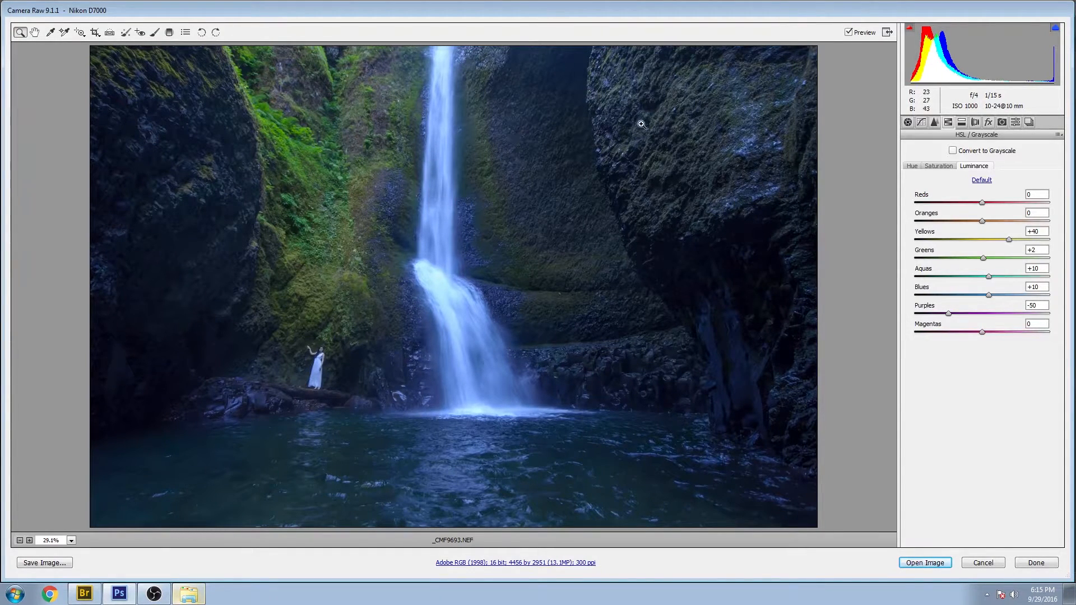
mouse_move(345, 270)
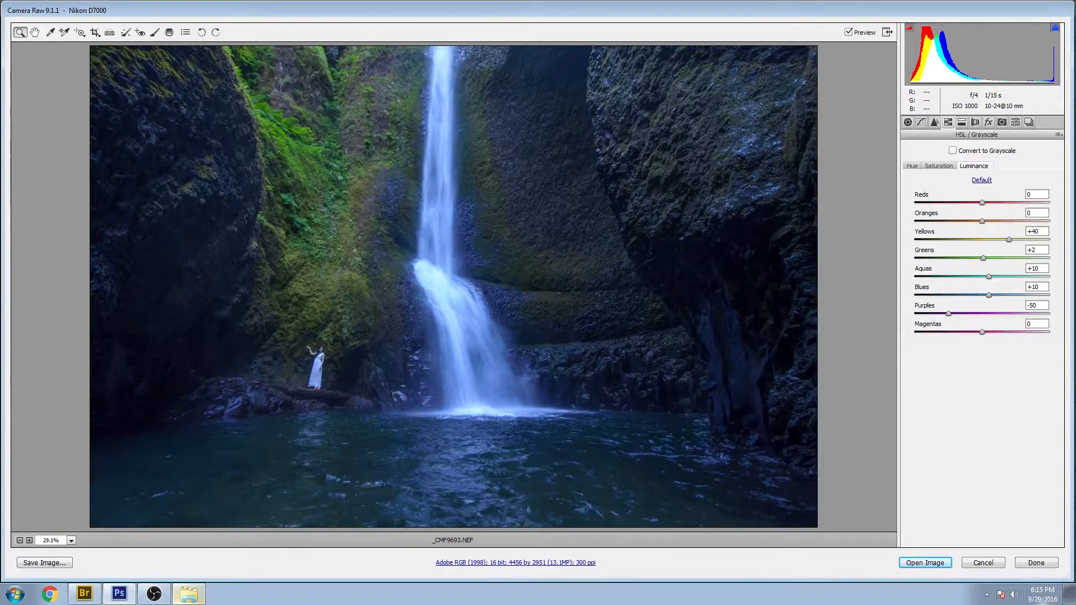
click(923, 563)
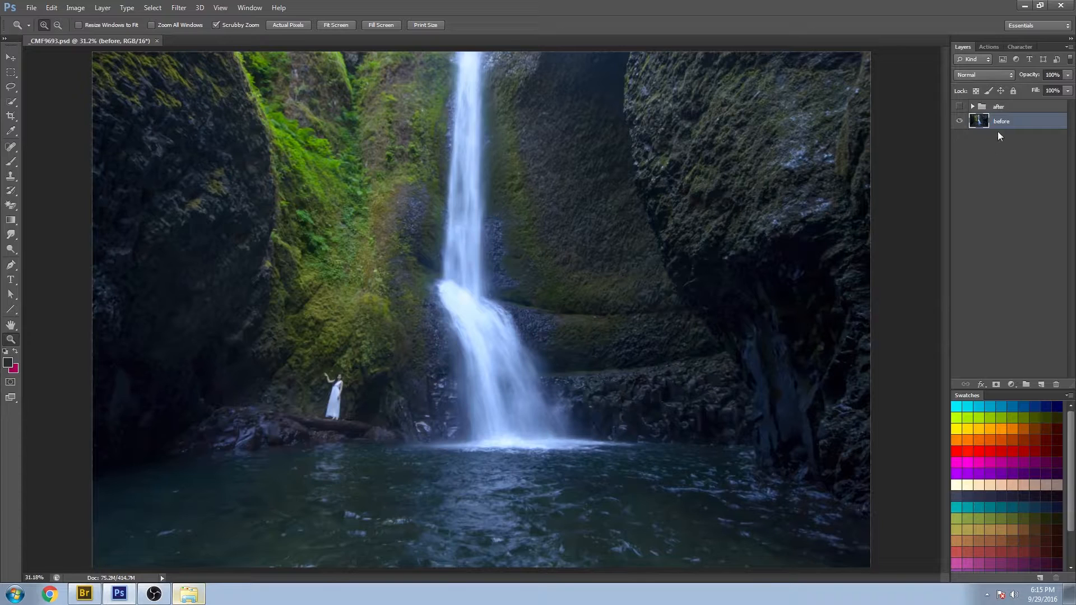
click(959, 107)
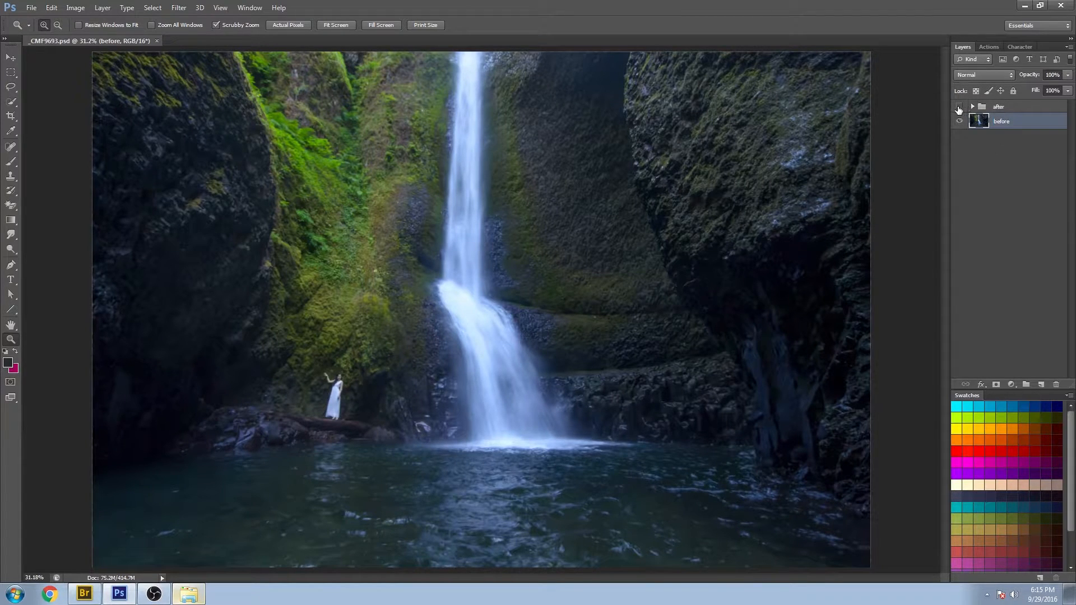
click(958, 109)
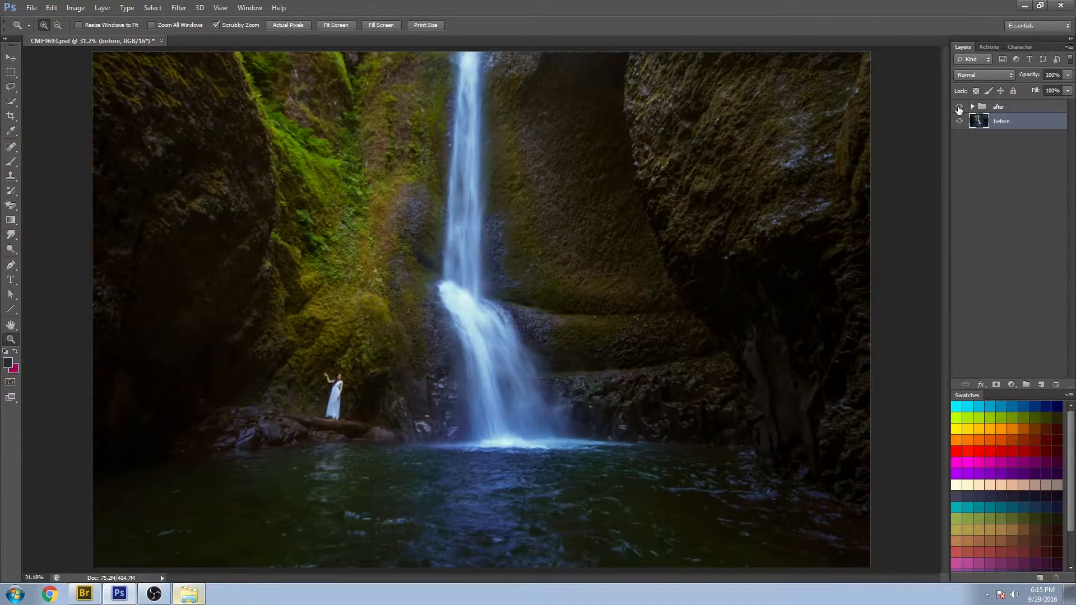
click(959, 107)
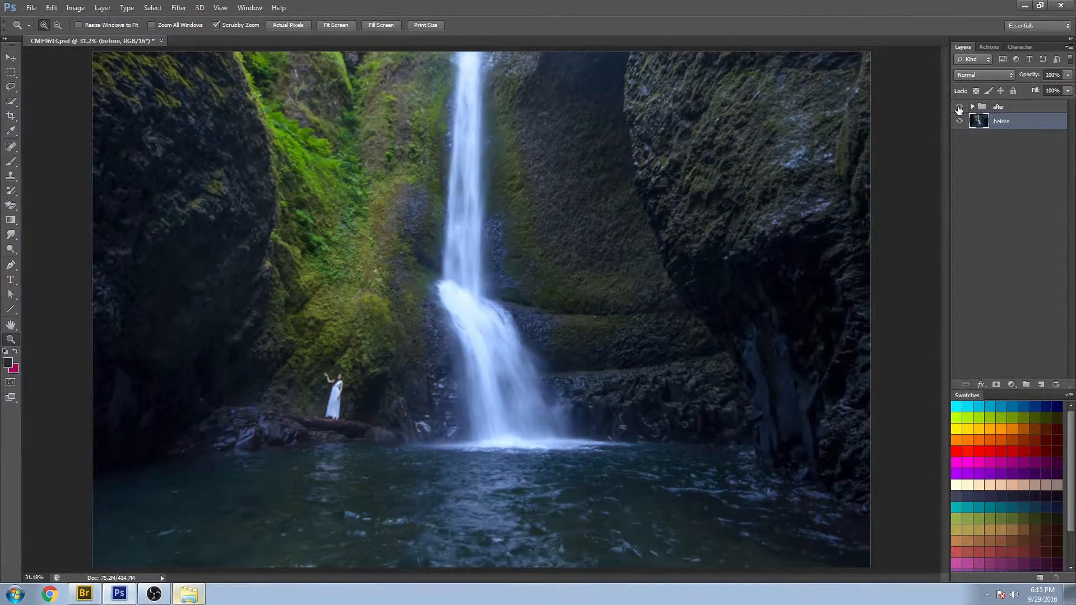
click(959, 107)
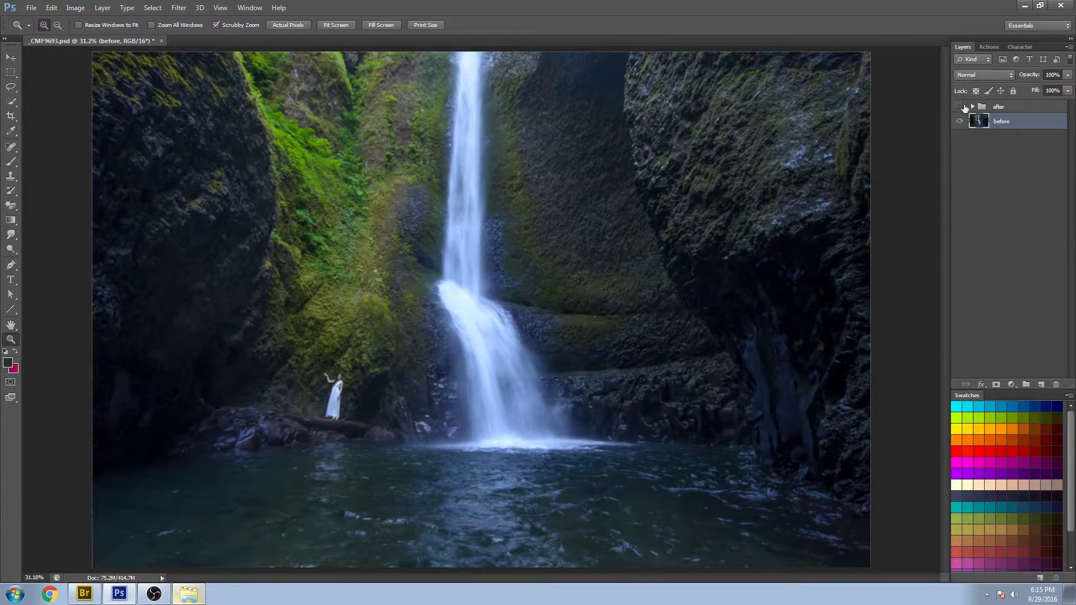
click(960, 106)
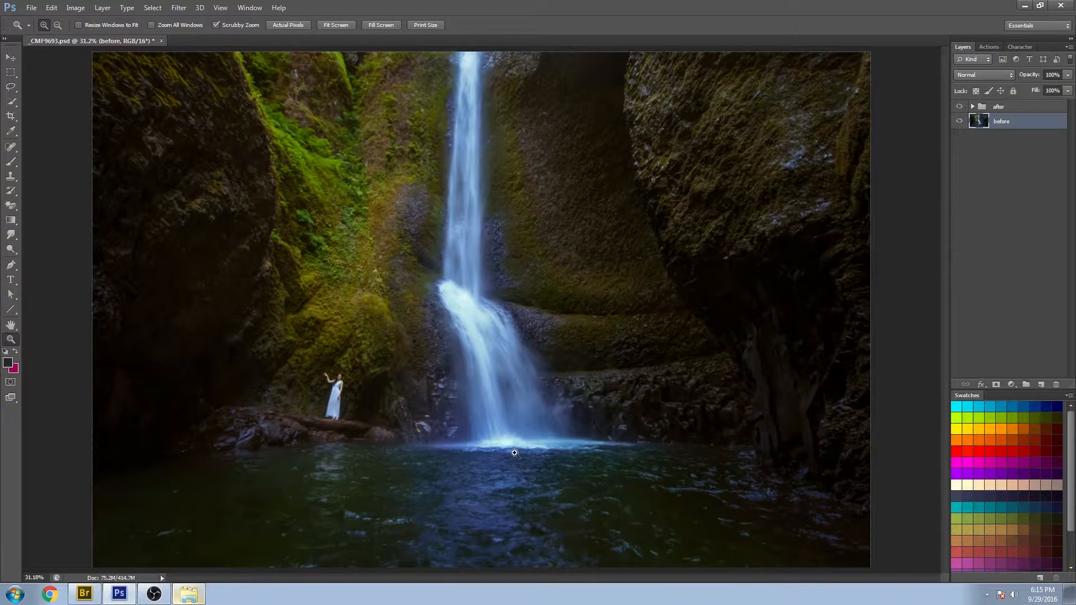
mouse_move(319, 102)
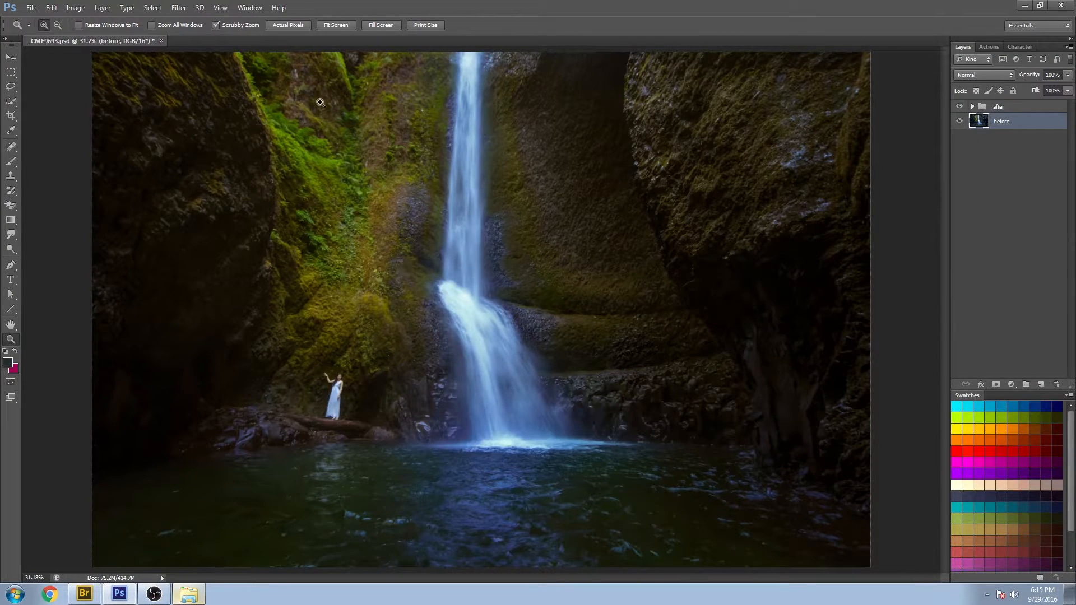
mouse_move(326, 118)
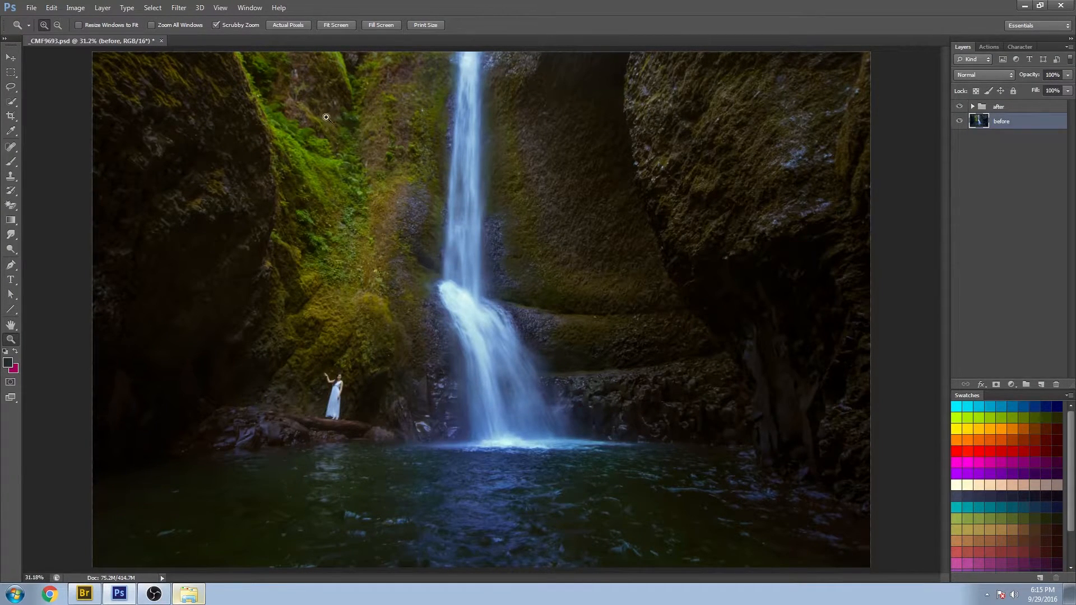
mouse_move(224, 453)
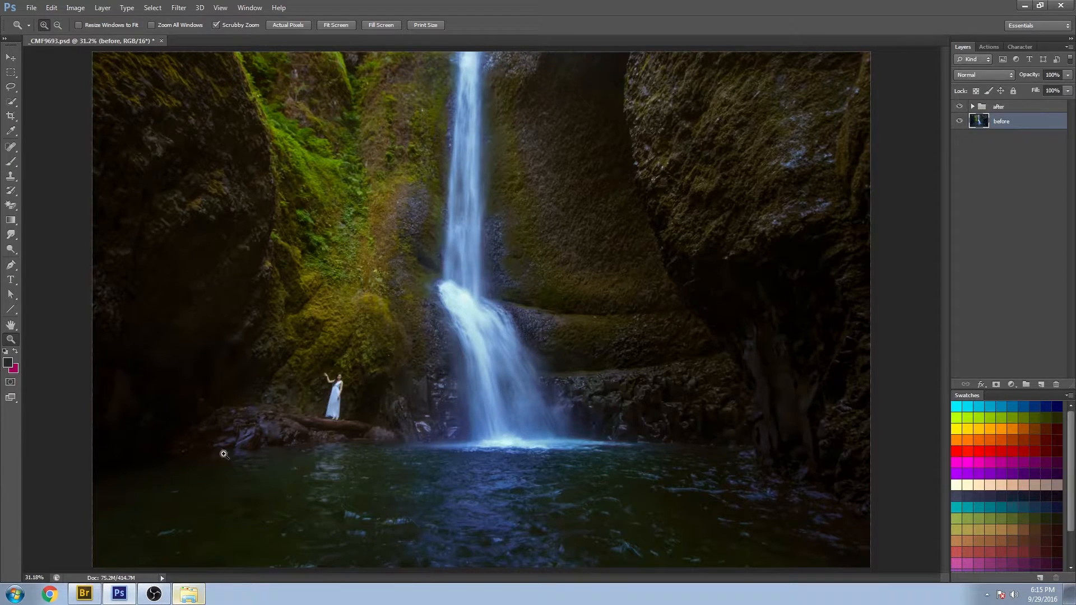
mouse_move(536, 399)
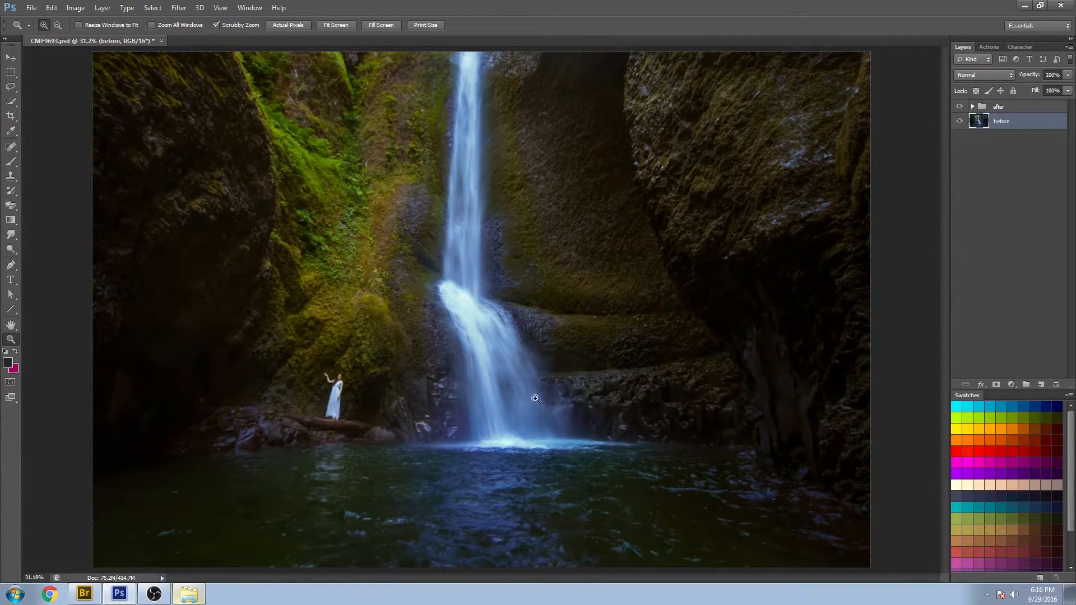
mouse_move(866, 196)
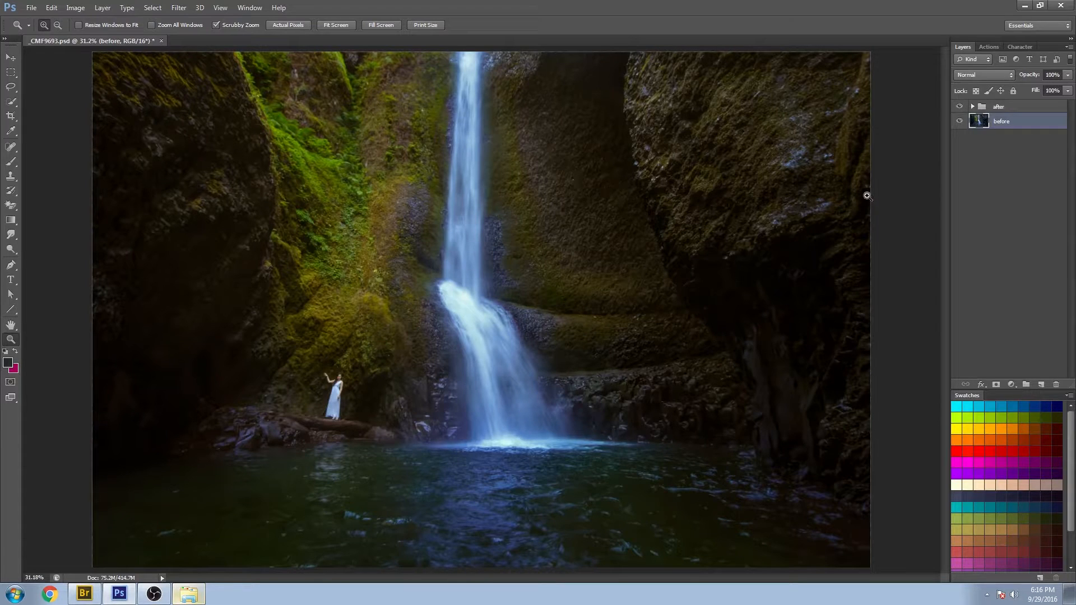
click(959, 106)
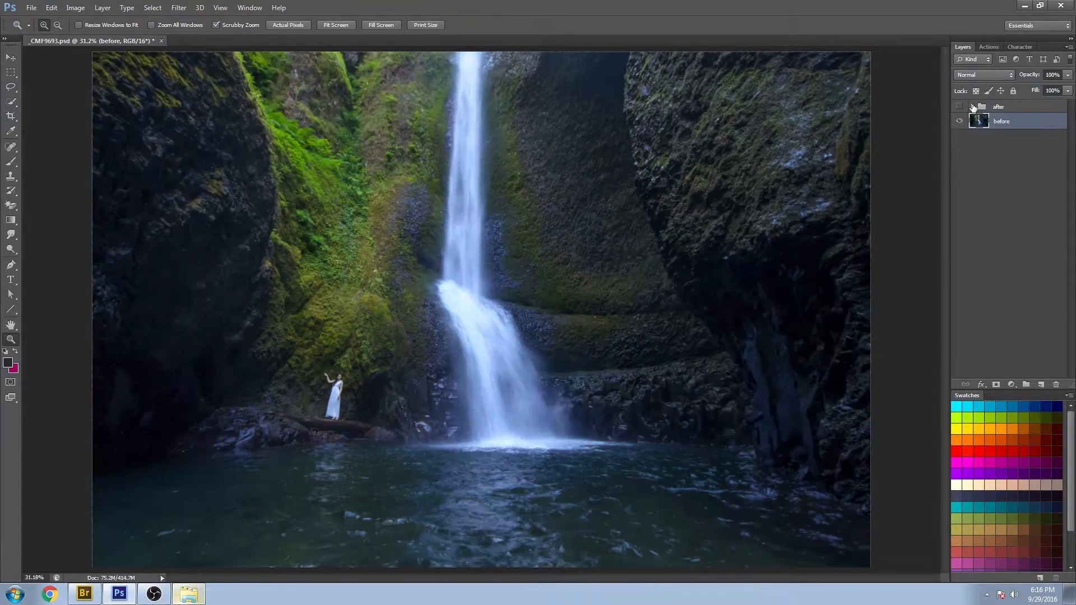
- Expand the edits, hide them, and toggle the smoothed waterfall layer over the original
click(961, 107)
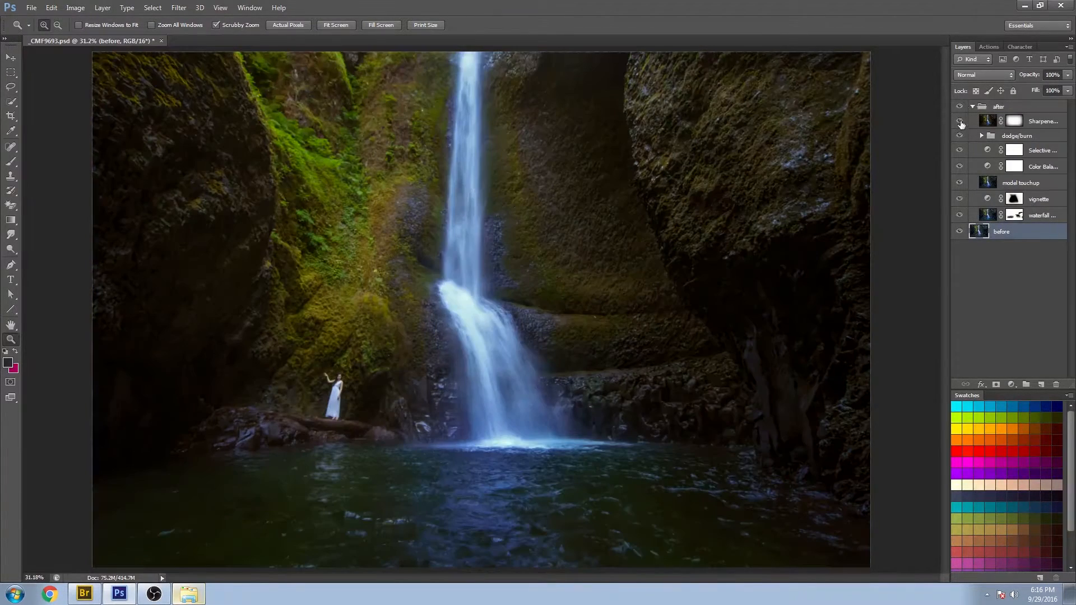
click(960, 121)
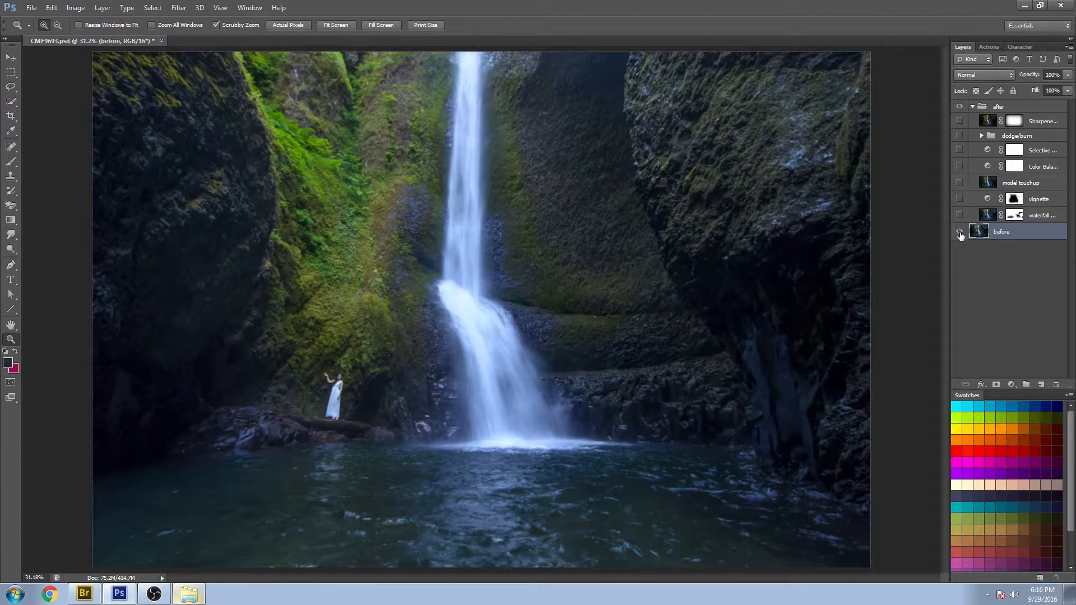
click(959, 231)
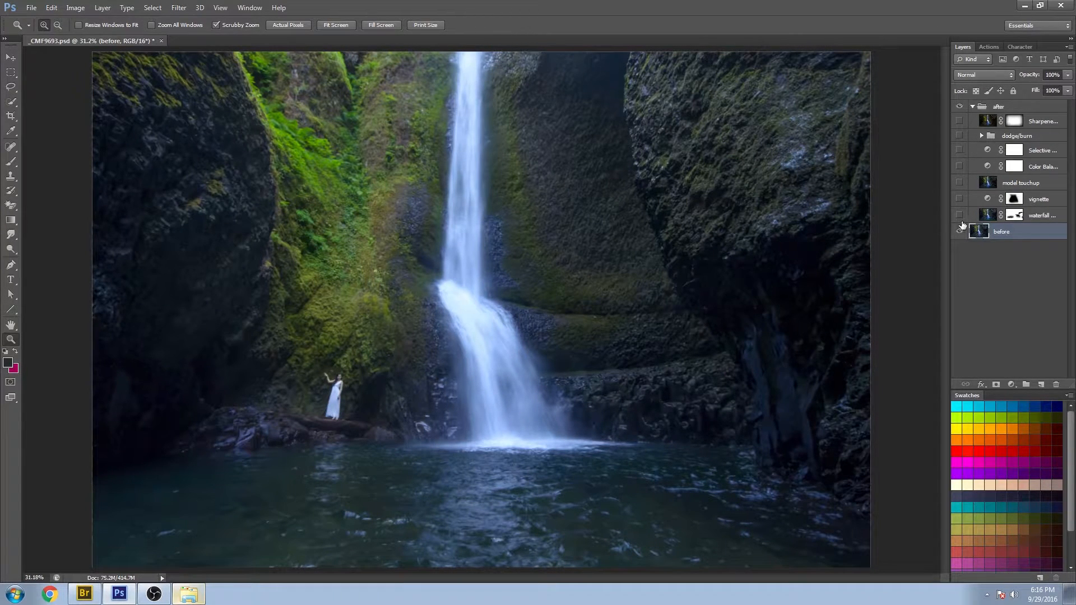
click(960, 215)
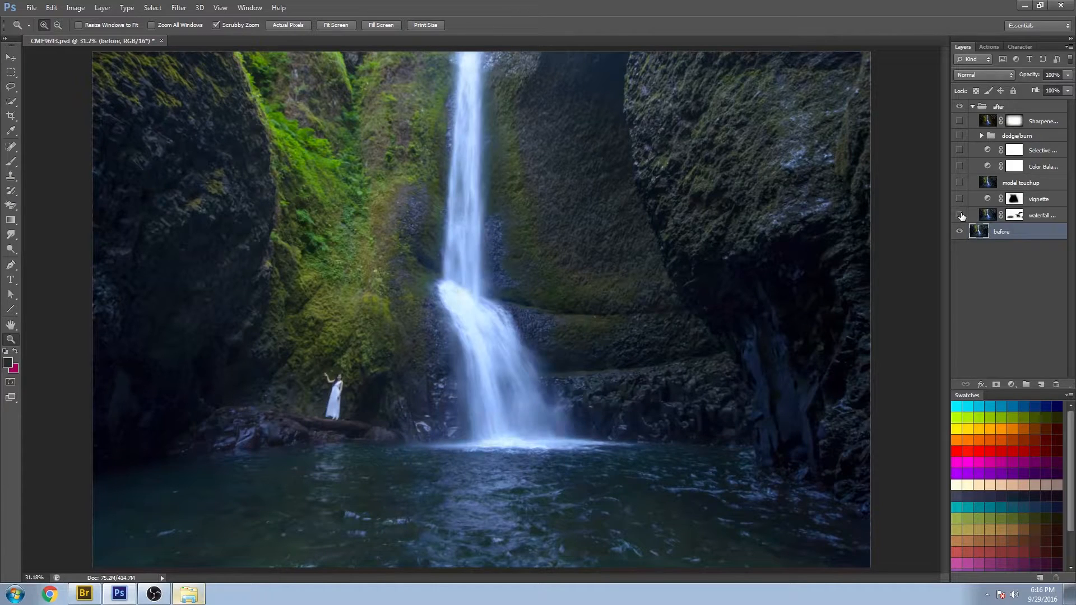
click(960, 215)
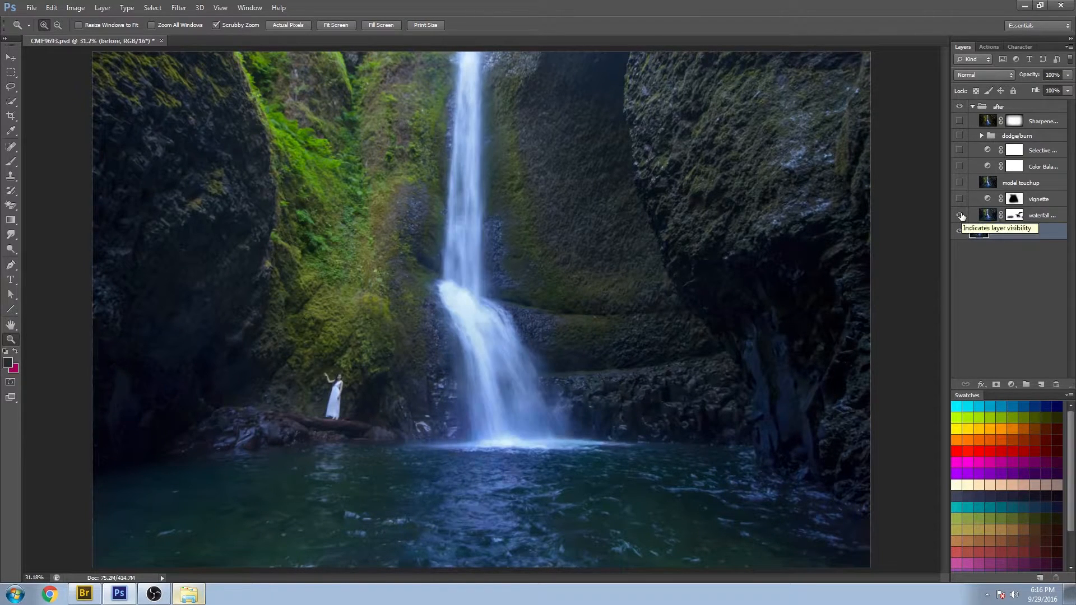
click(960, 215)
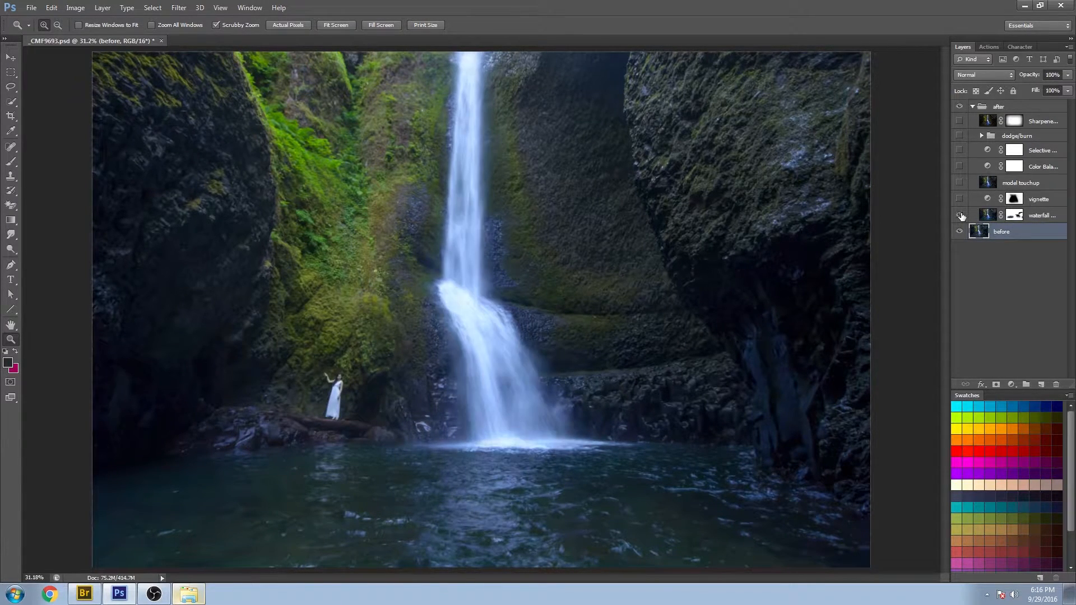
- Inspect the waterfall blend zoomed in with smoothing on and off, then fit to screen
click(445, 351)
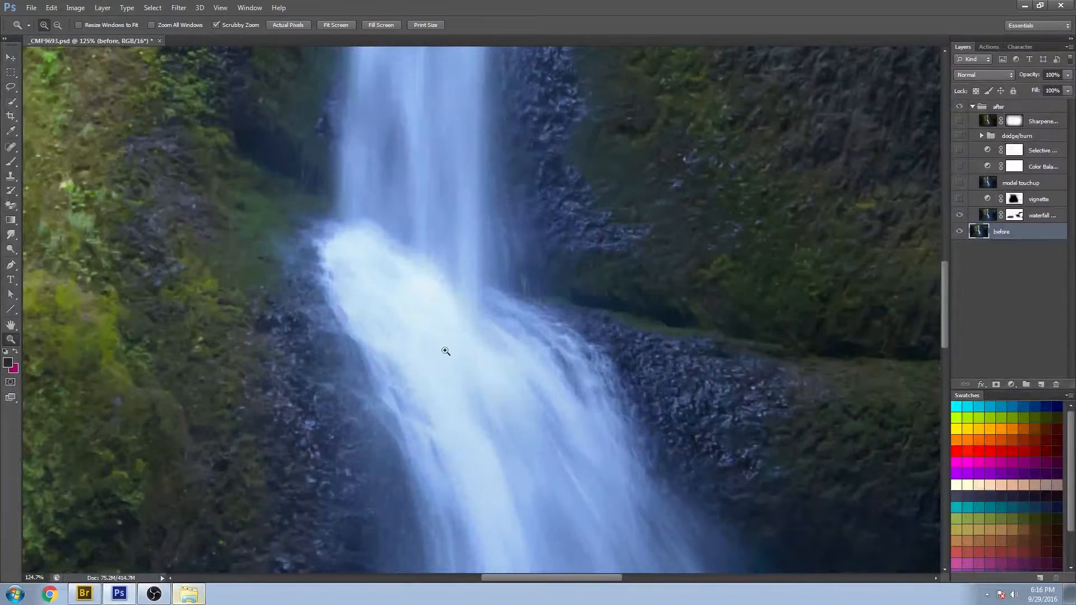
click(960, 215)
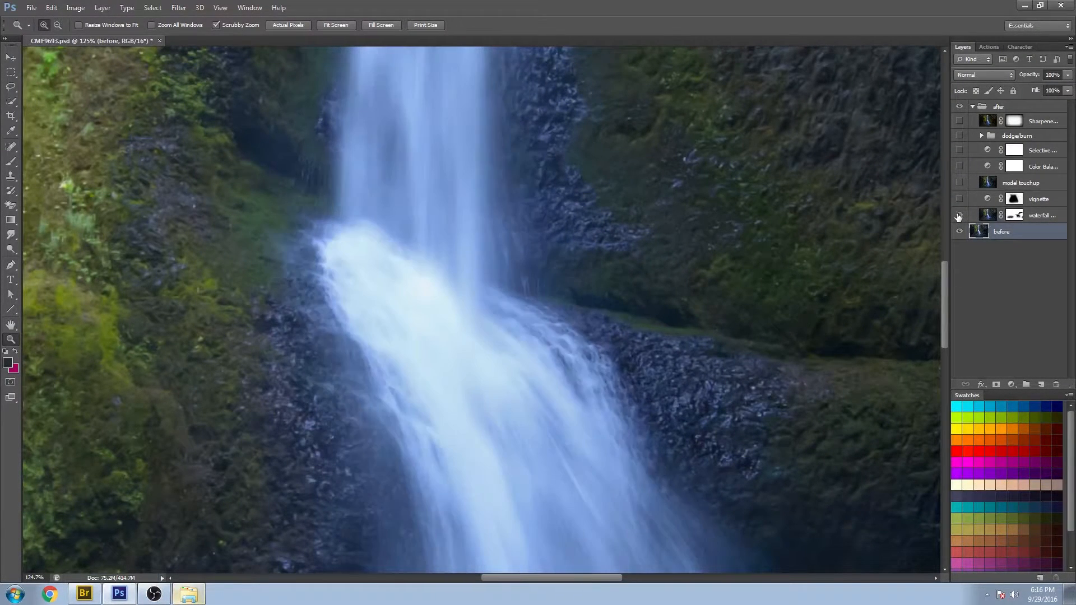
click(335, 24)
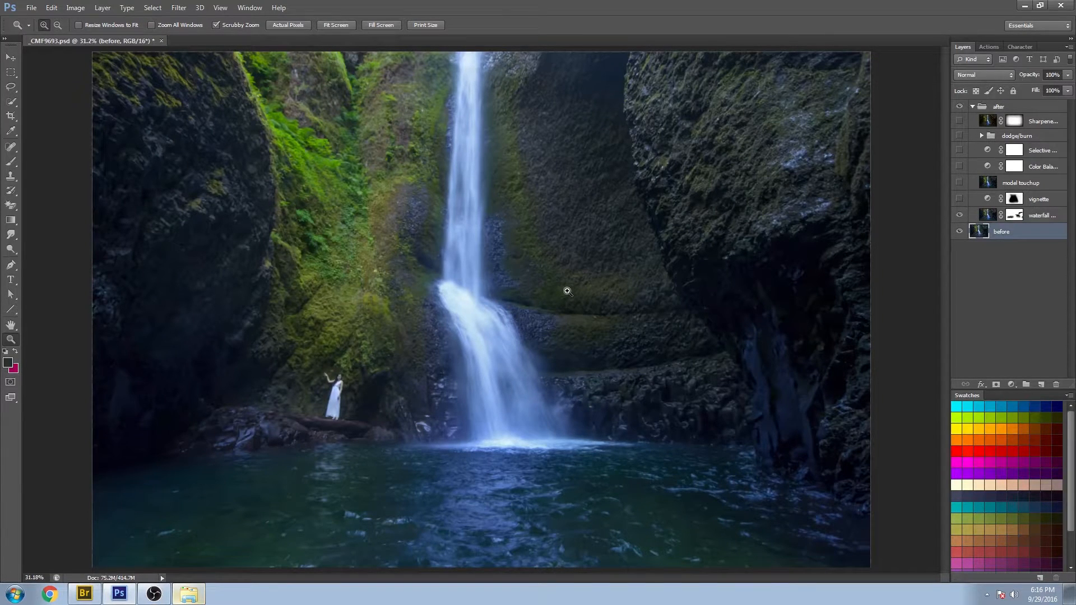
- Toggle the vignette Levels layer repeatedly to compare, leaving the edge darkening on
click(959, 200)
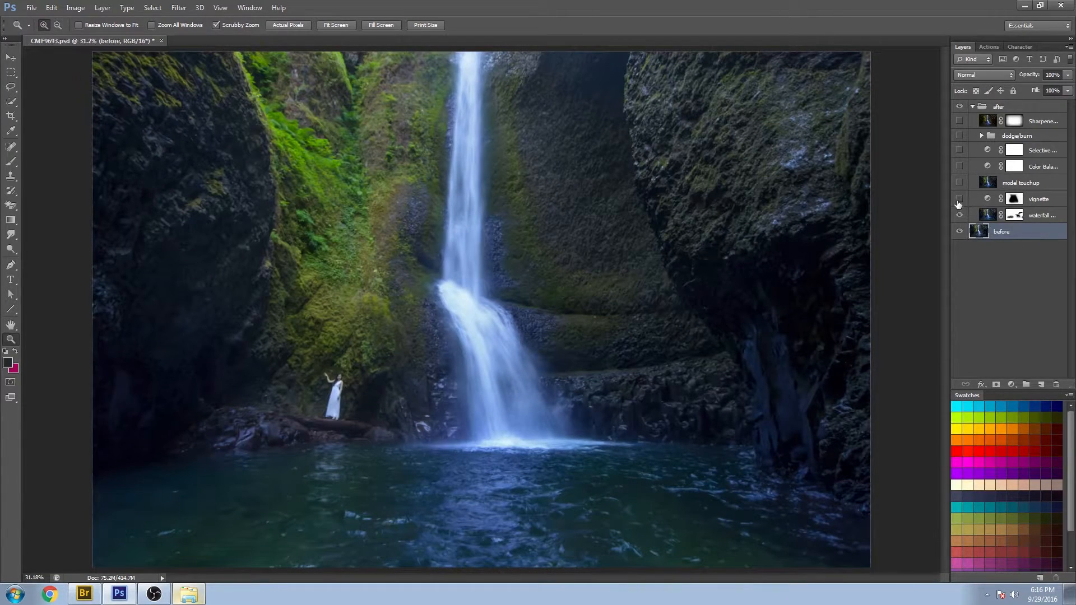
click(959, 199)
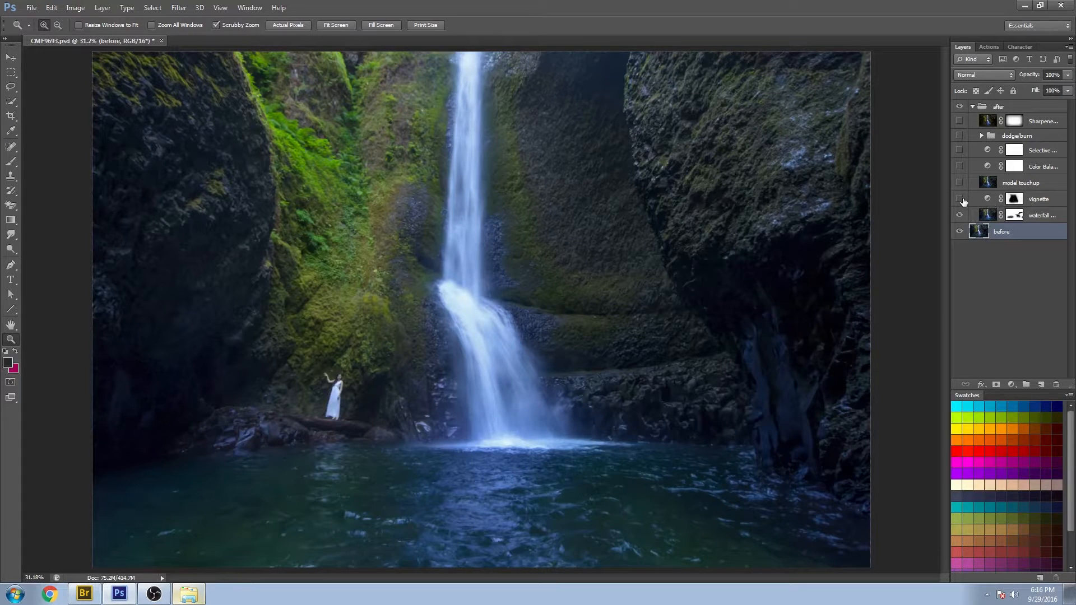
click(959, 200)
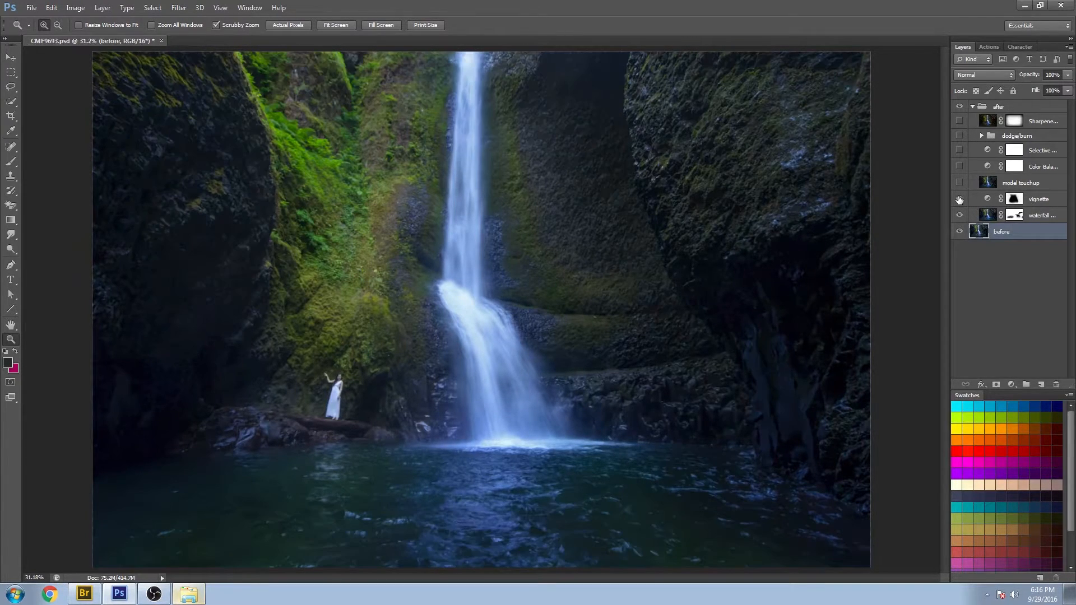
click(960, 200)
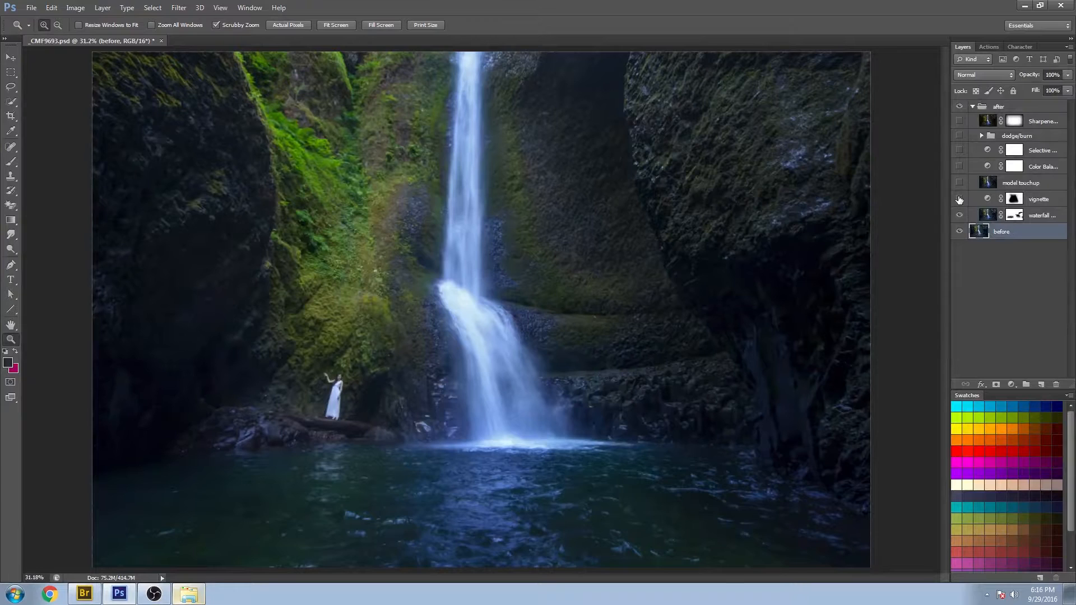
click(959, 199)
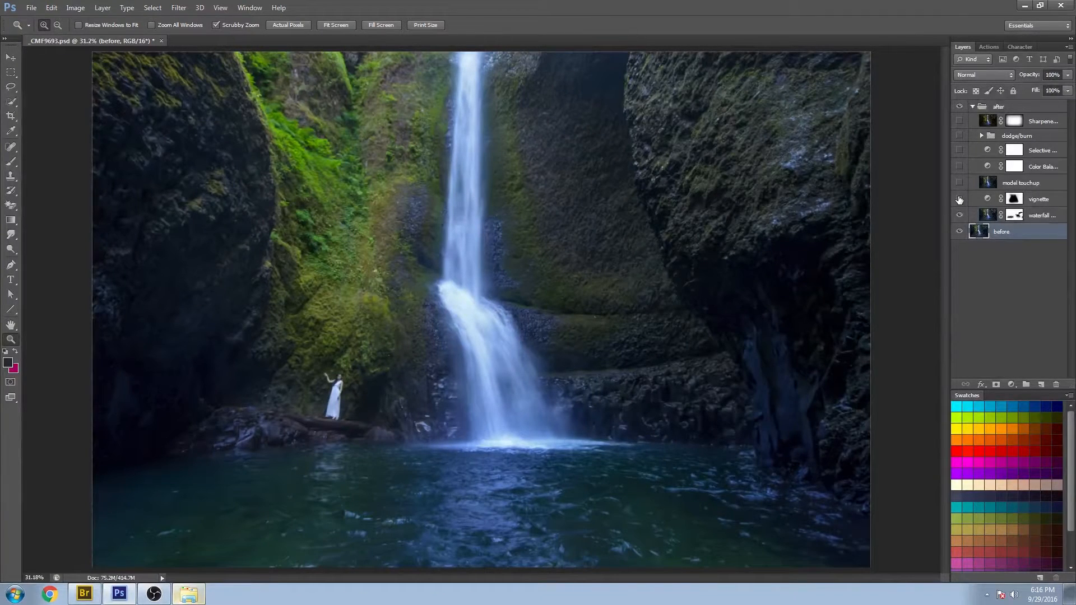
click(959, 200)
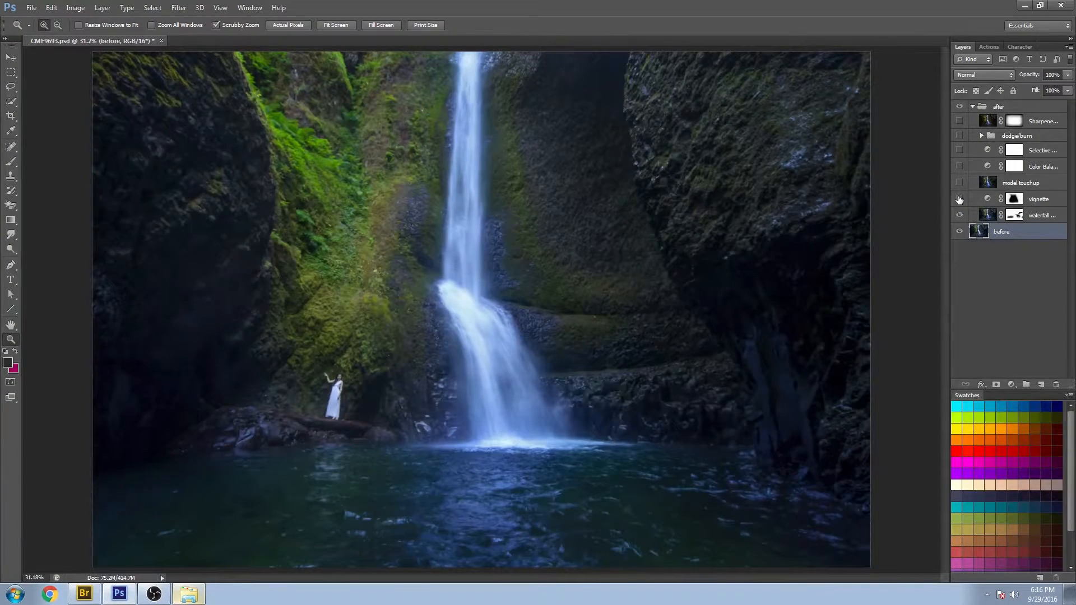
click(959, 200)
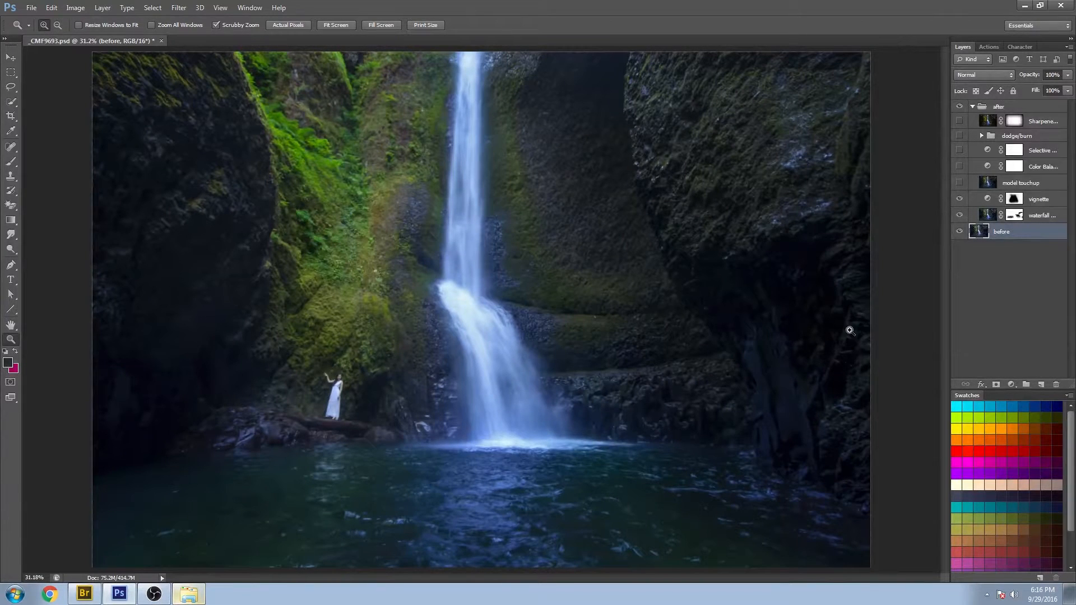
mouse_move(888, 281)
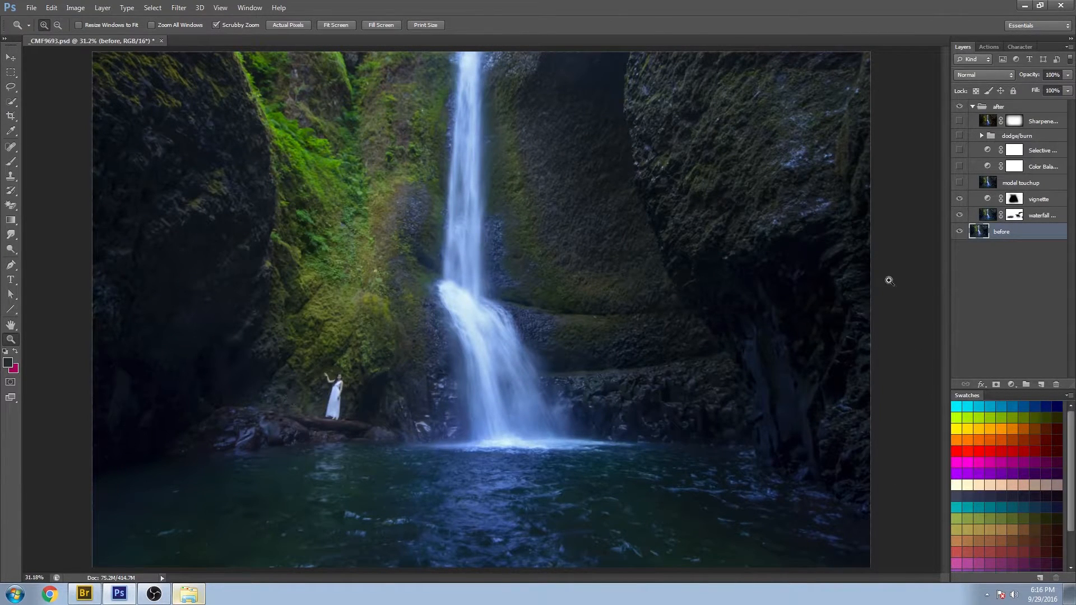
mouse_move(817, 352)
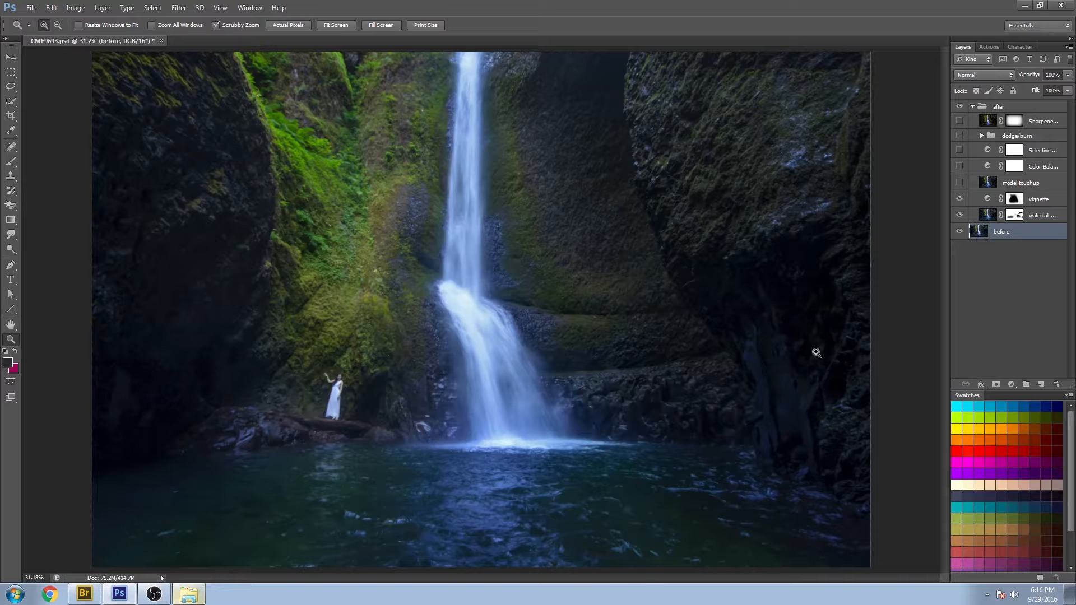
mouse_move(1031, 162)
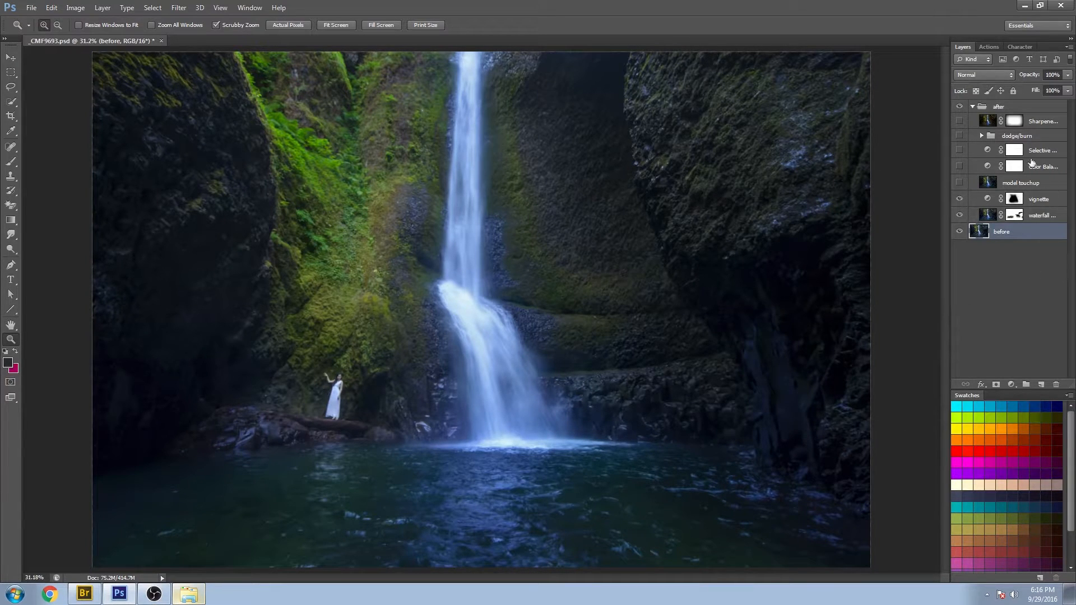
click(959, 199)
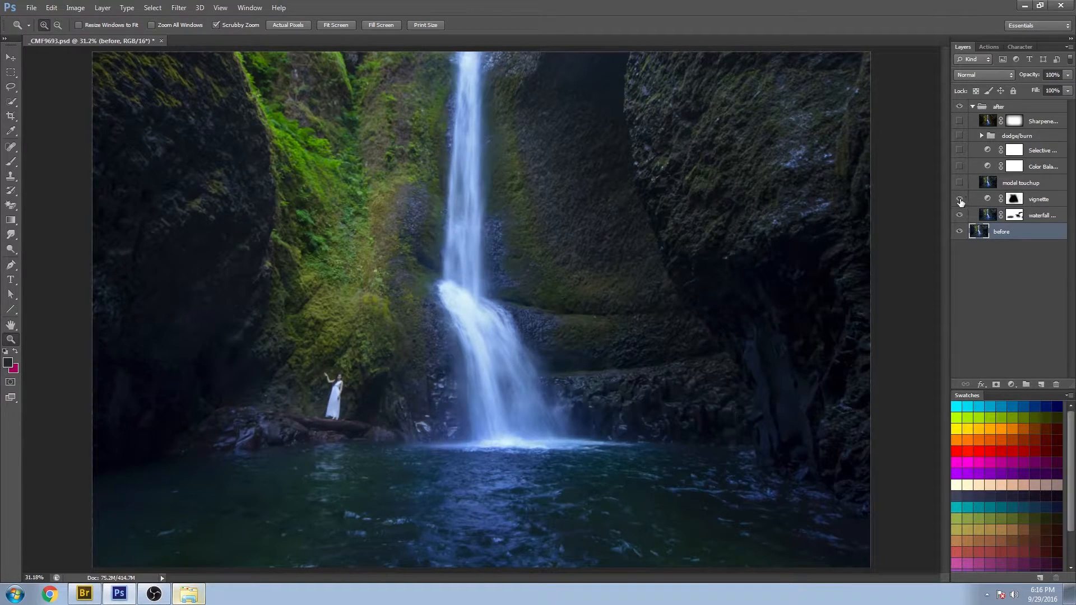
click(959, 200)
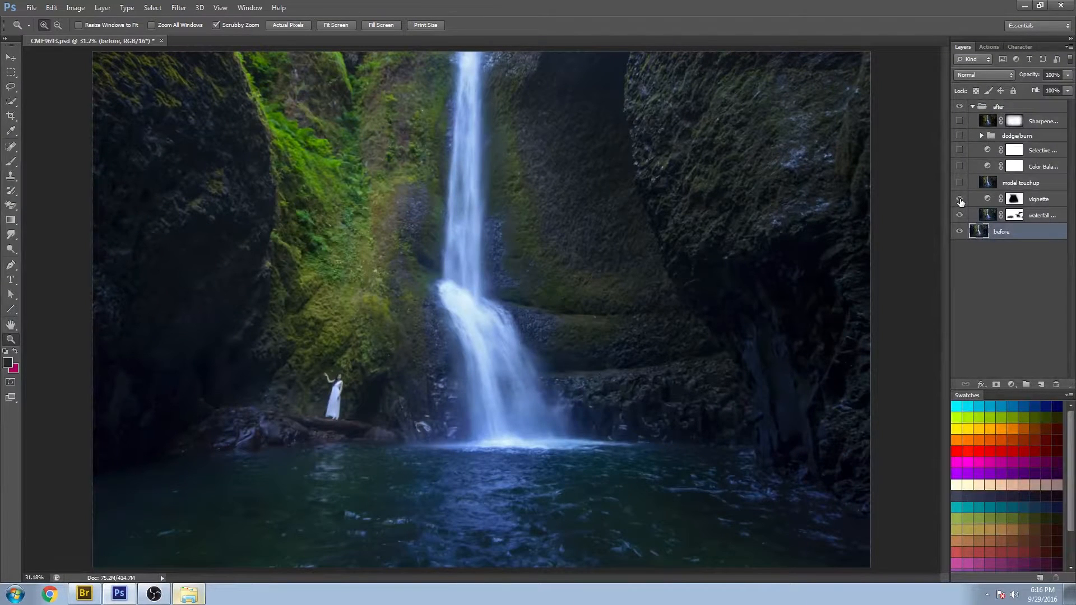
click(960, 200)
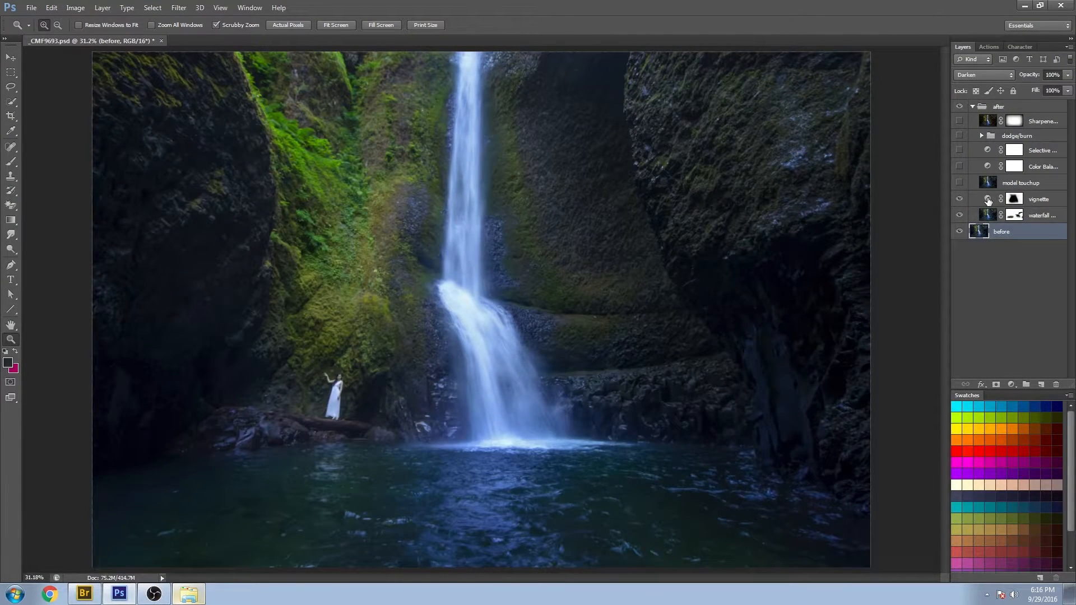
- Review the vignette's Levels settings and its mask alone, then compare once more
click(1017, 199)
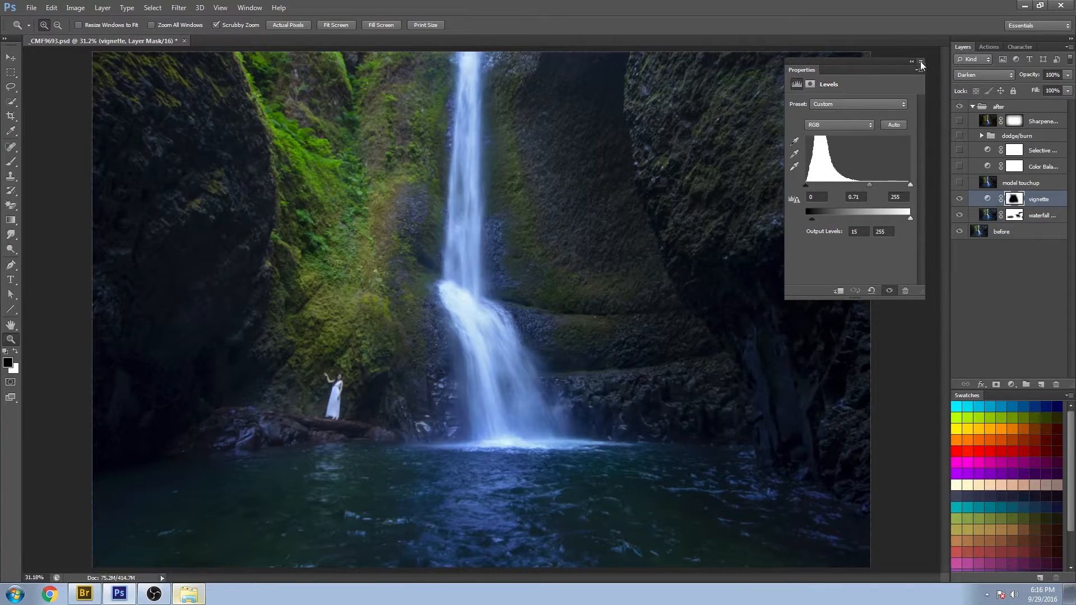
click(921, 61)
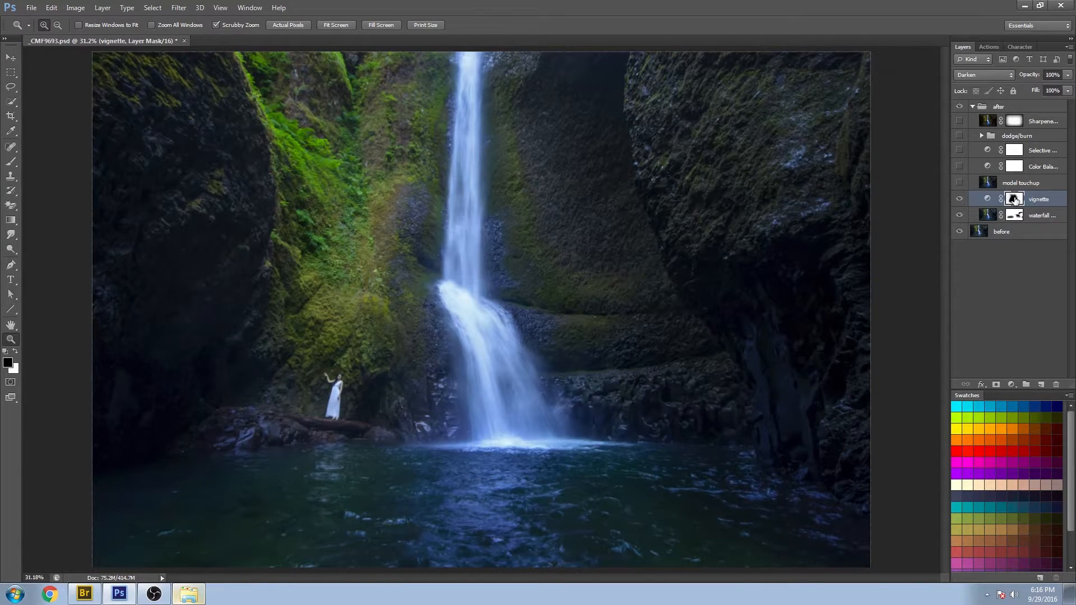
click(1014, 200)
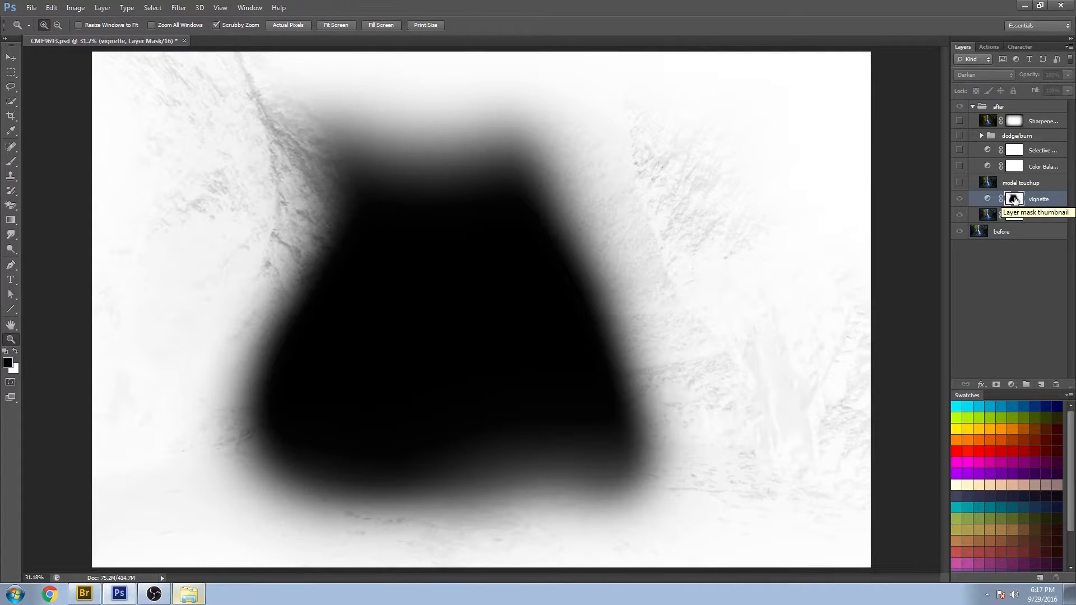
click(1012, 200)
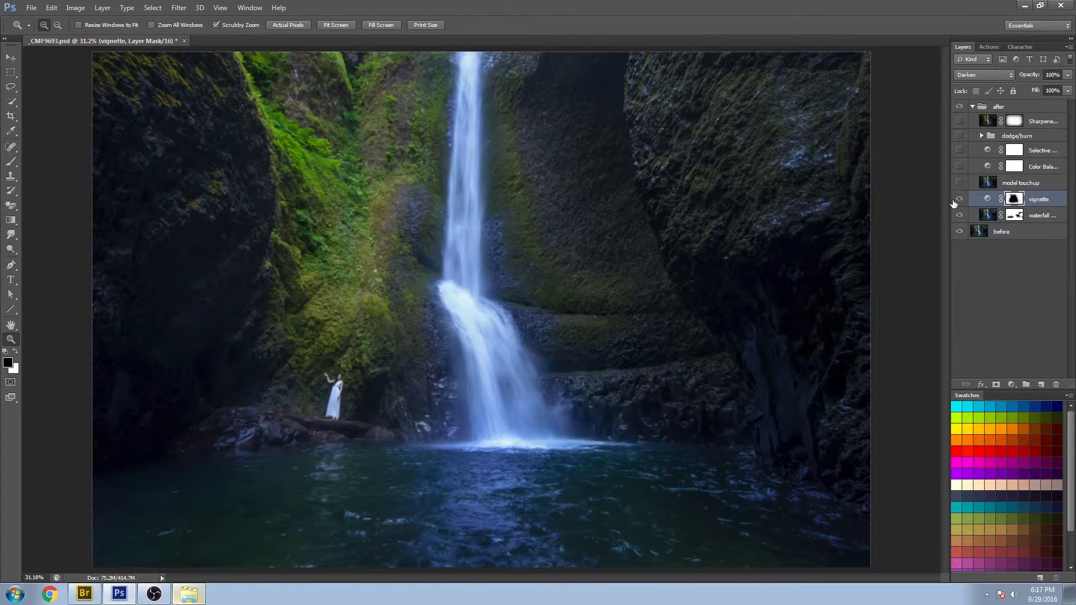
click(959, 199)
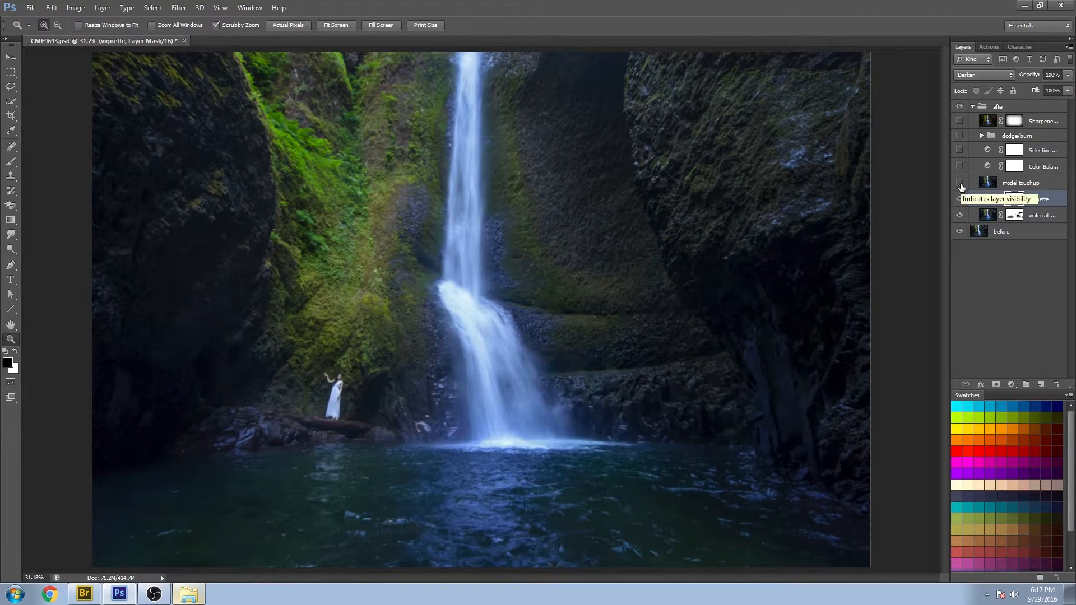
click(959, 199)
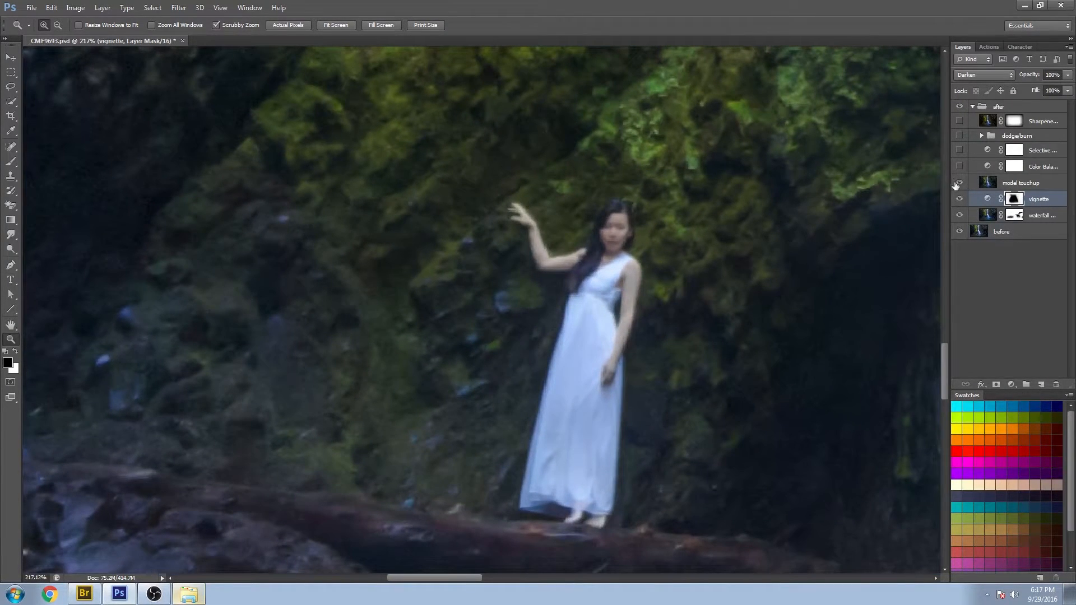
click(959, 183)
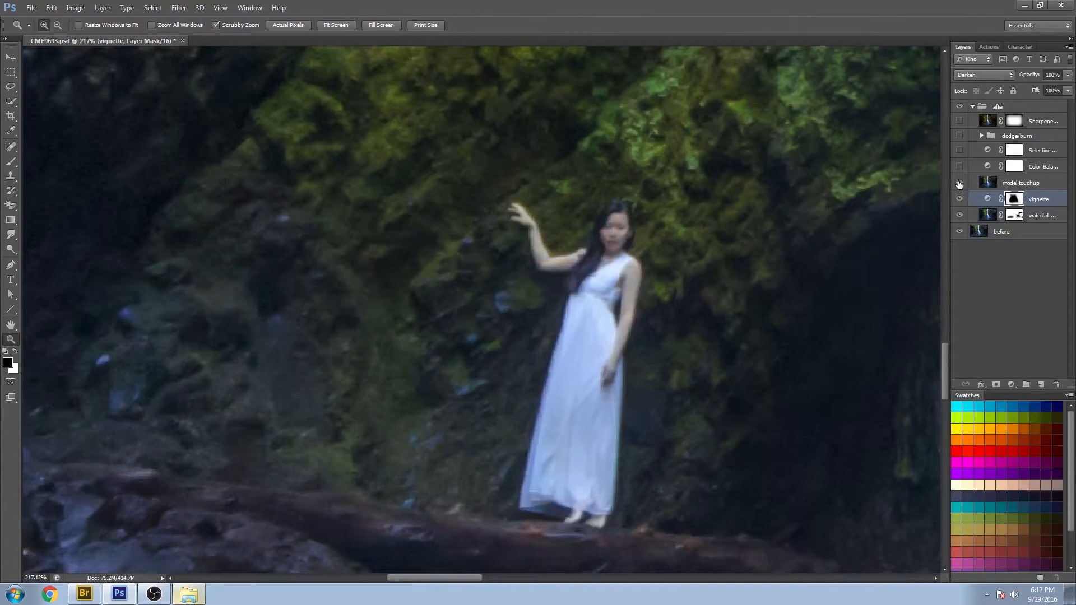
click(959, 183)
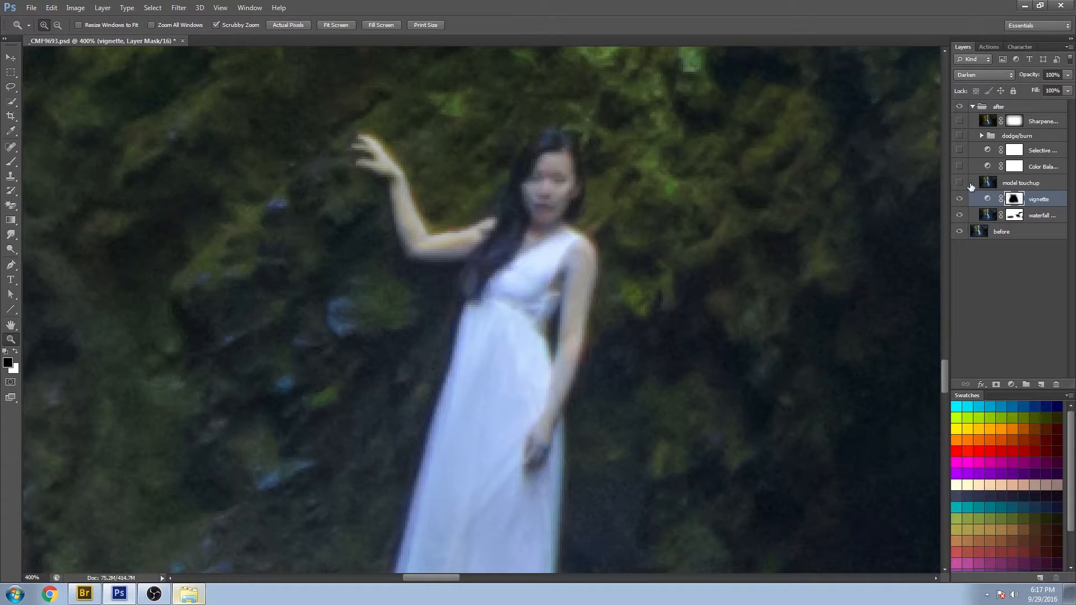
click(959, 183)
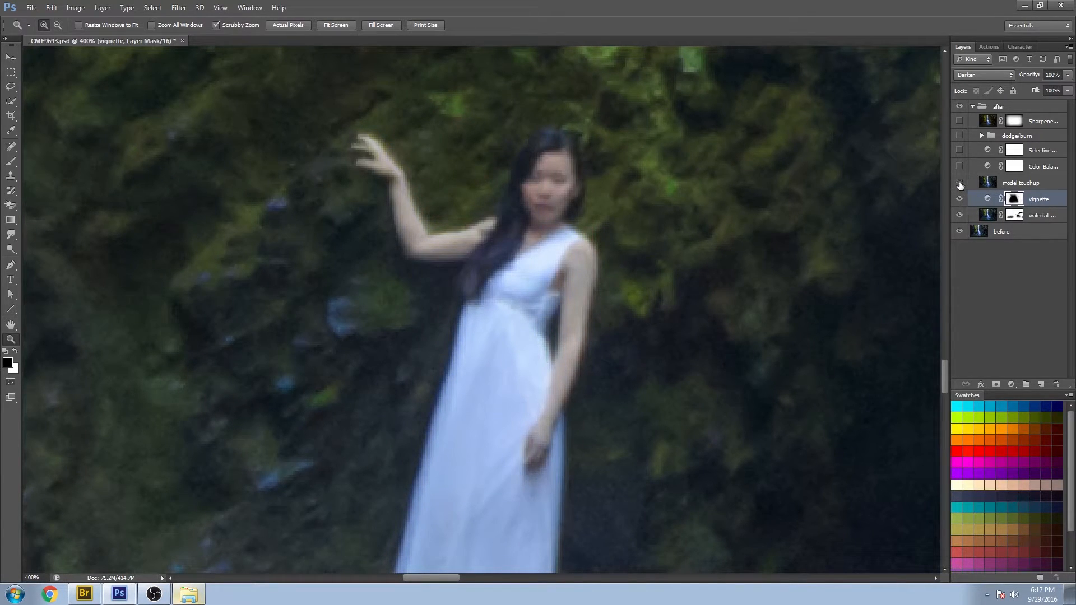
click(960, 183)
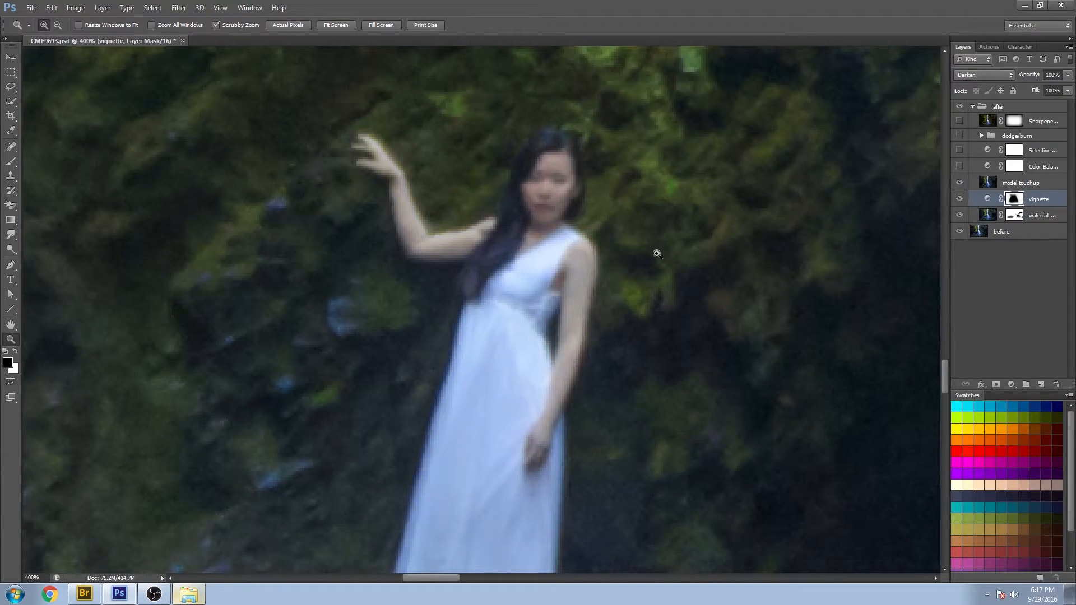
right_click(656, 255)
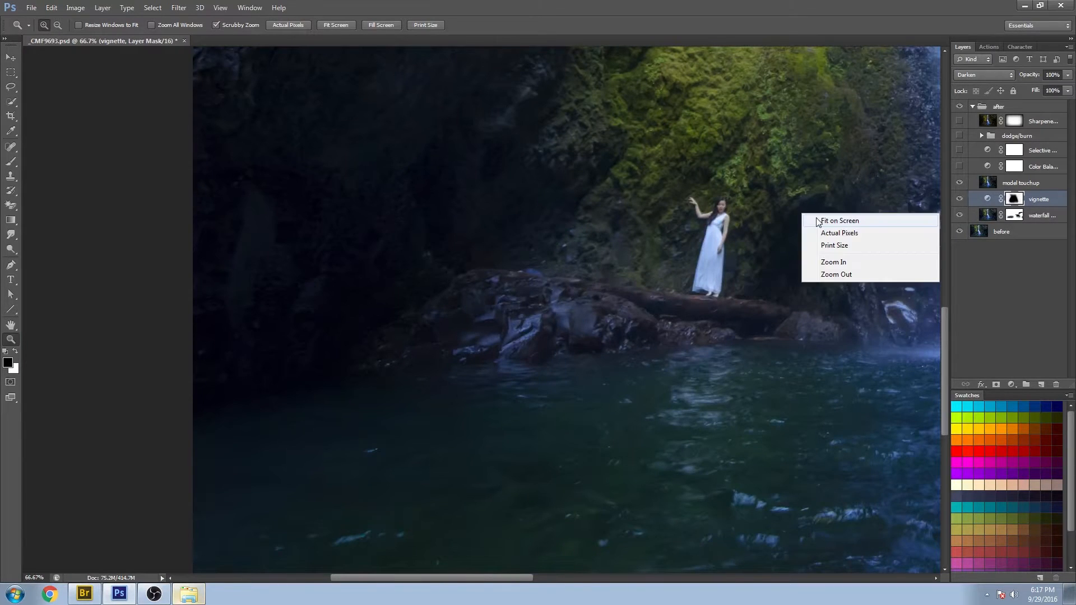
click(838, 220)
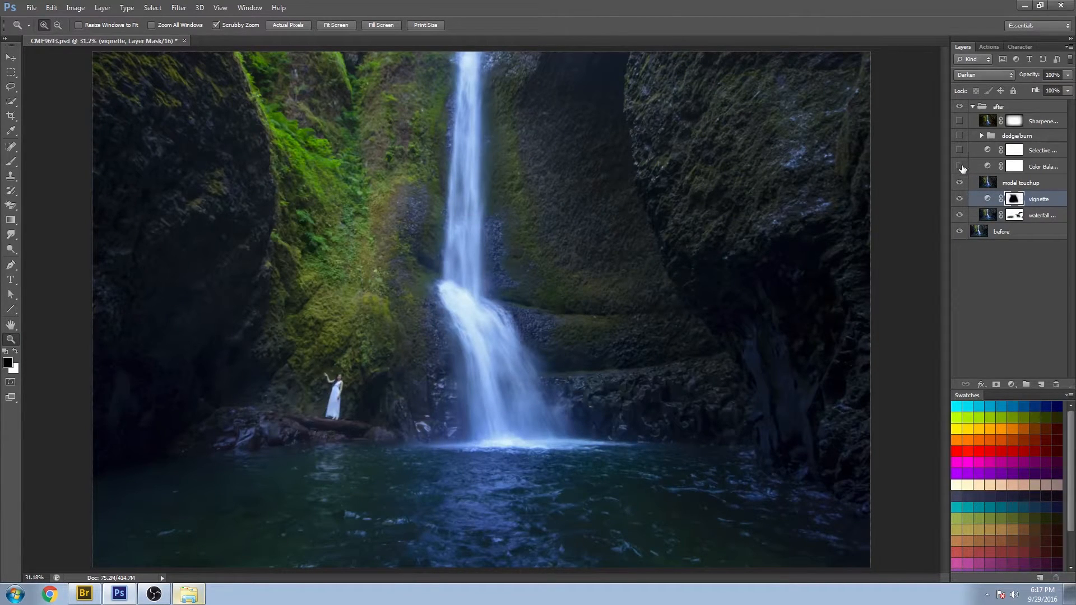
click(960, 166)
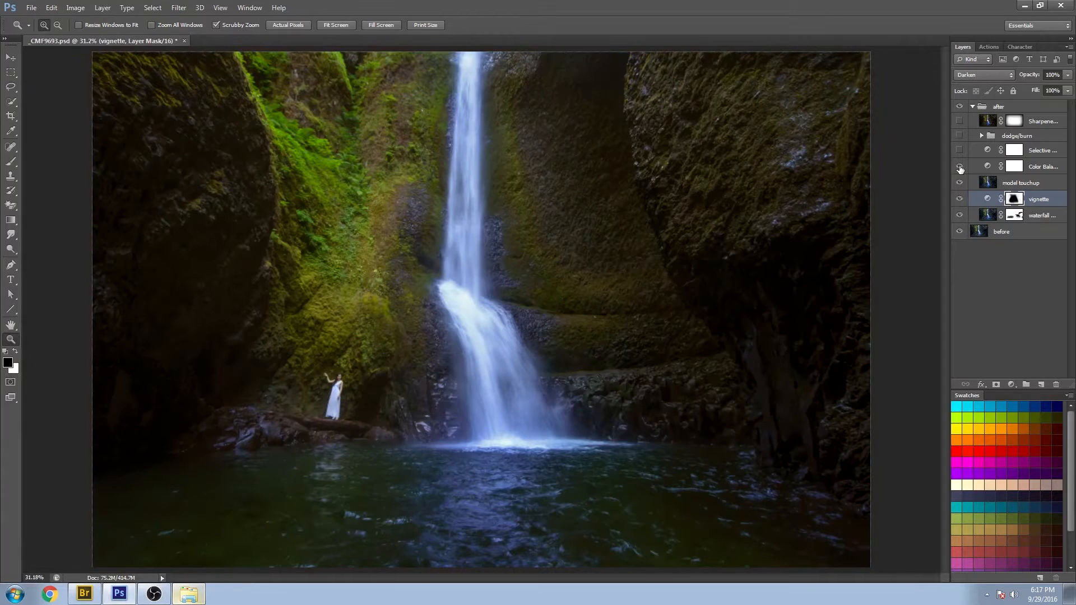
click(960, 166)
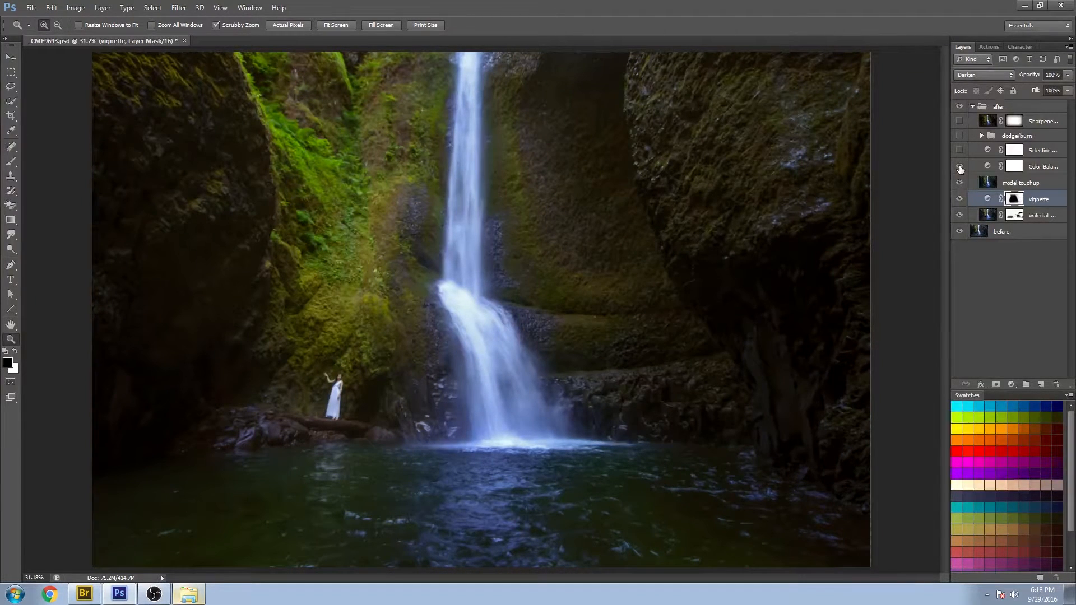
click(959, 165)
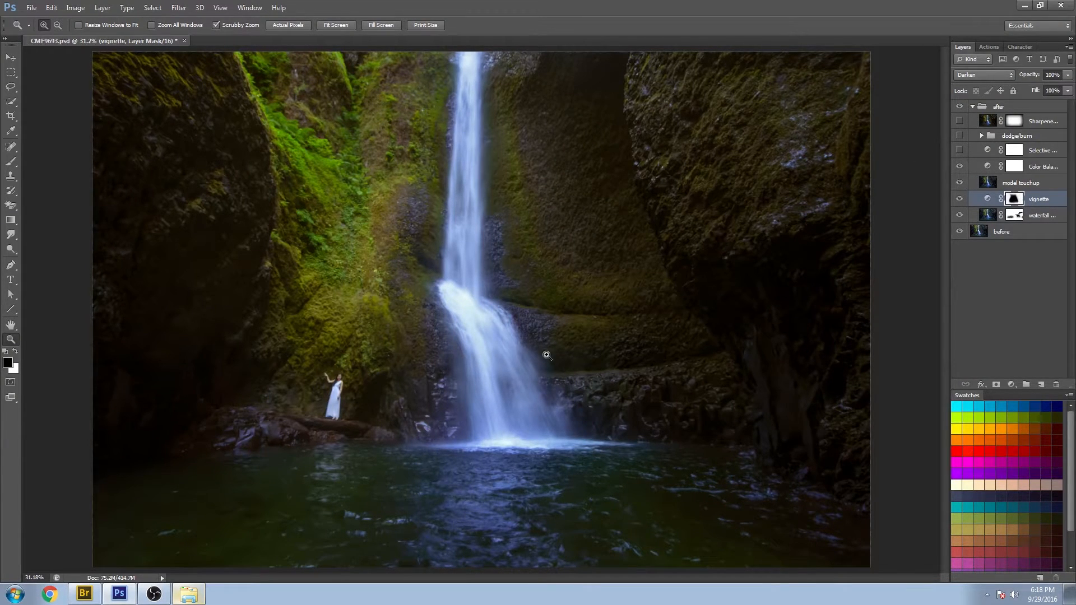
mouse_move(533, 469)
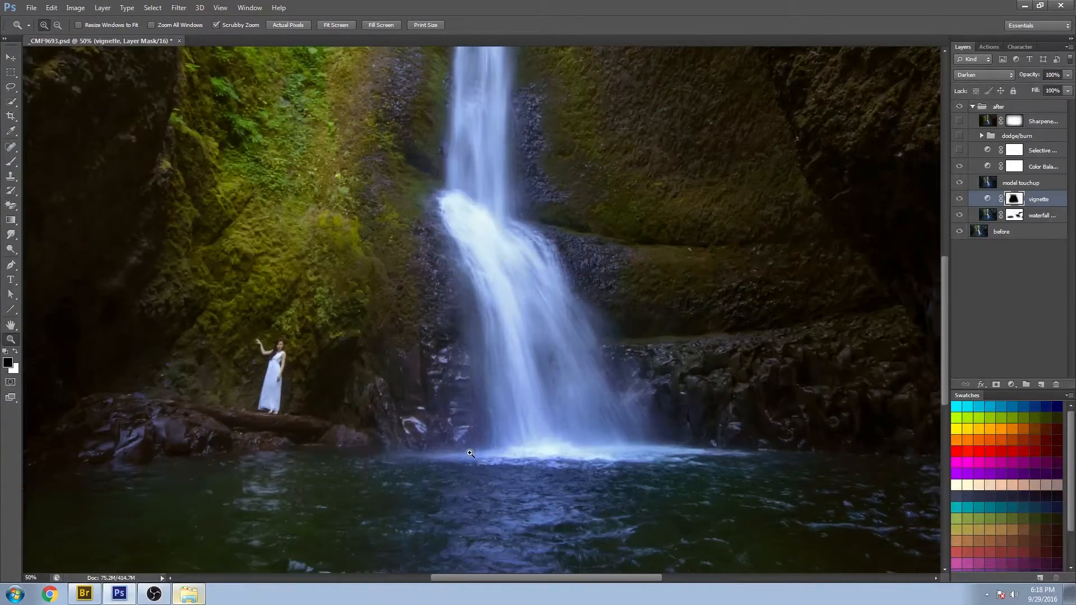
click(959, 166)
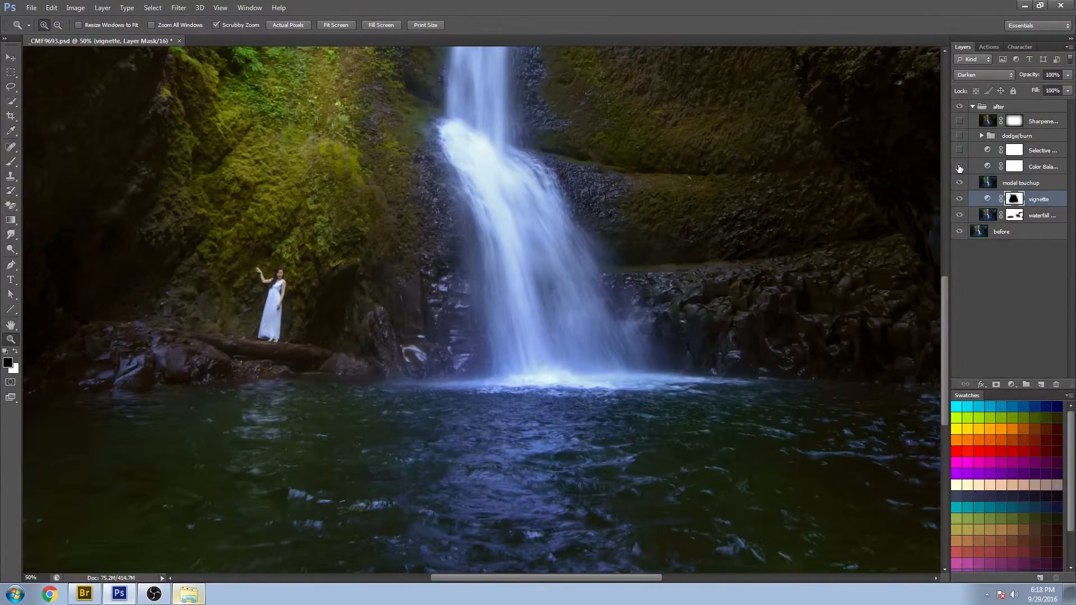
click(959, 167)
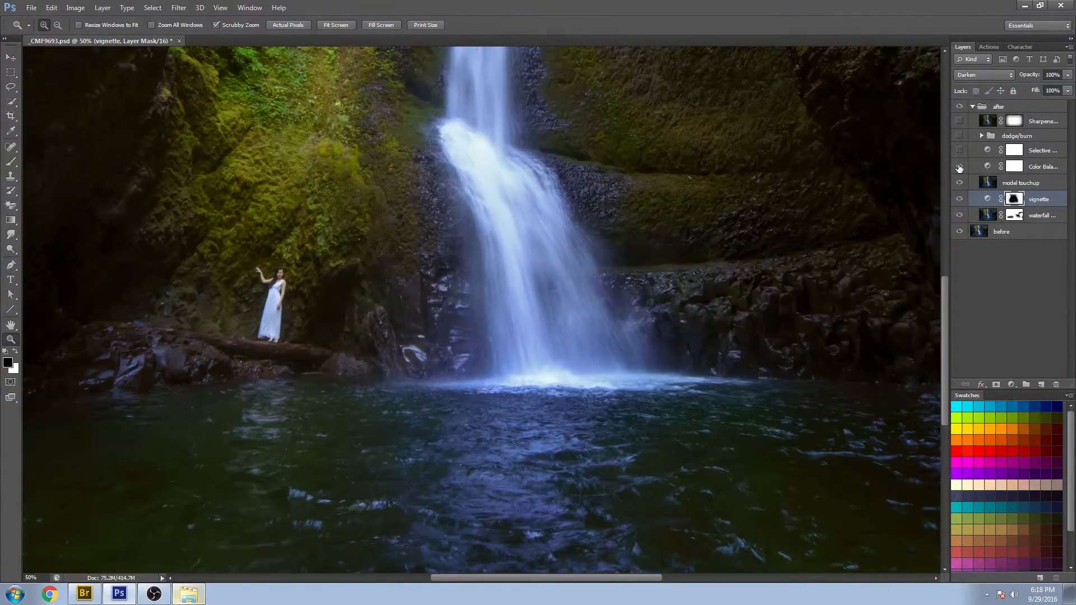
click(959, 169)
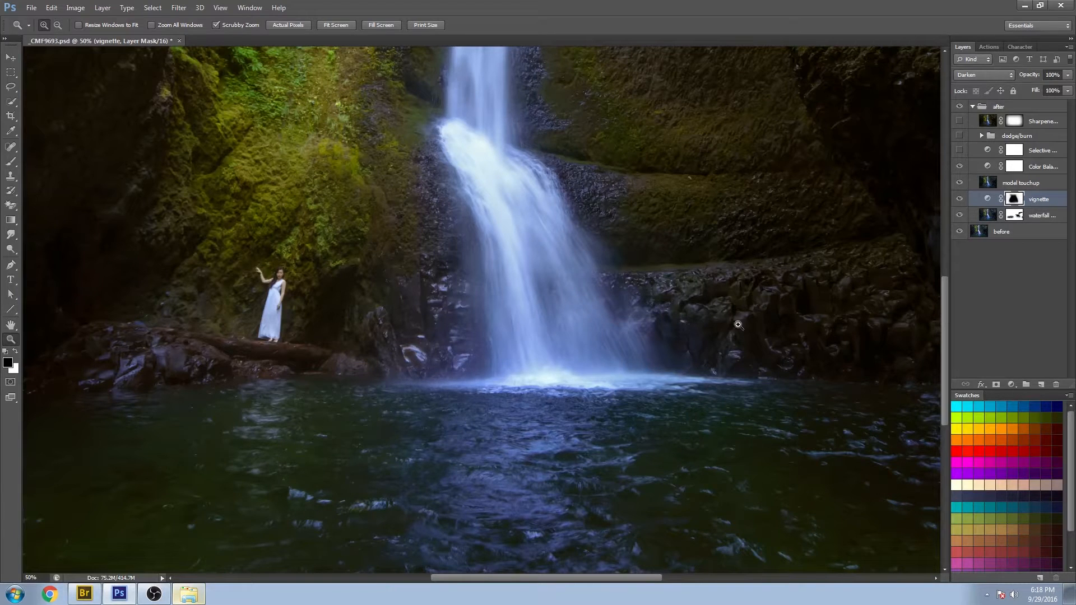
click(959, 199)
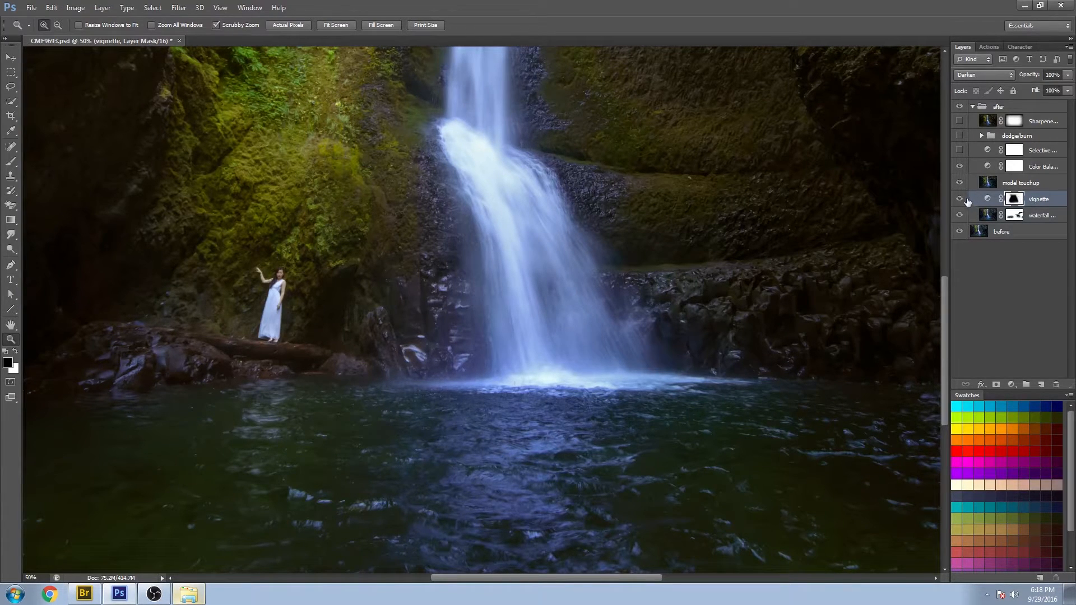
click(960, 166)
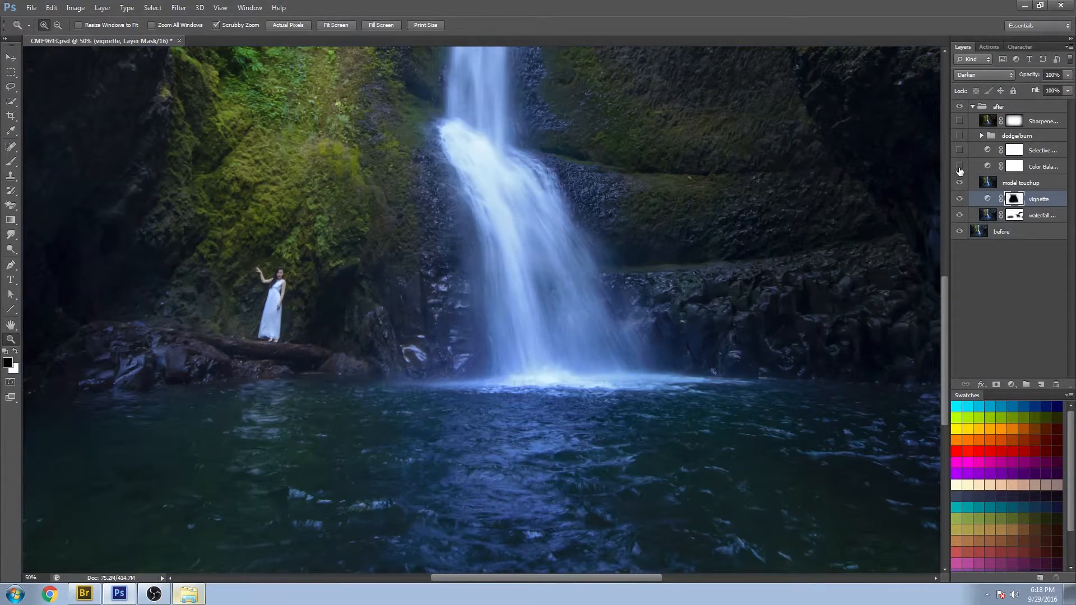
right_click(634, 376)
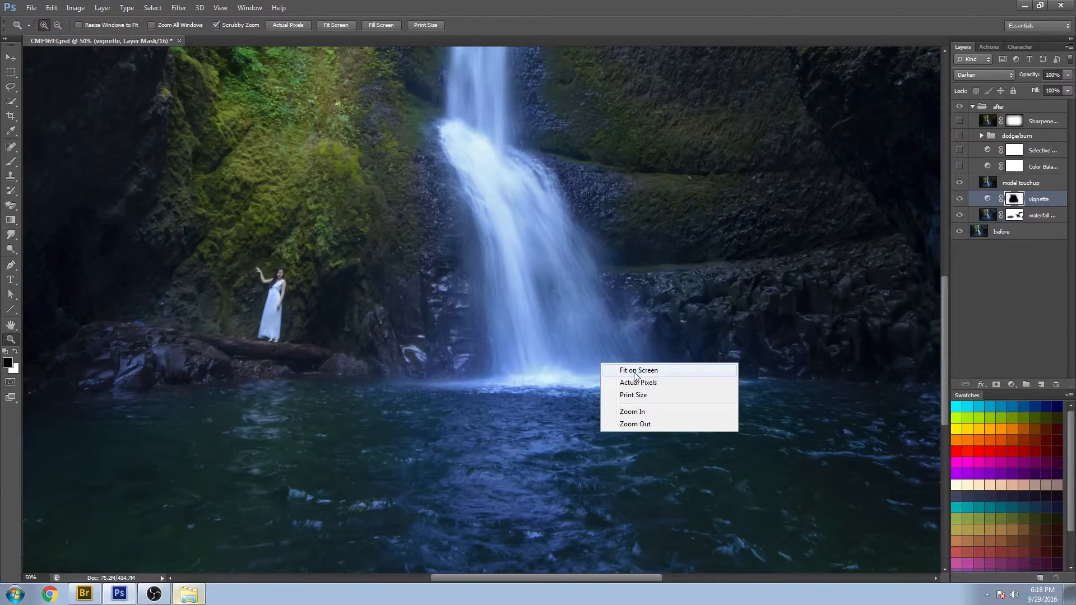
click(637, 370)
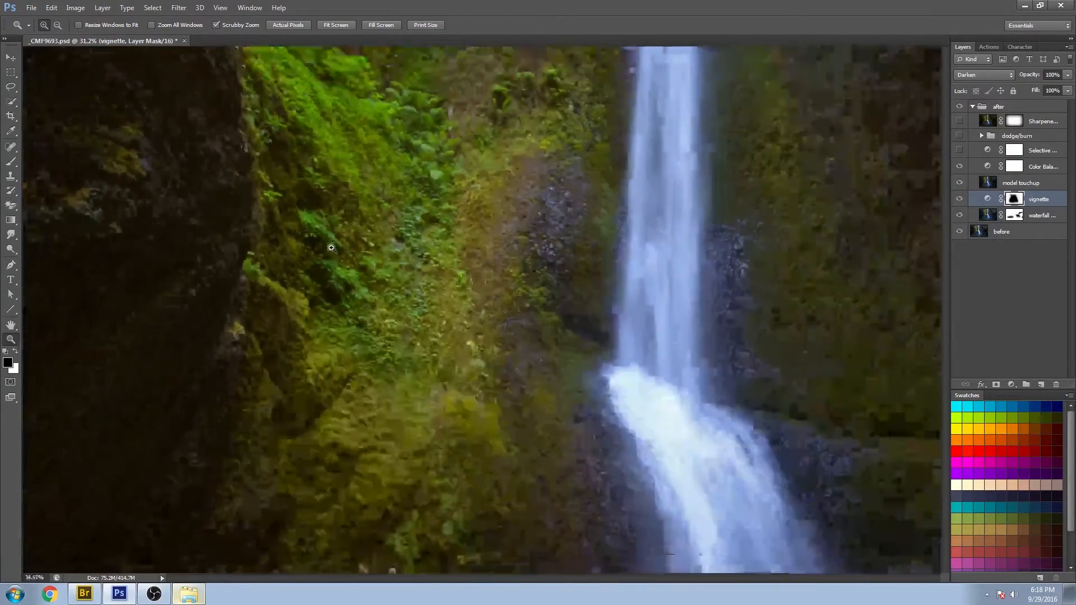
right_click(443, 350)
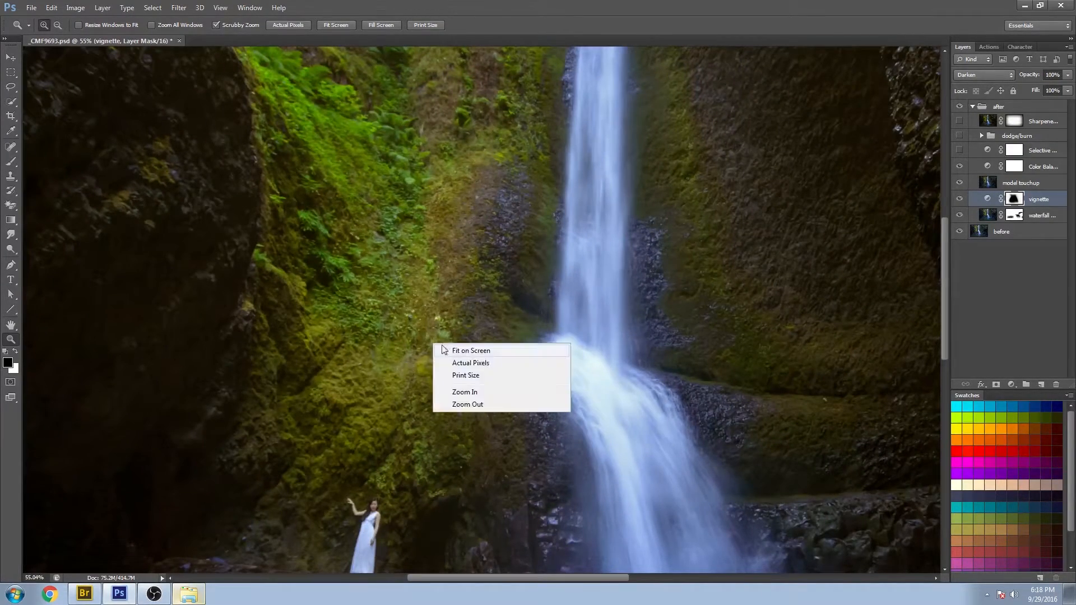
click(471, 350)
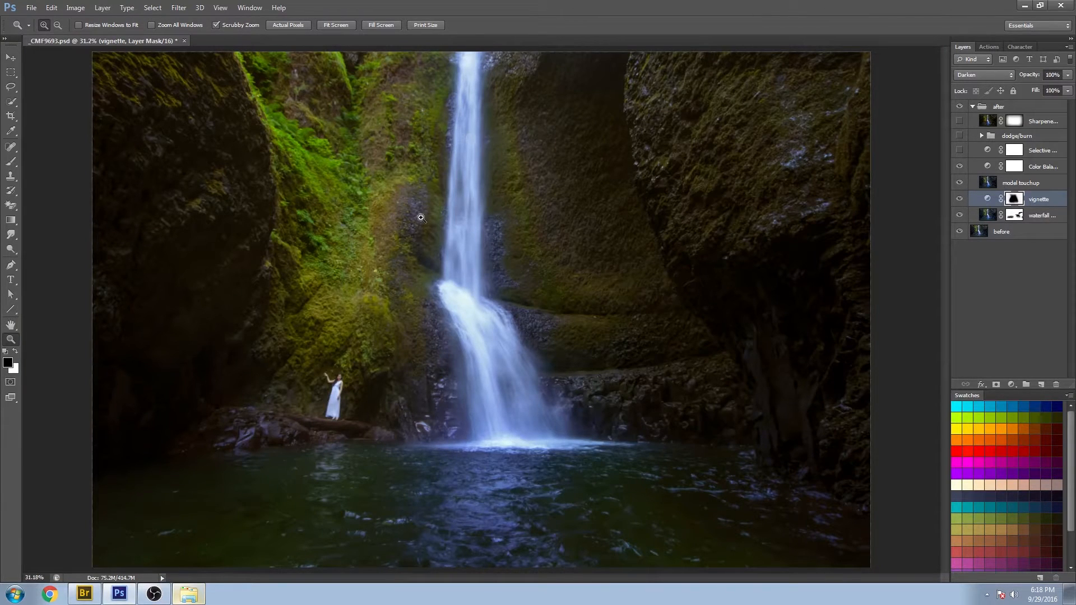
mouse_move(247, 395)
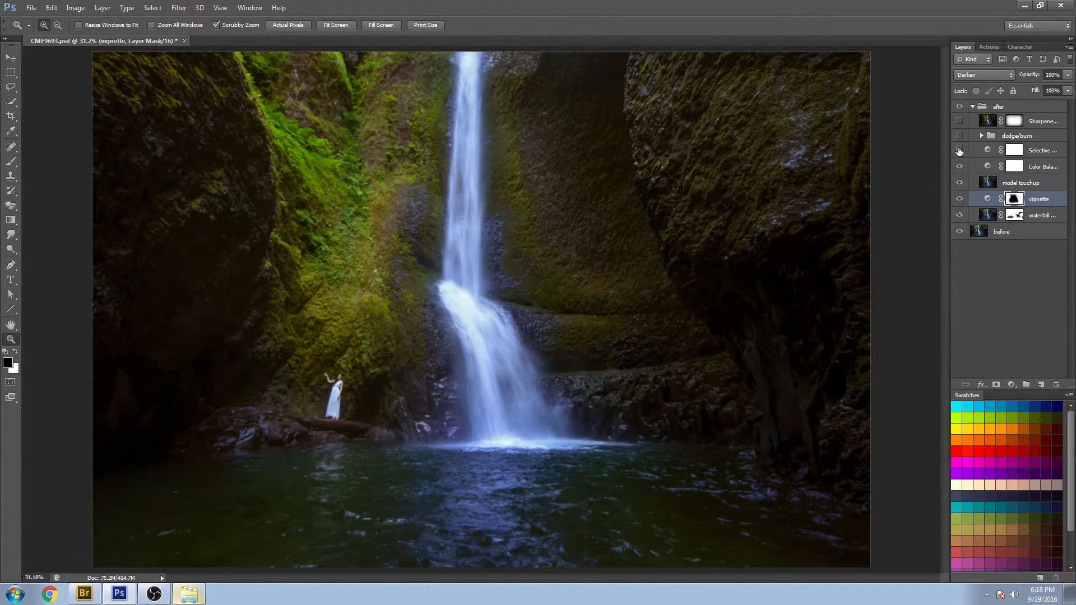
- Turn on Color Balance and Selective Color, reviewing yellow, green and cyan ranges
click(959, 150)
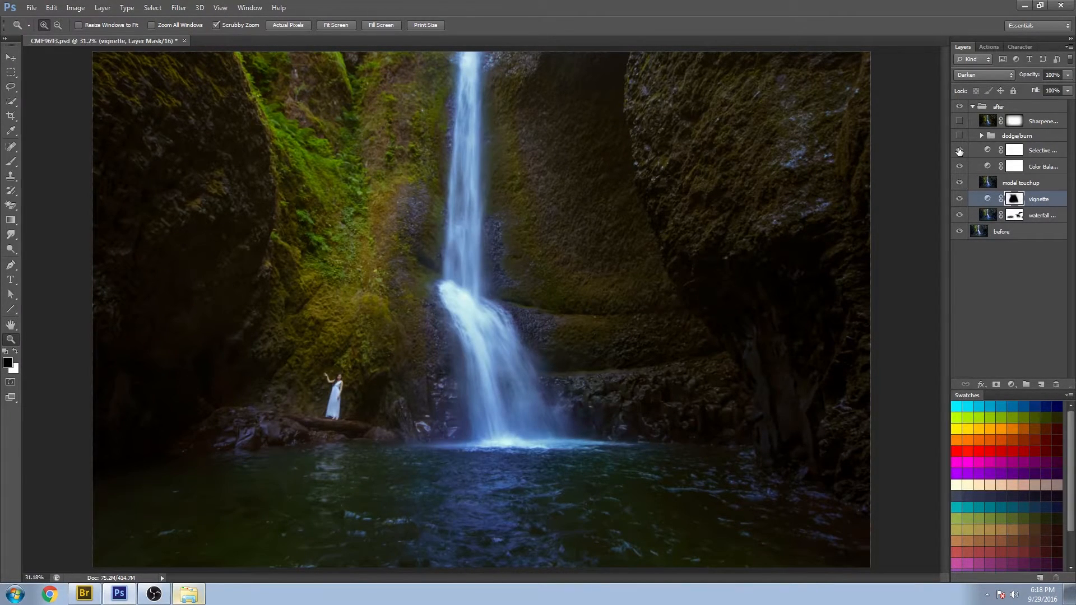
click(959, 151)
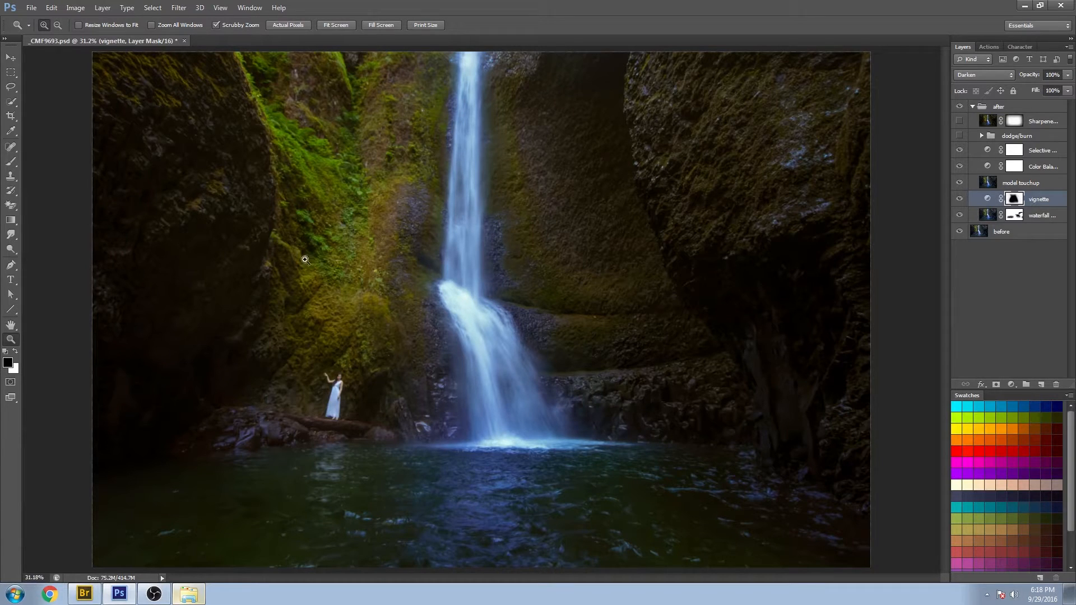
mouse_move(424, 225)
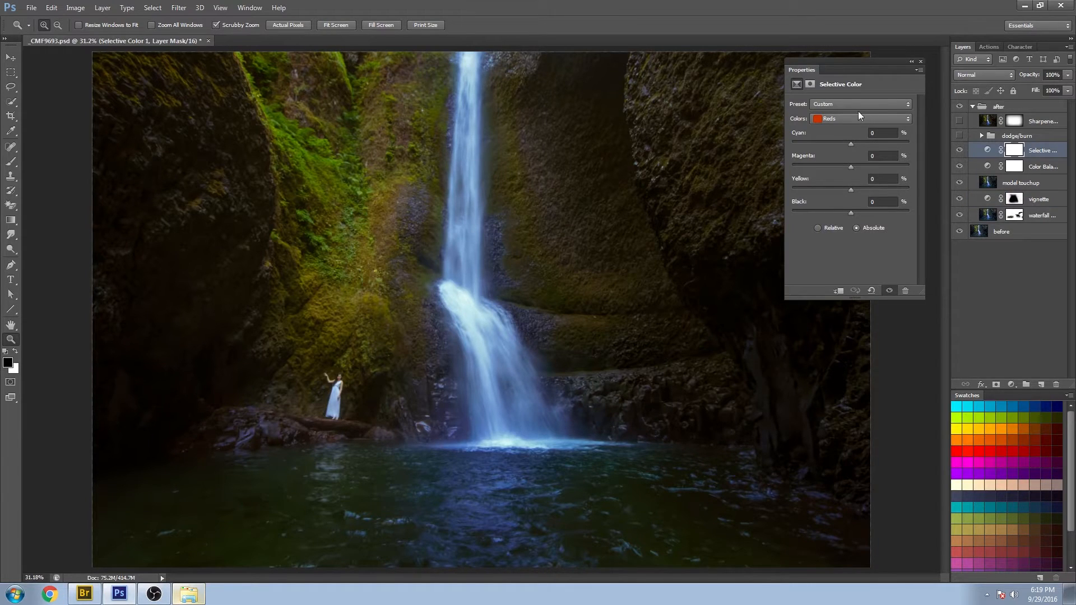
click(859, 117)
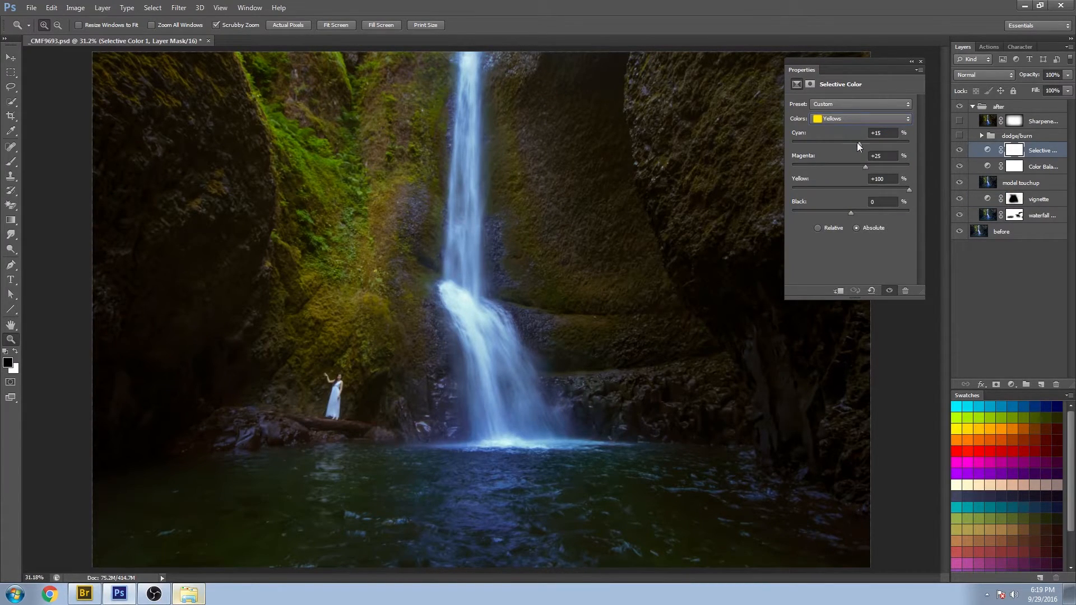
click(860, 117)
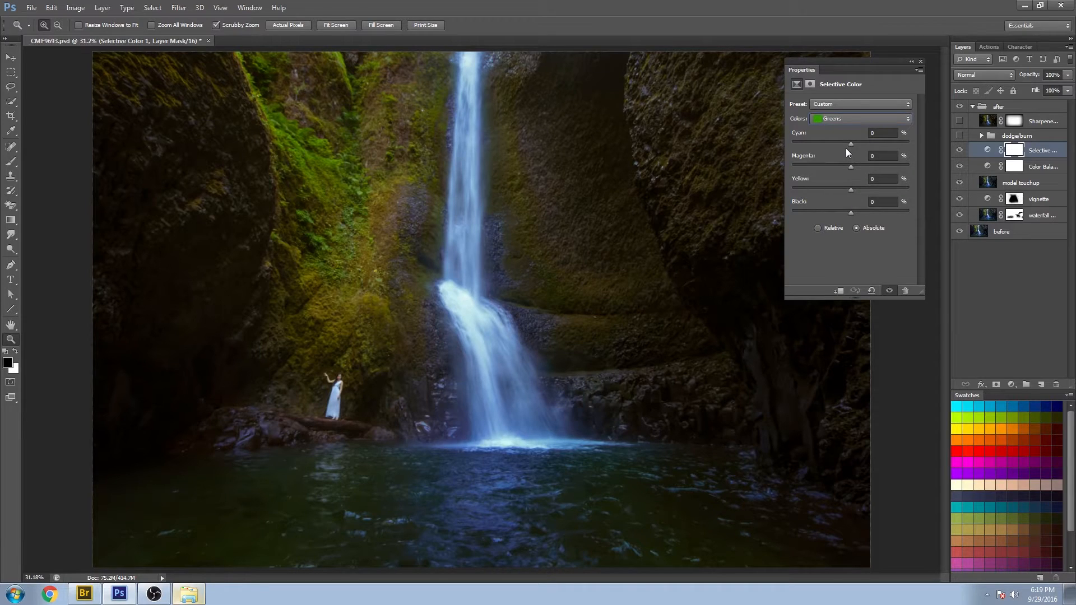
click(858, 117)
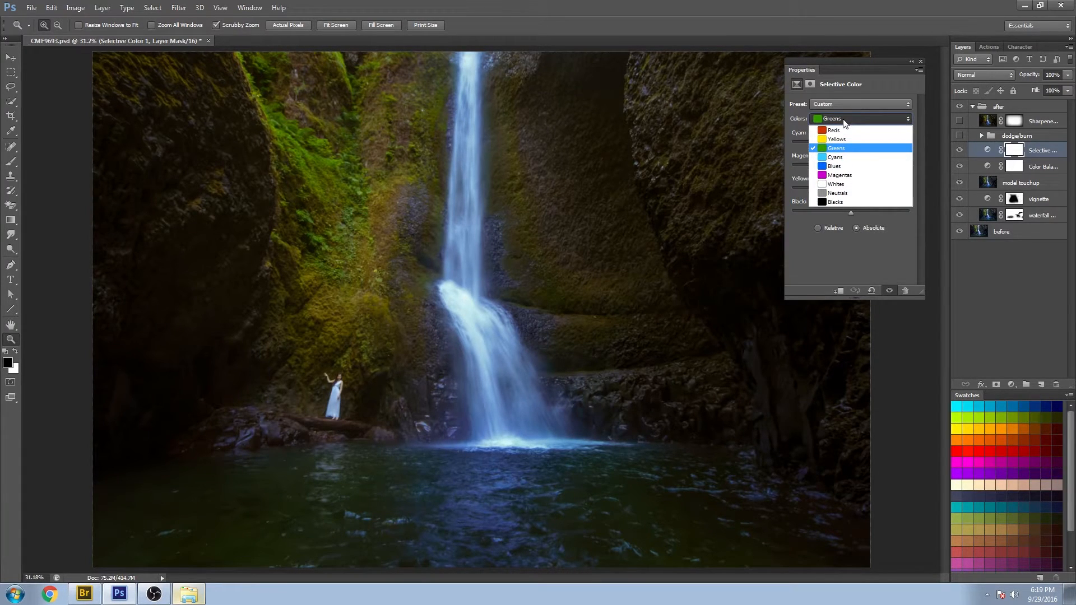
click(834, 157)
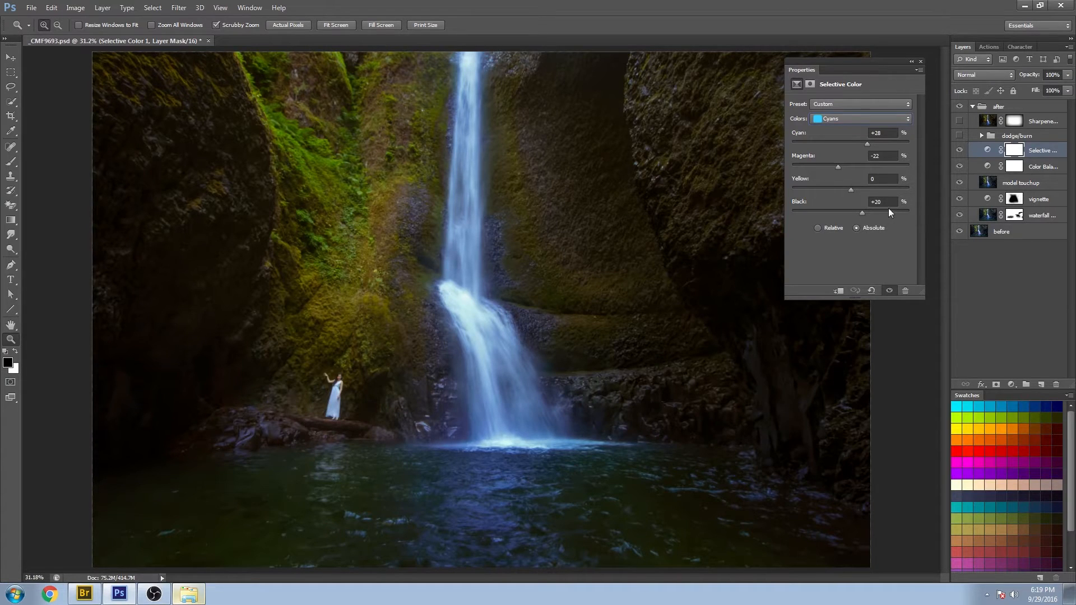
mouse_move(895, 146)
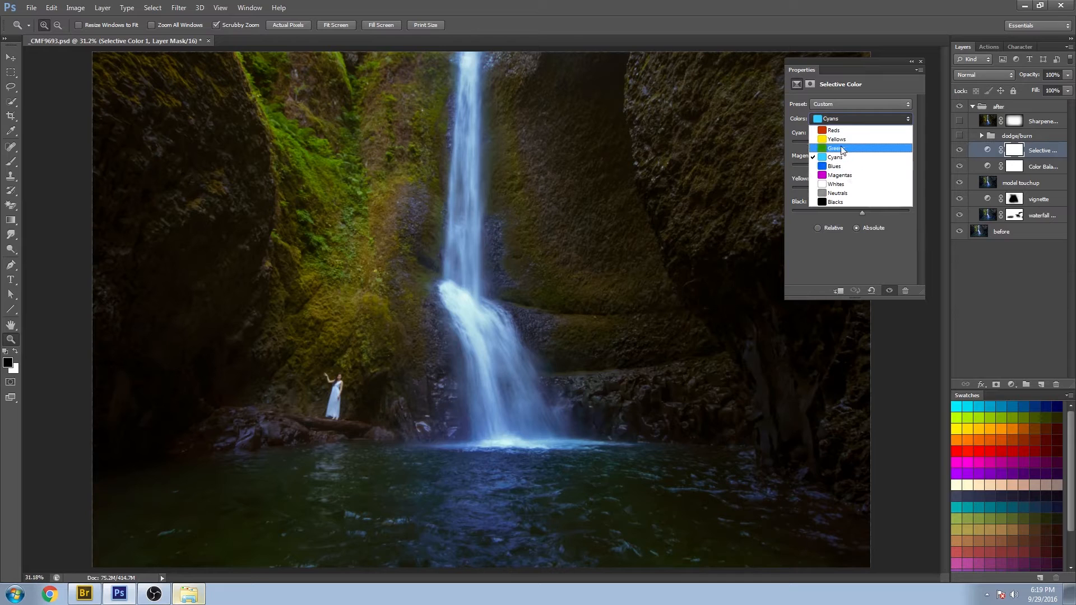
- Finish reviewing the color ranges and toggle Selective Color to compare
click(836, 139)
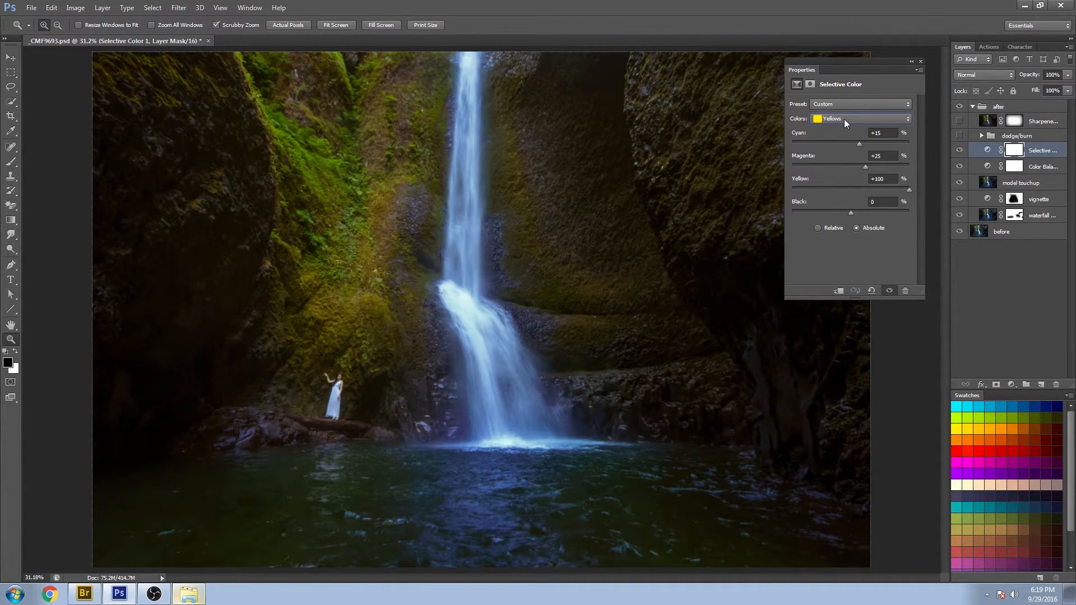
click(920, 61)
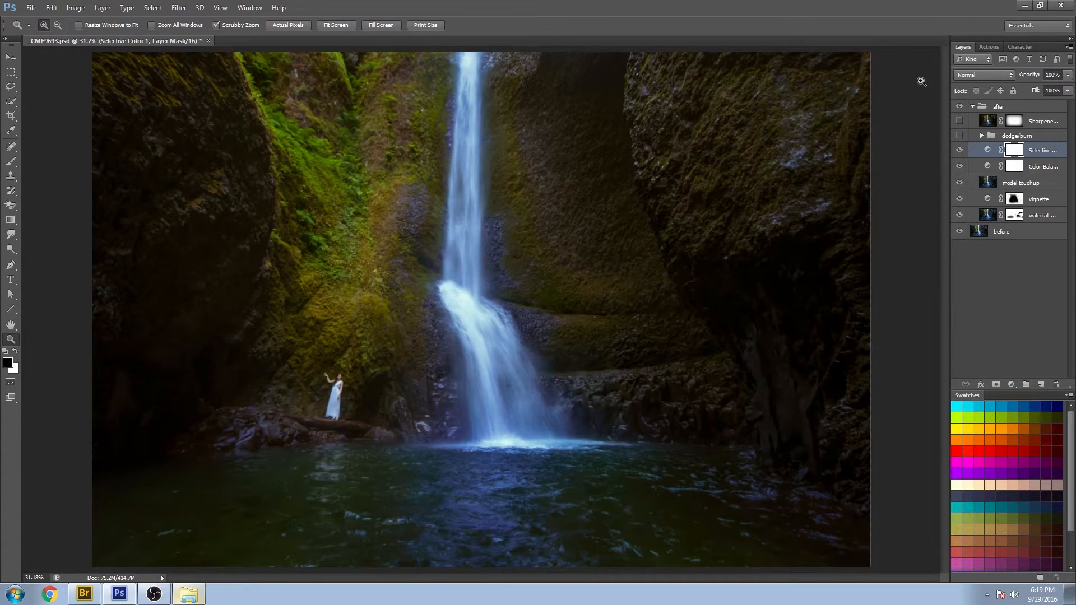
click(959, 150)
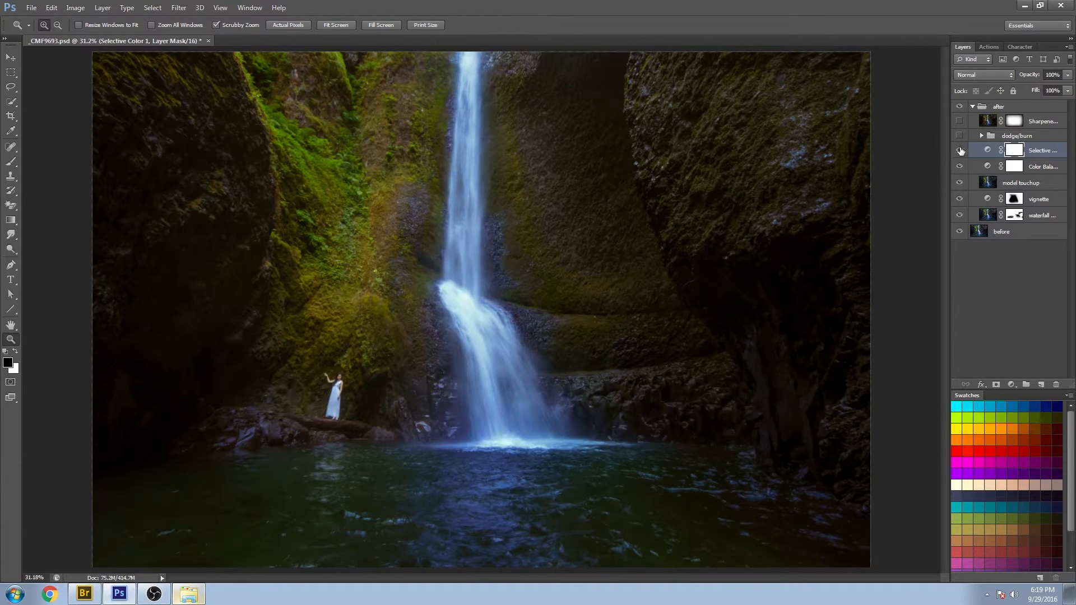
click(959, 152)
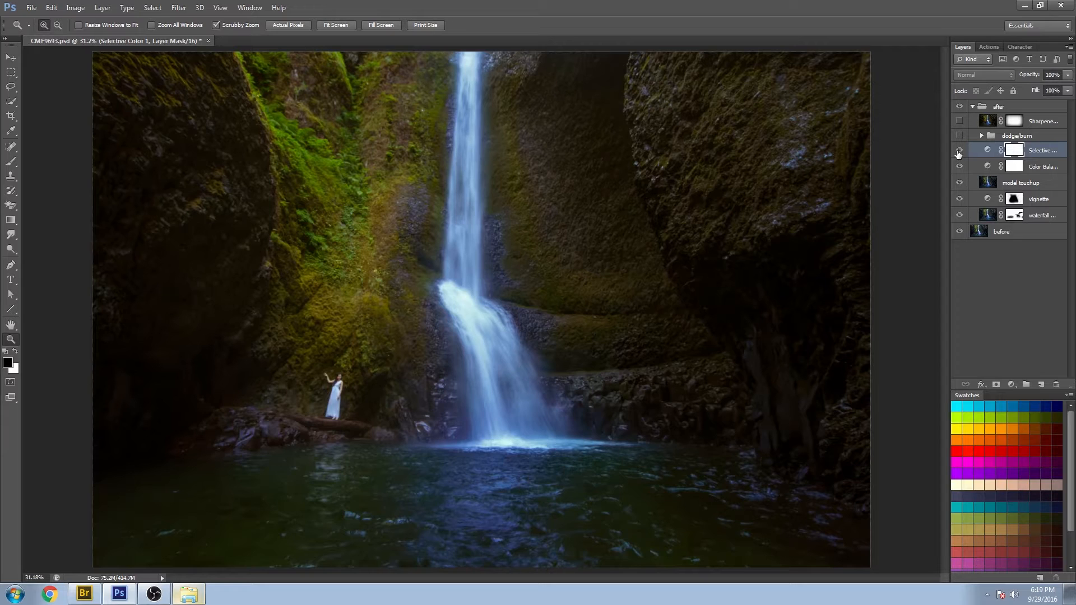
click(958, 152)
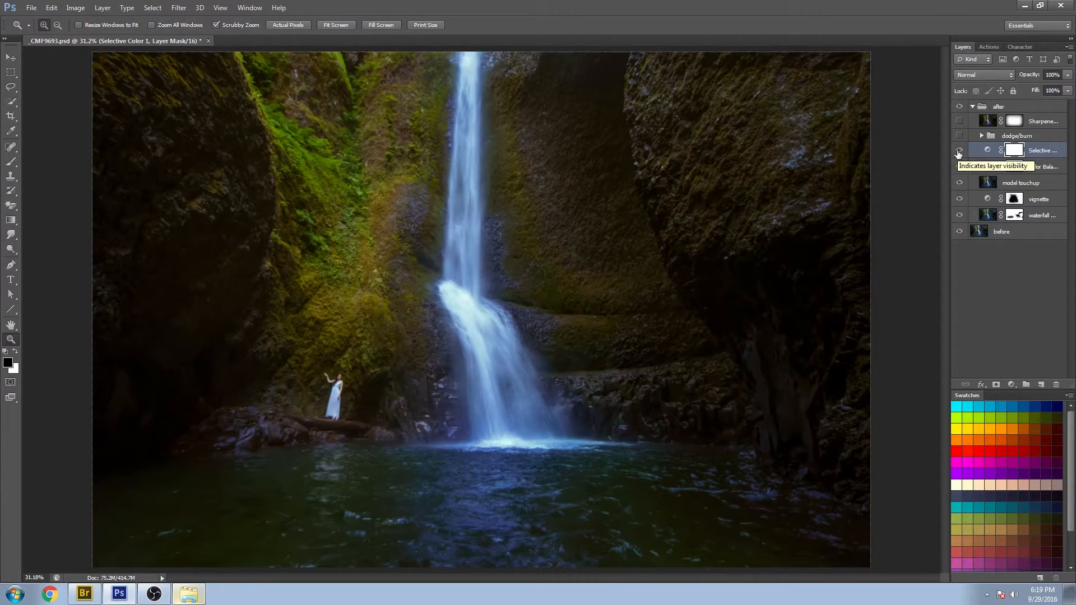
click(958, 151)
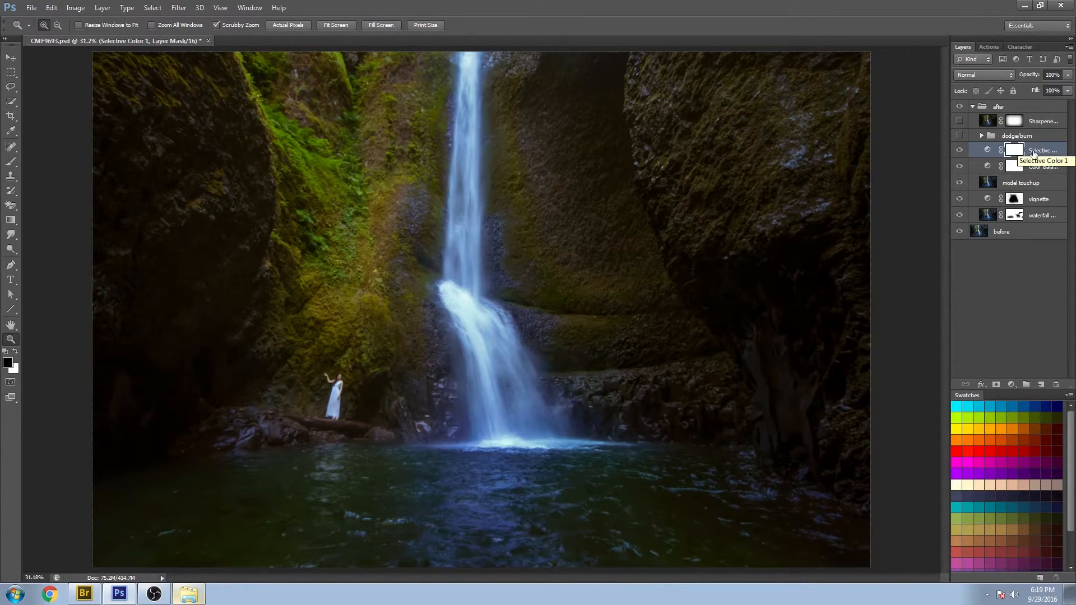
click(981, 136)
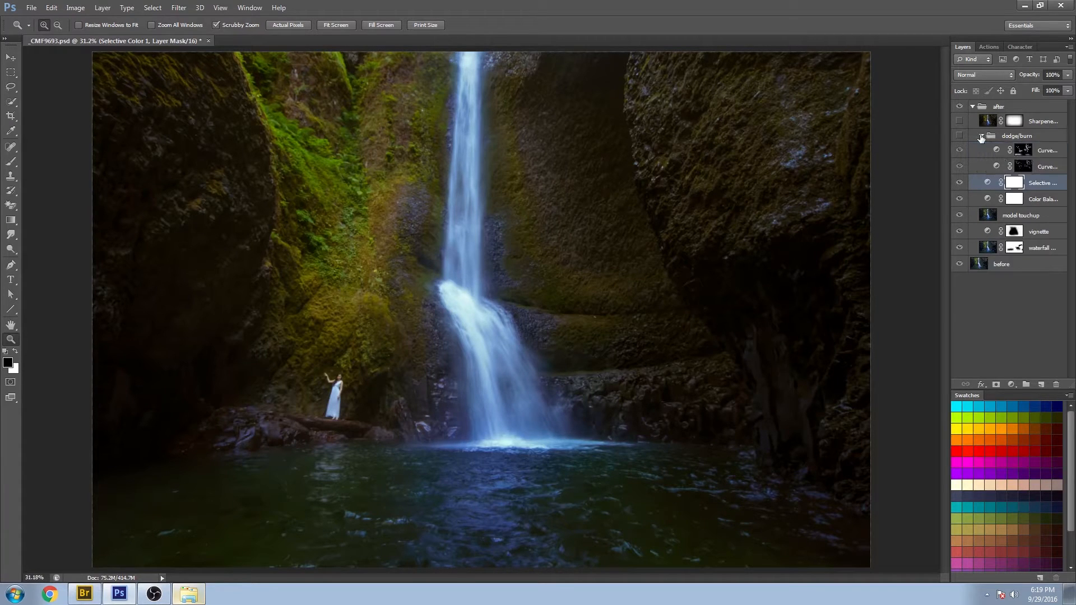
click(982, 136)
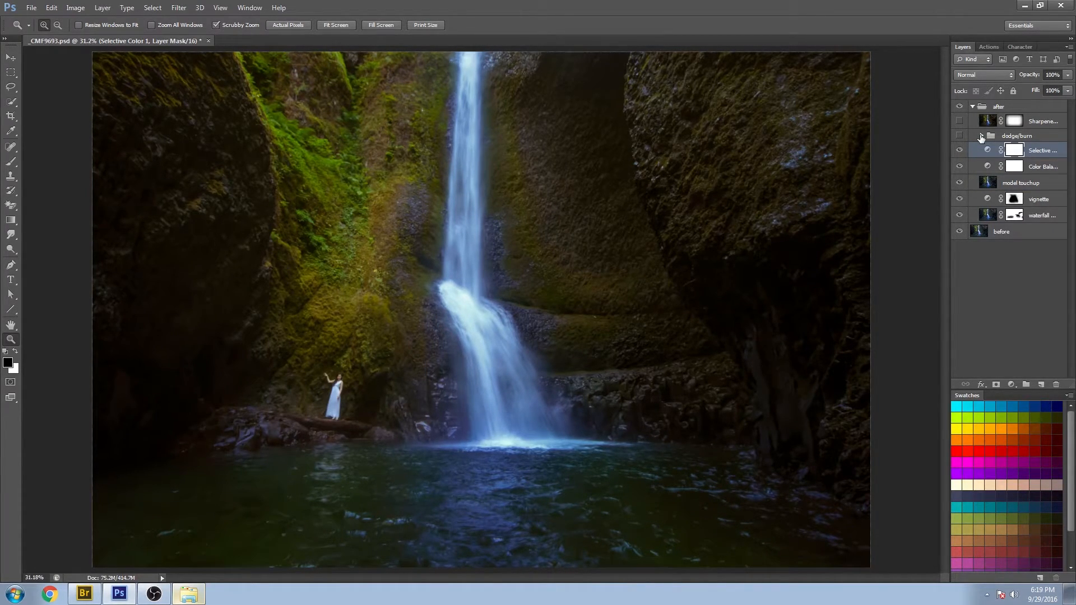
click(959, 137)
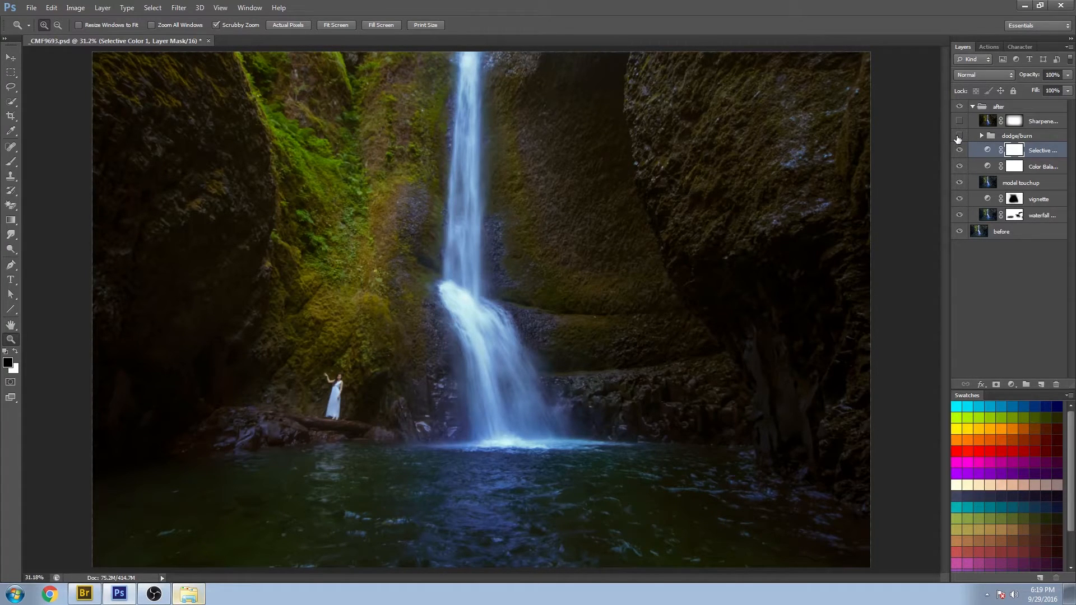
click(959, 136)
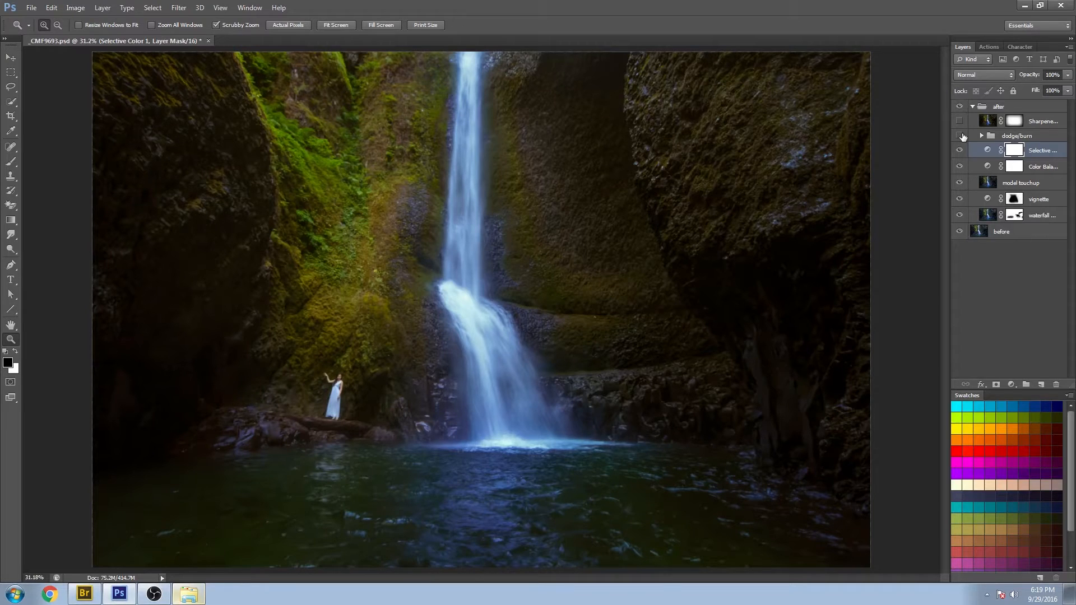
click(960, 136)
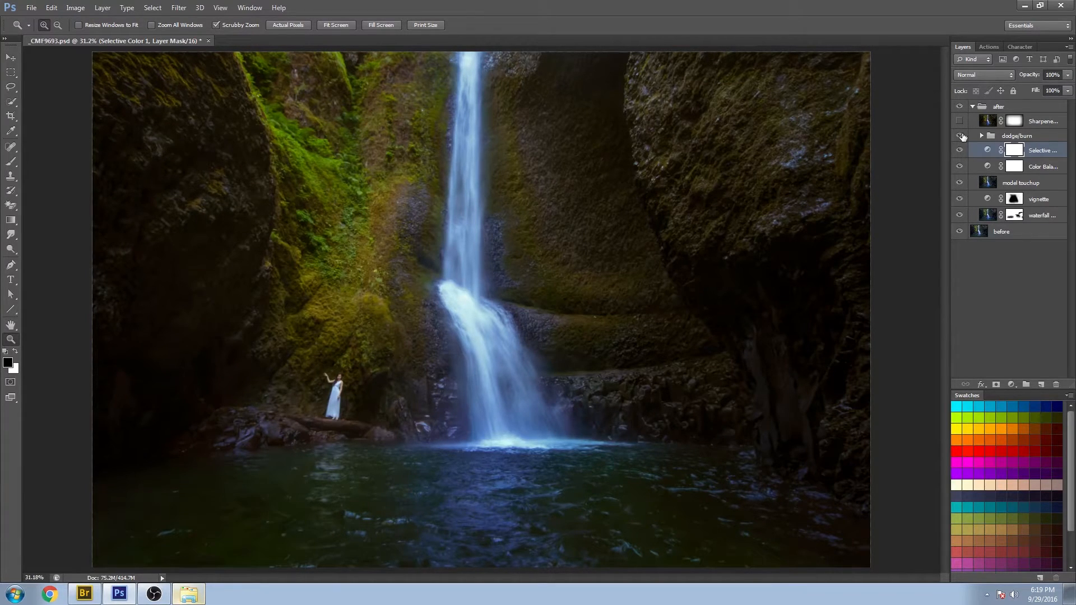
click(960, 135)
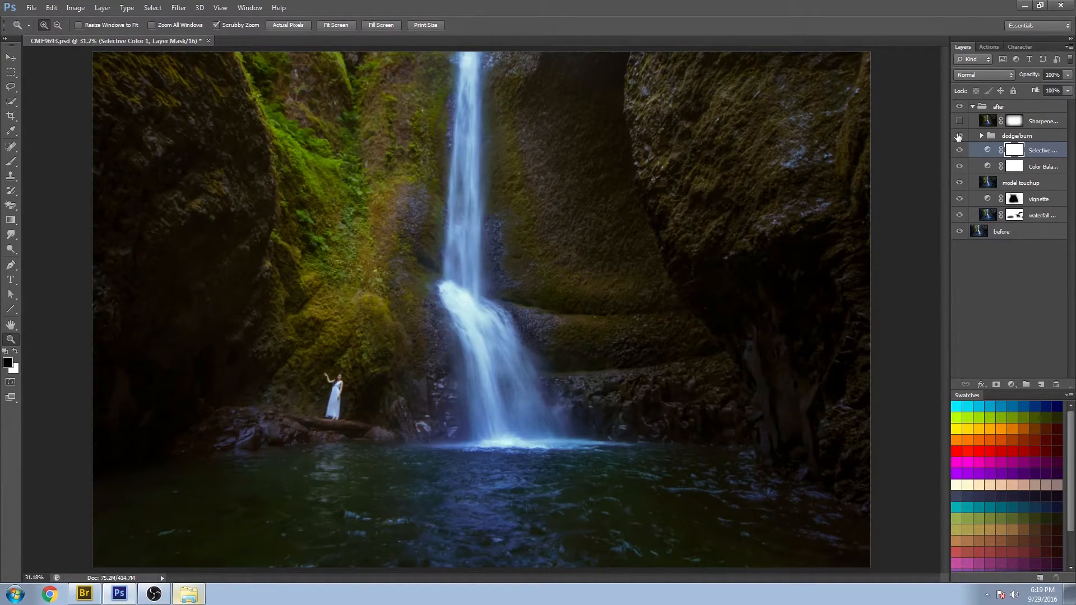
click(959, 136)
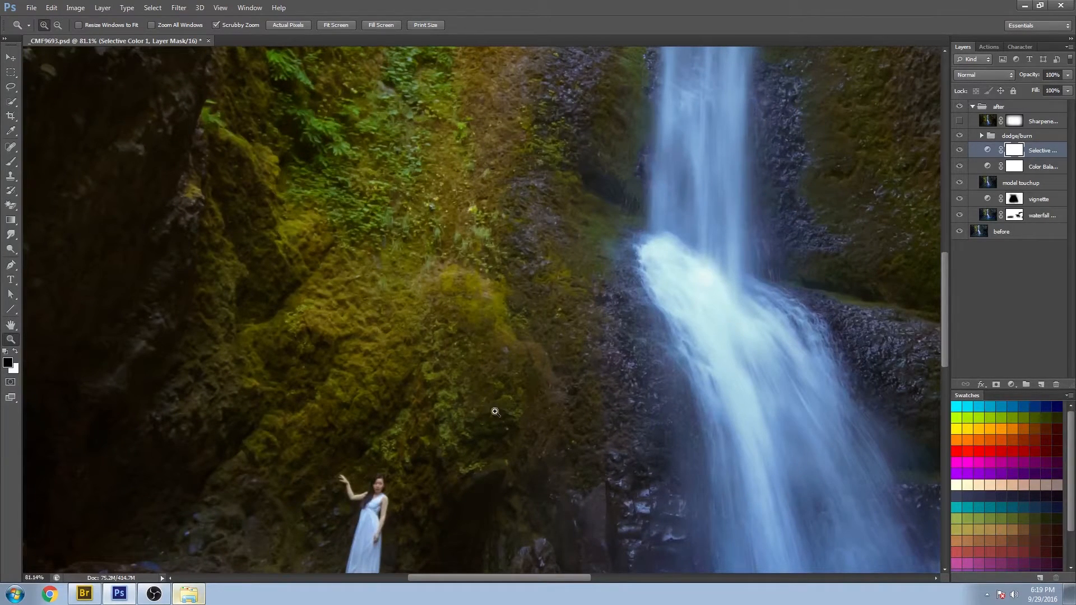
mouse_move(389, 346)
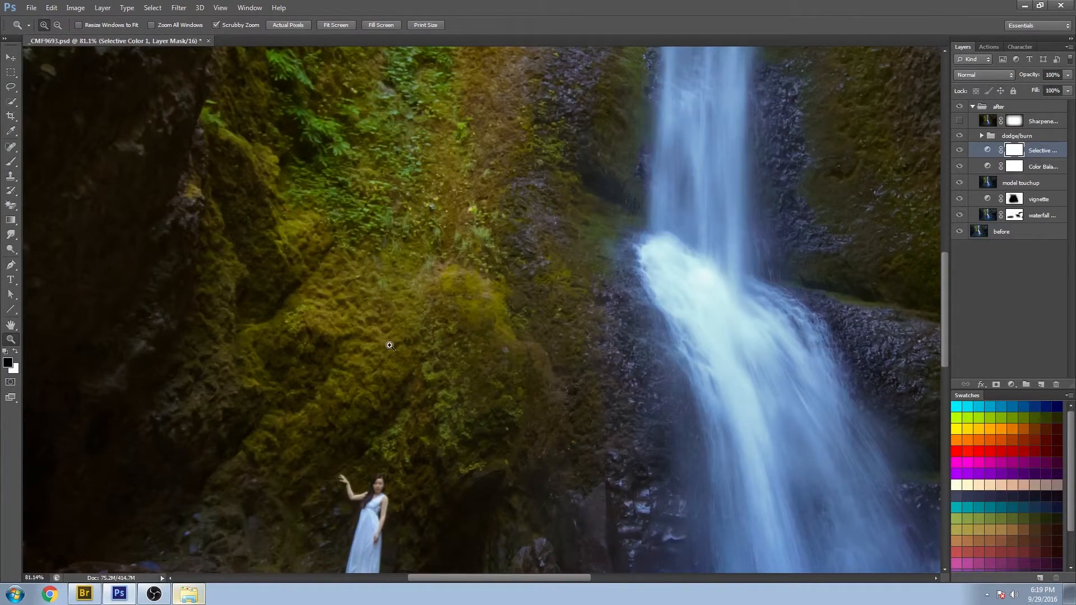
click(959, 151)
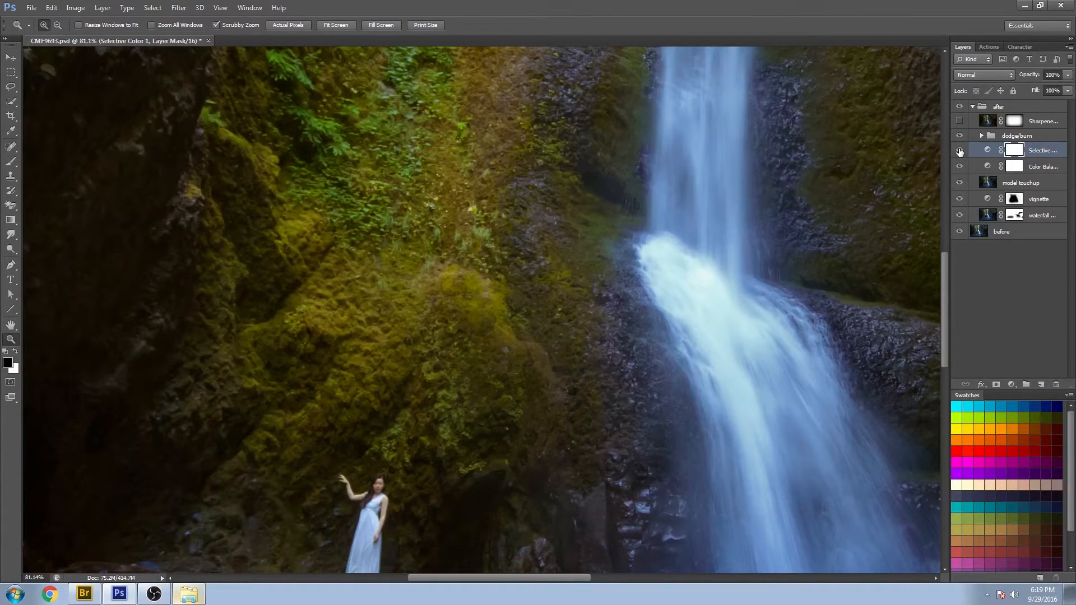
click(960, 150)
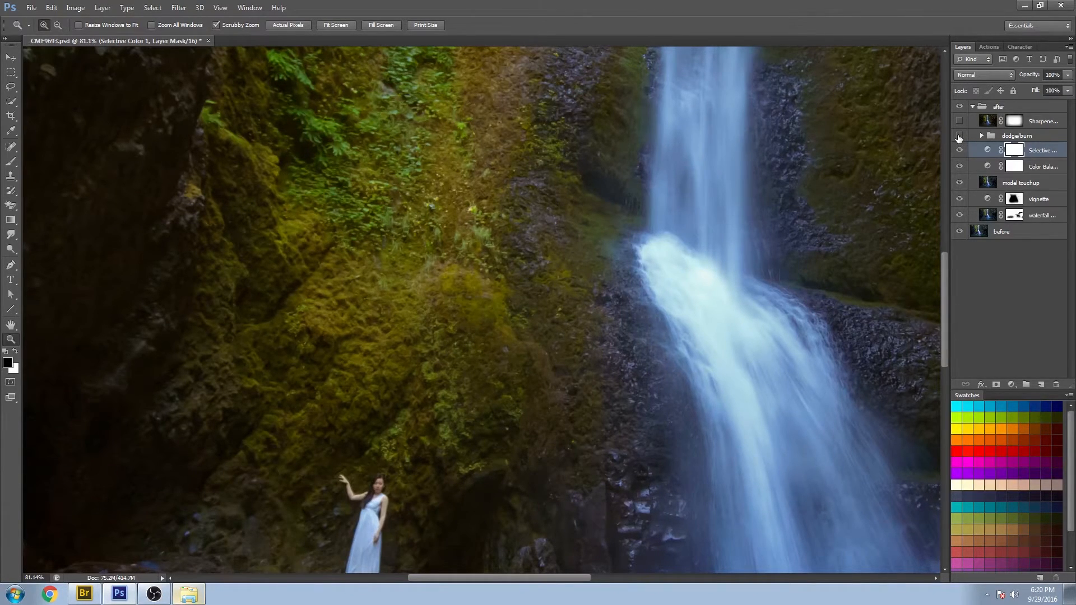
click(959, 135)
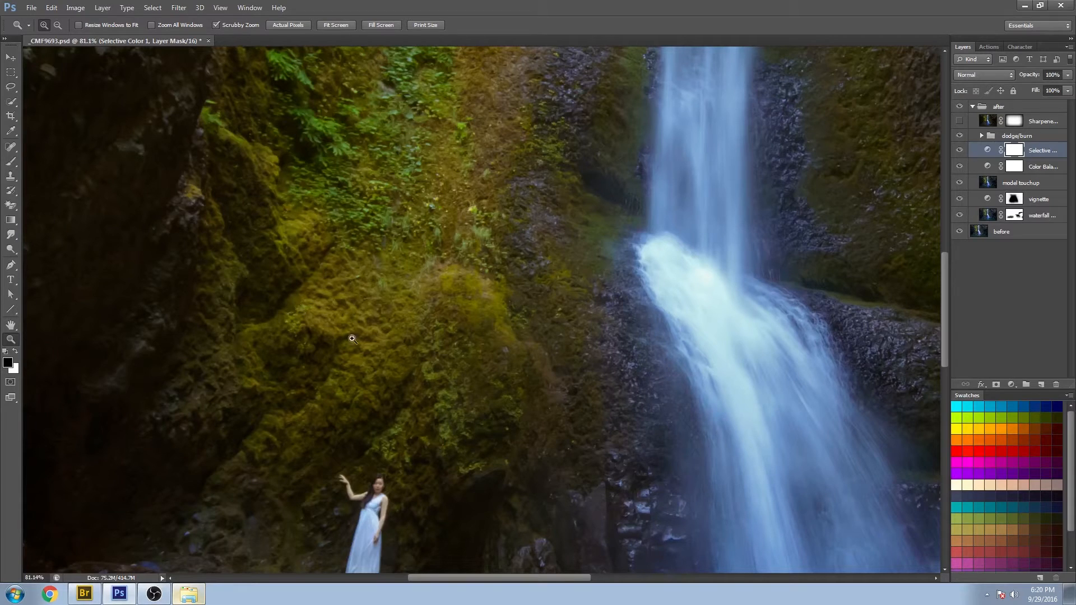
mouse_move(469, 262)
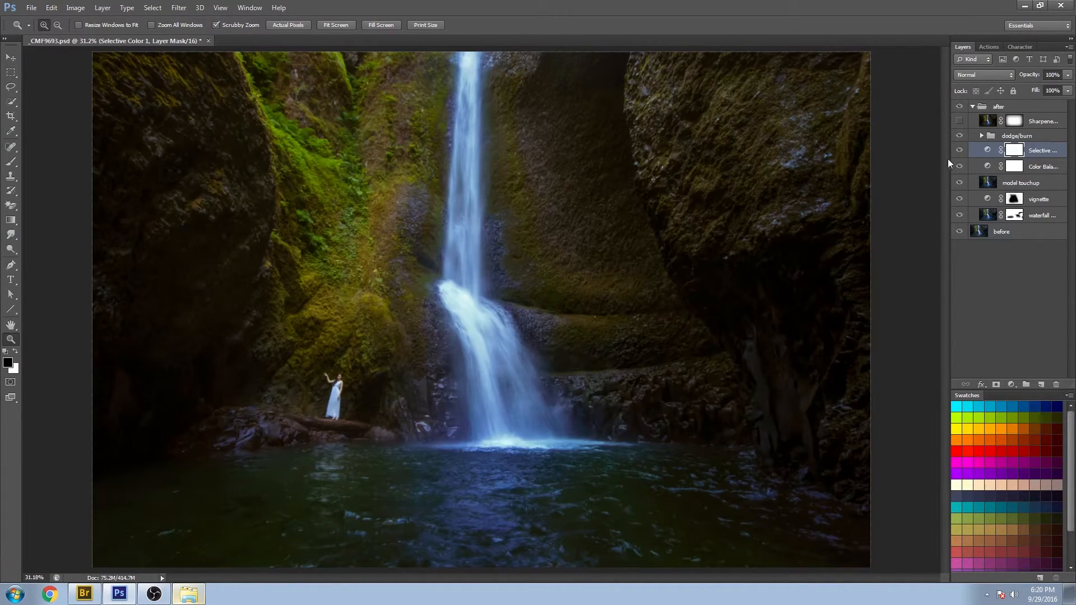
click(959, 150)
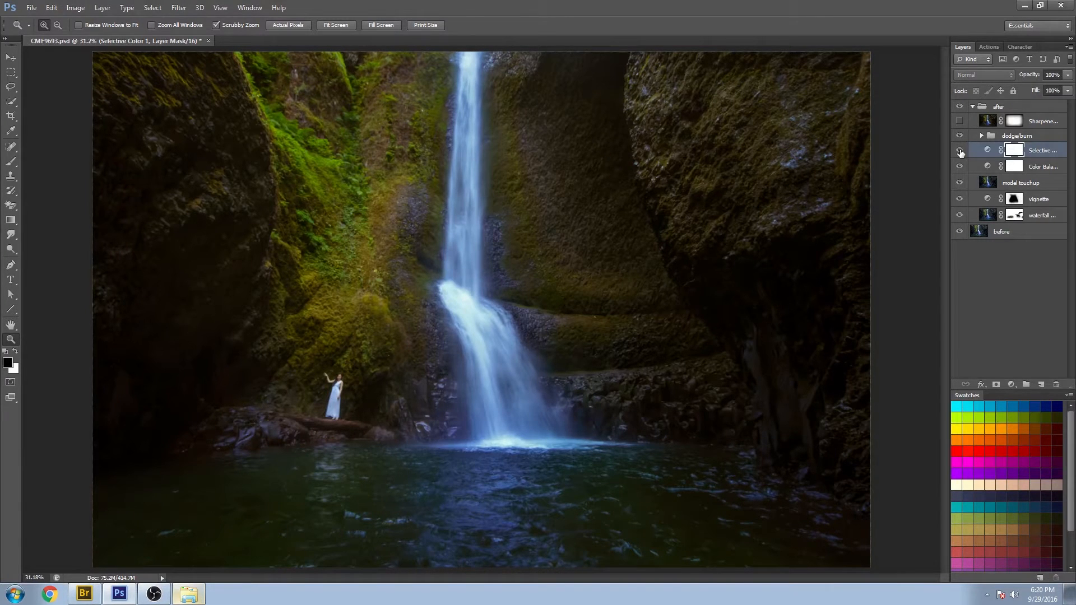
click(960, 150)
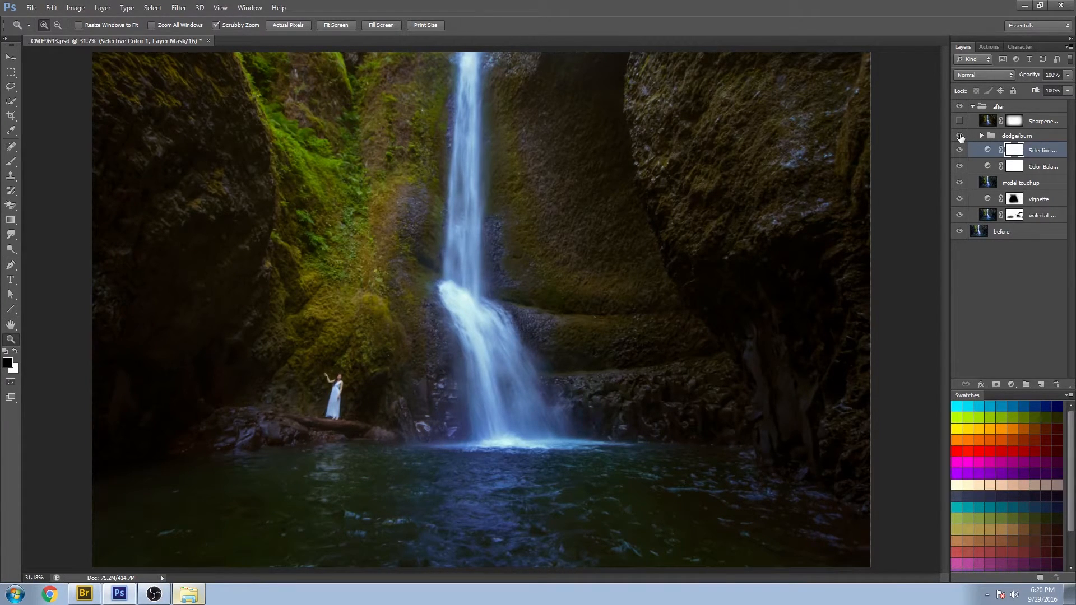
click(961, 136)
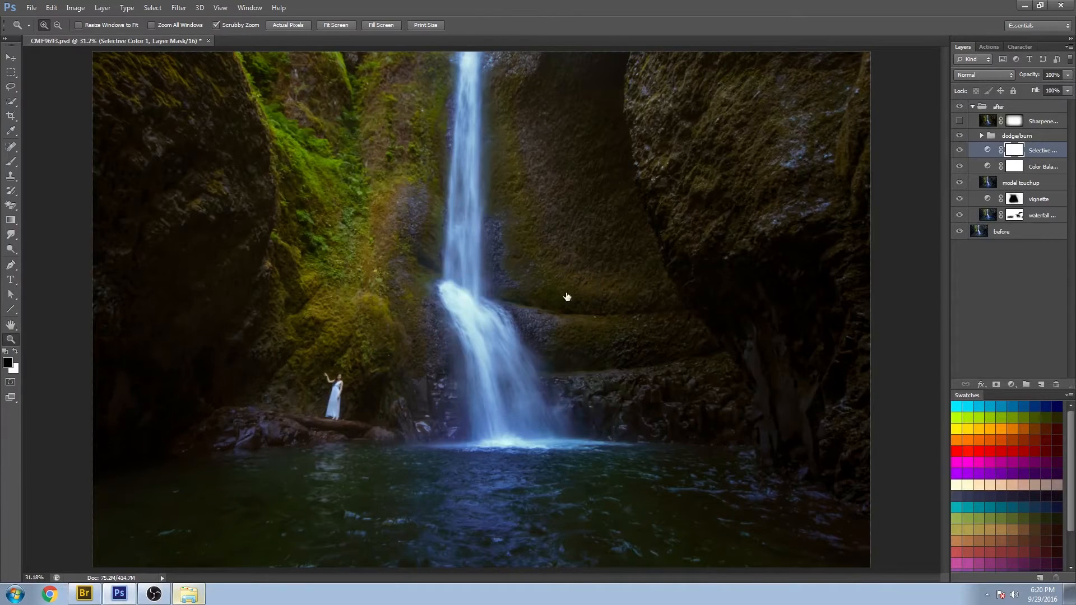
click(959, 150)
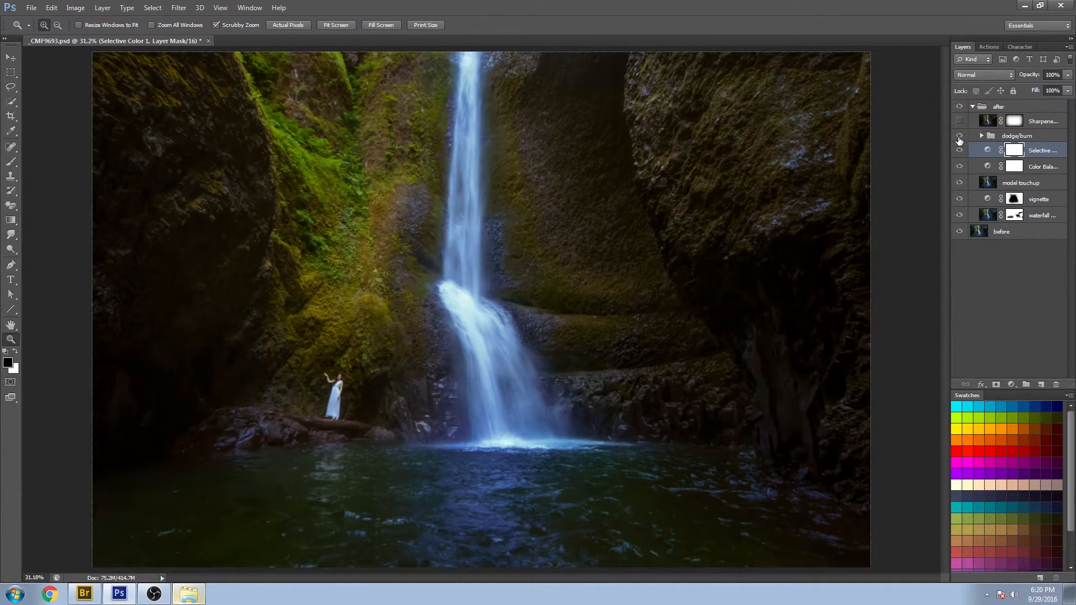
click(960, 136)
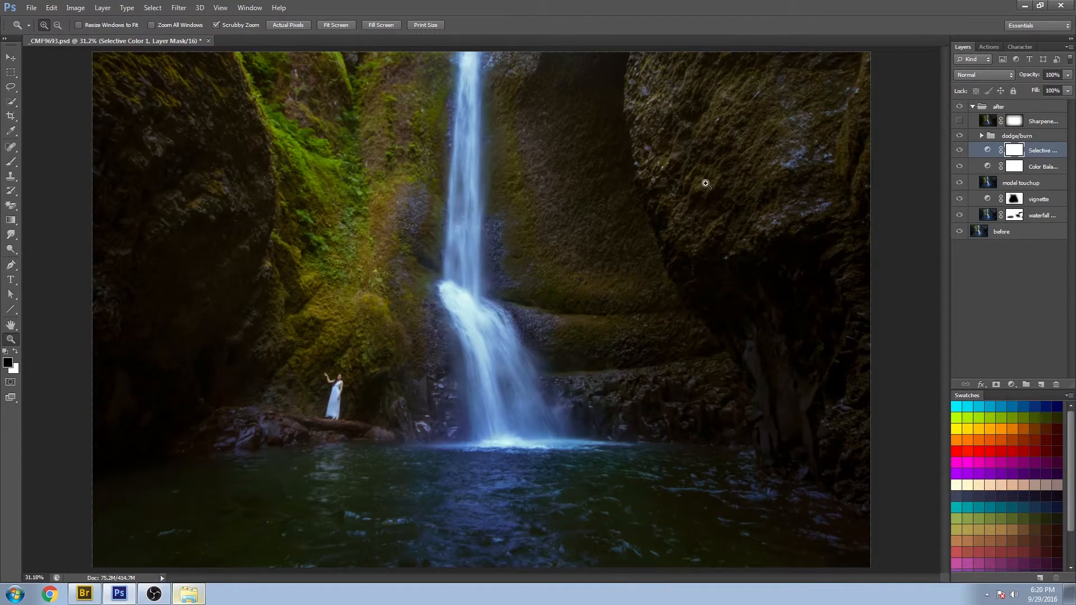
mouse_move(781, 194)
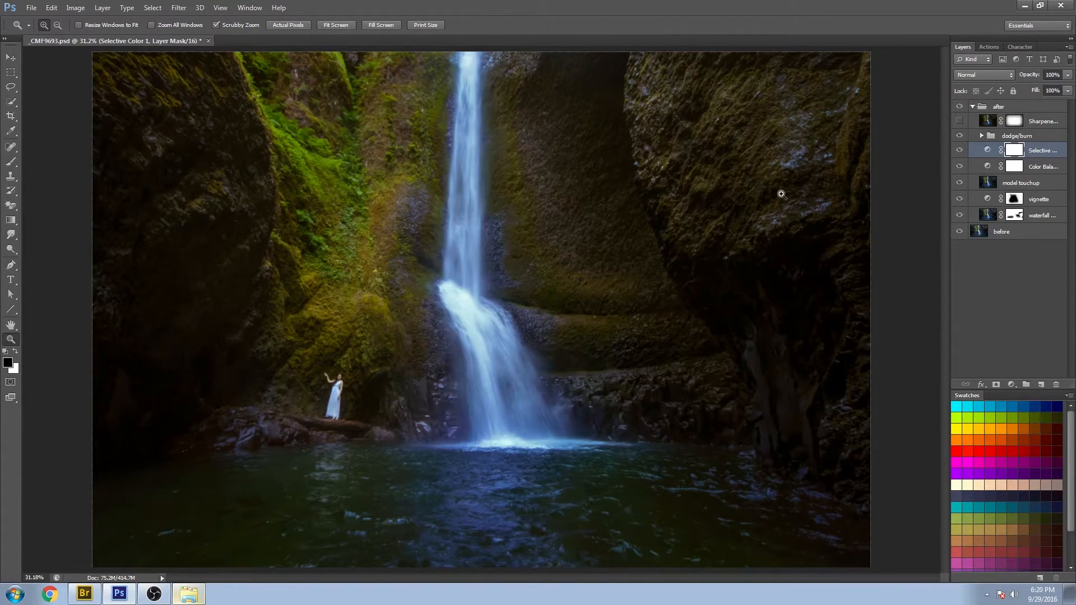
mouse_move(716, 171)
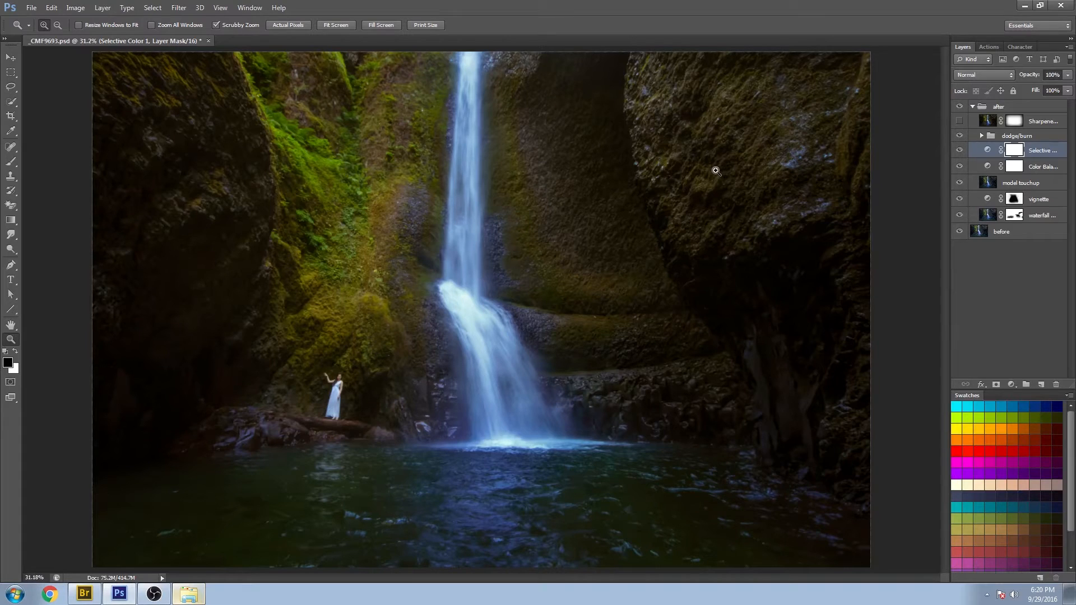
click(959, 145)
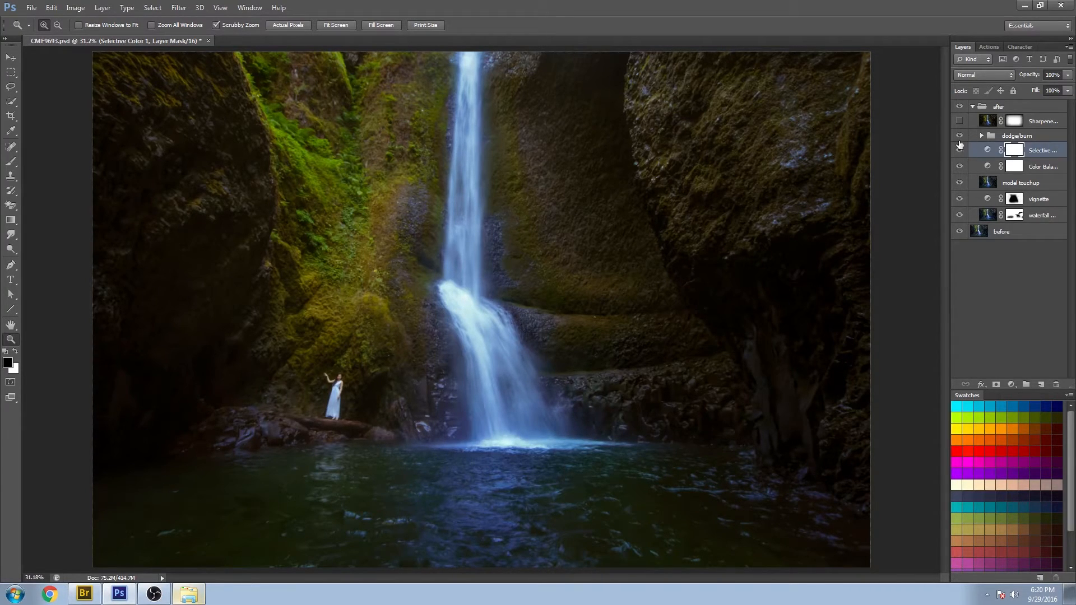
click(960, 121)
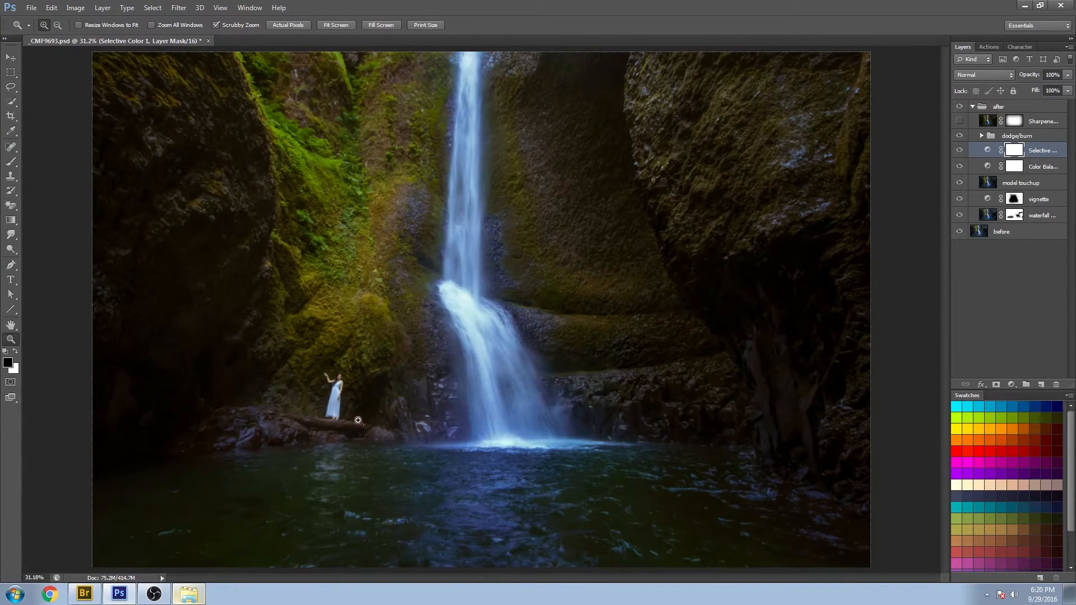
mouse_move(295, 415)
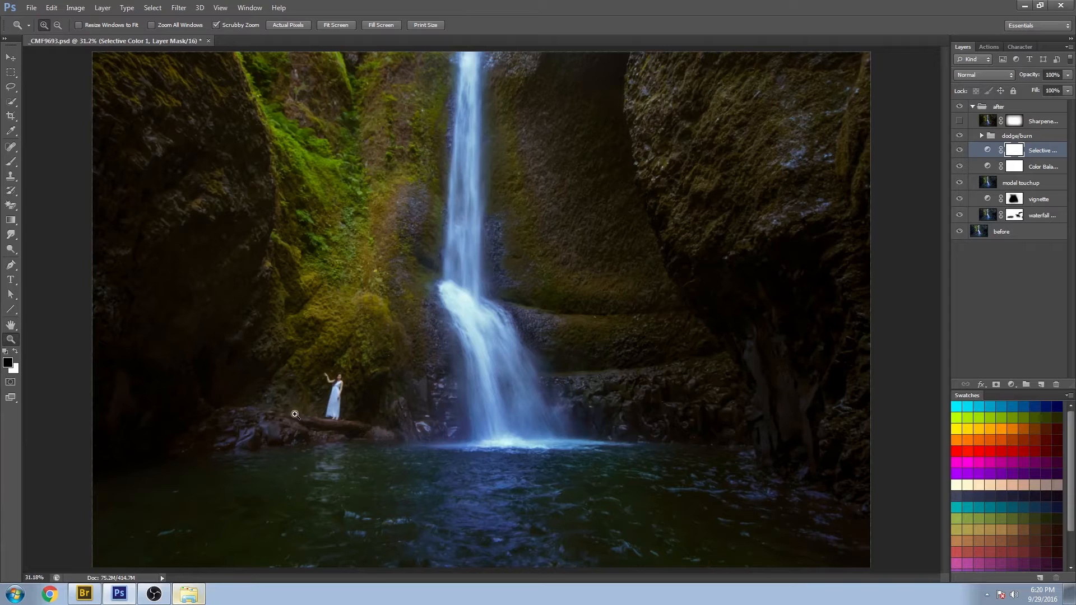
mouse_move(317, 419)
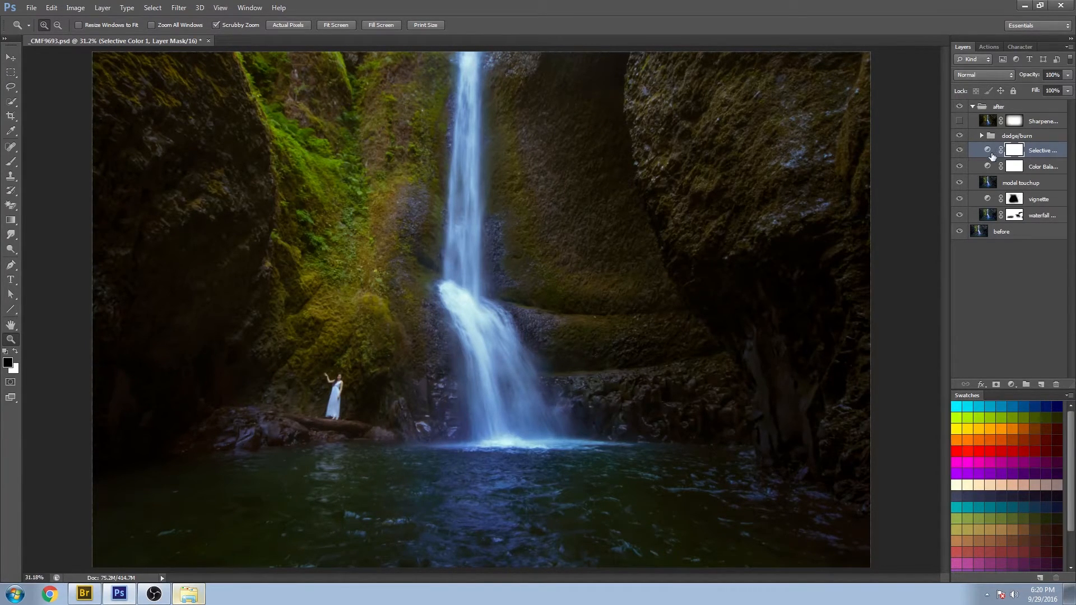
click(980, 135)
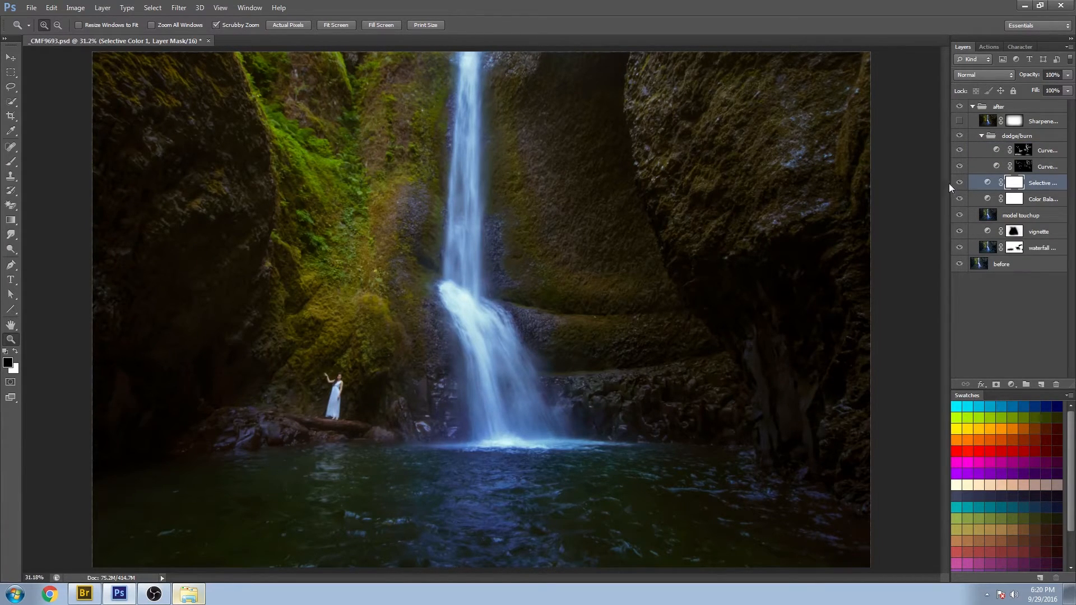
- Toggle both dodge/burn Curves layers, review the dodge curve, and collapse the group
click(959, 166)
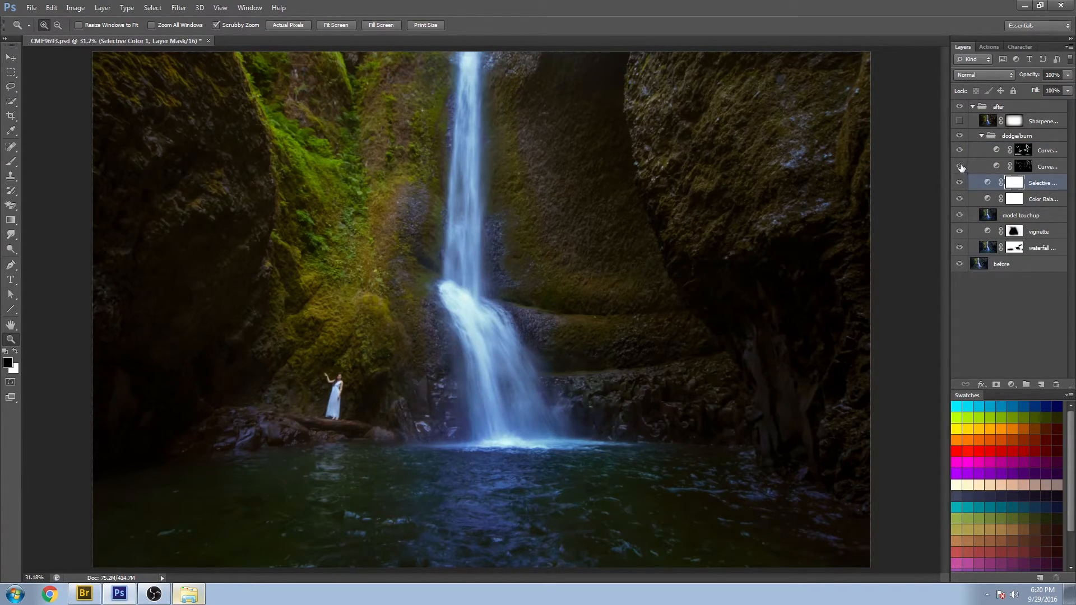
click(961, 150)
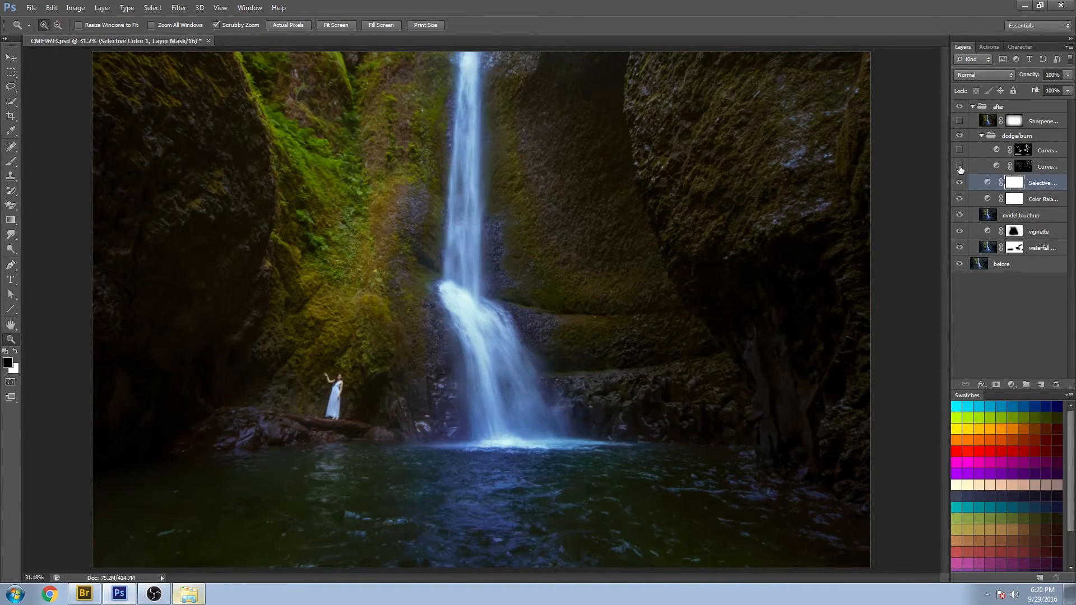
click(959, 166)
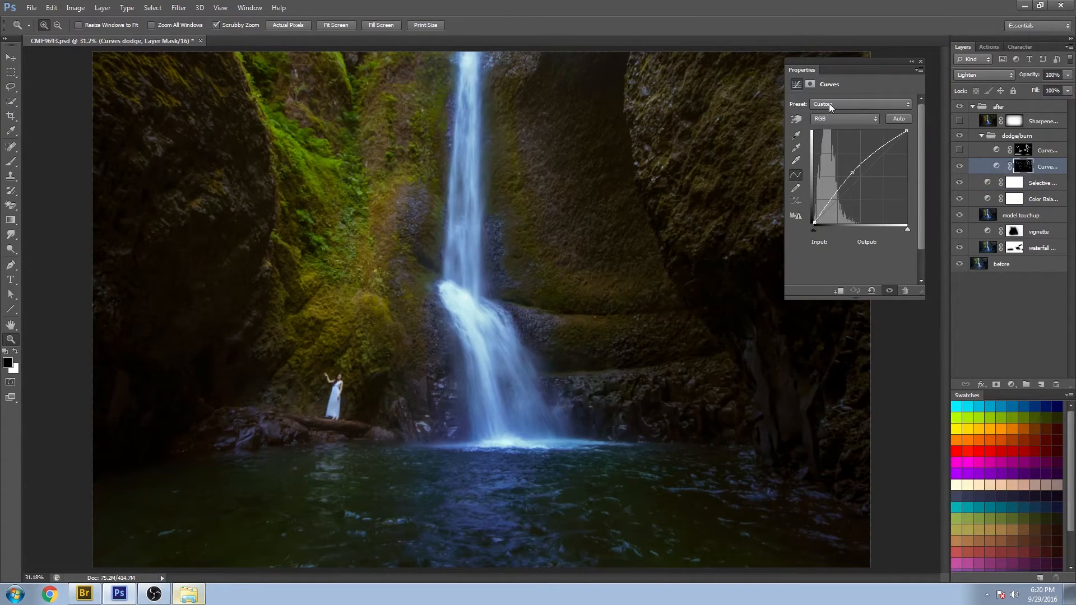
mouse_move(837, 94)
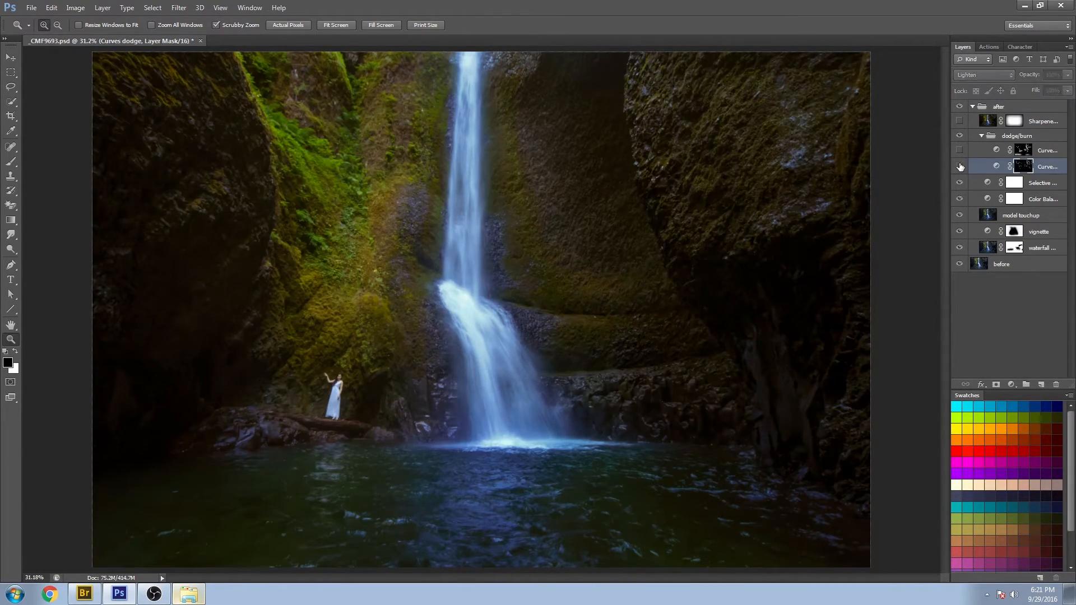
click(959, 167)
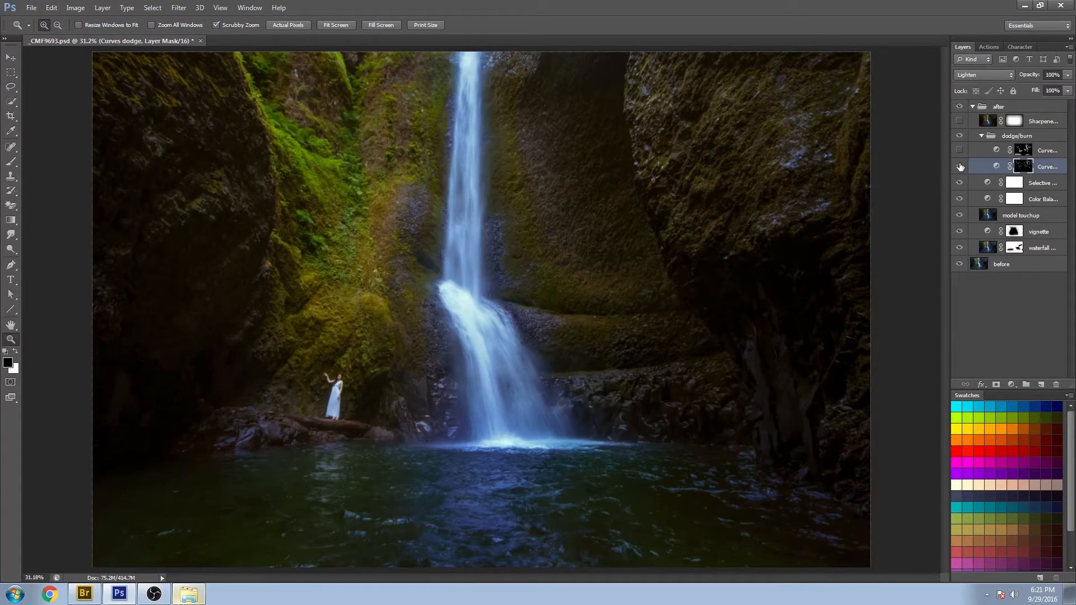
click(959, 149)
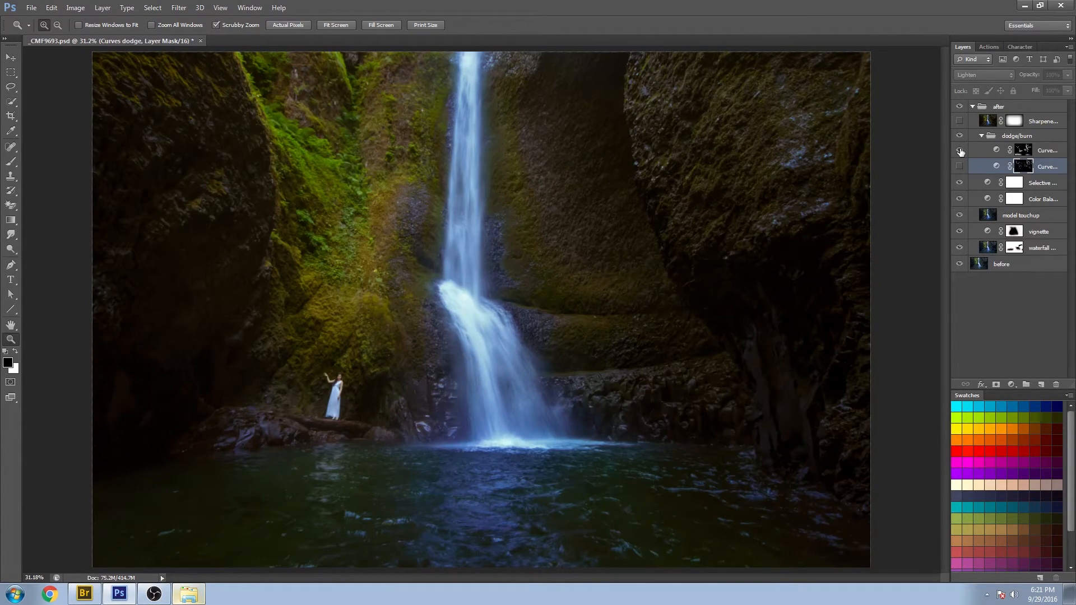
click(982, 136)
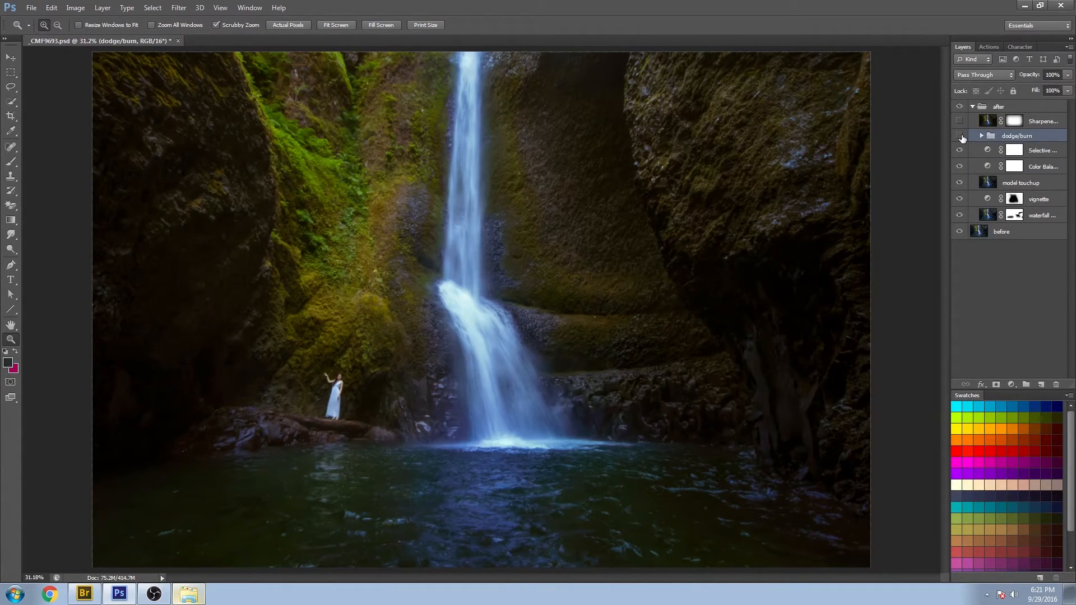
- Compare the photo with dodge/burn hidden and with sharpening toggled on and off
click(961, 136)
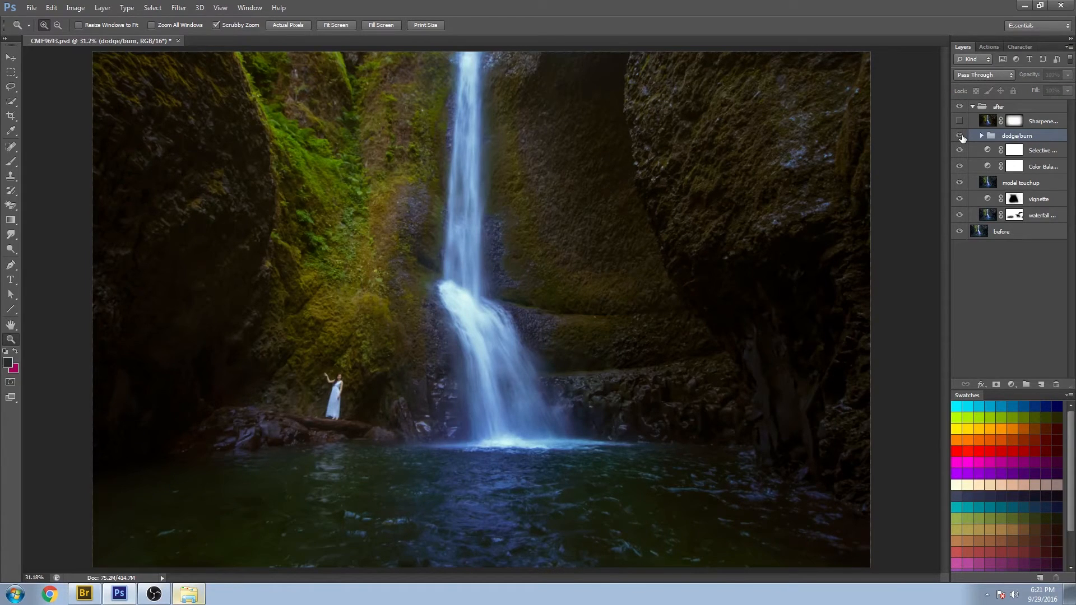
click(959, 136)
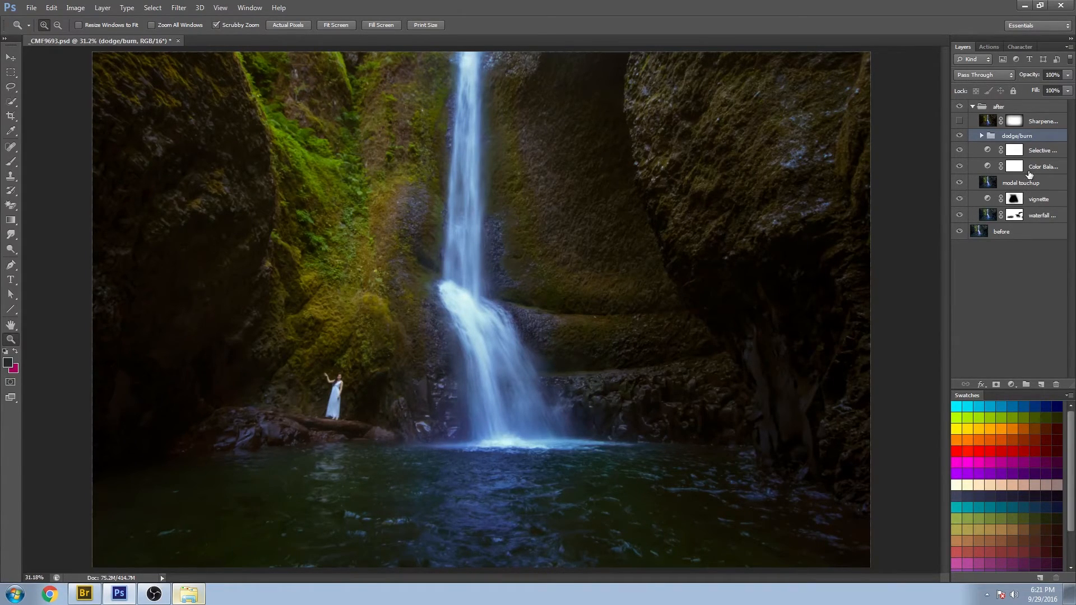
click(959, 121)
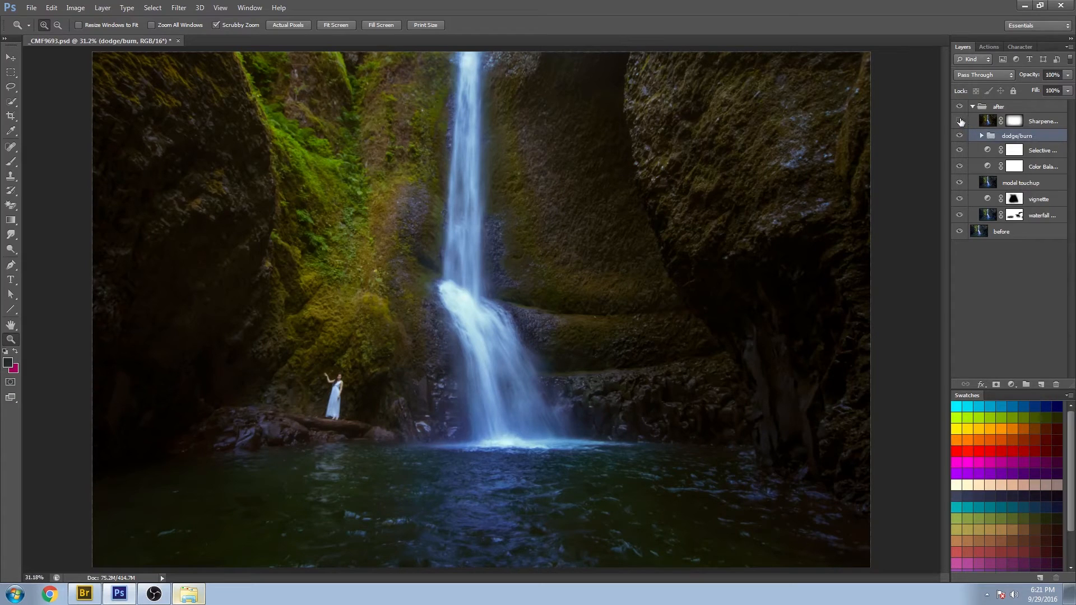
click(961, 121)
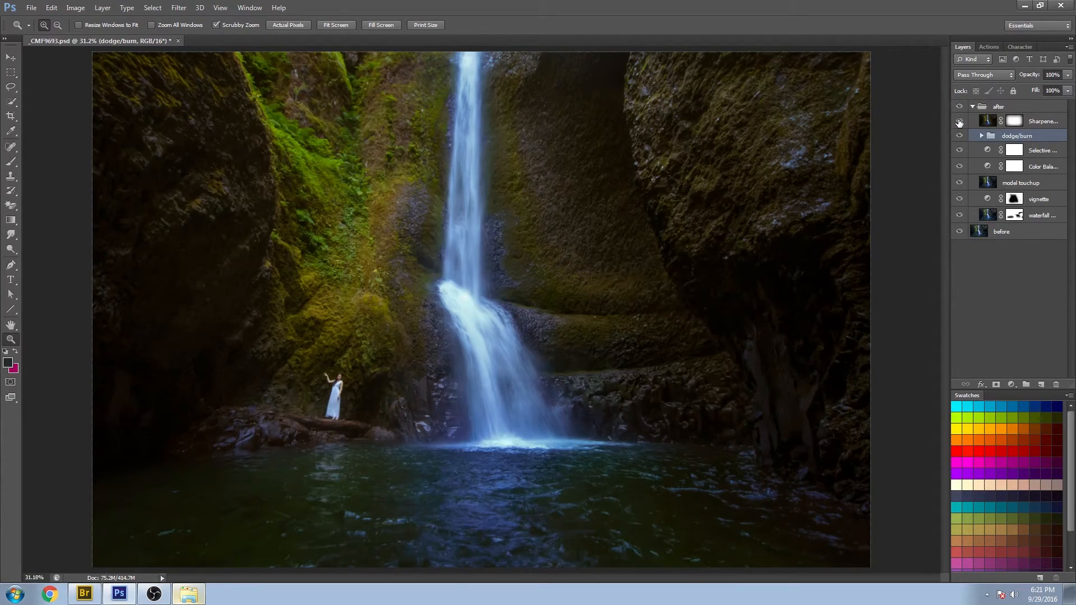
click(959, 121)
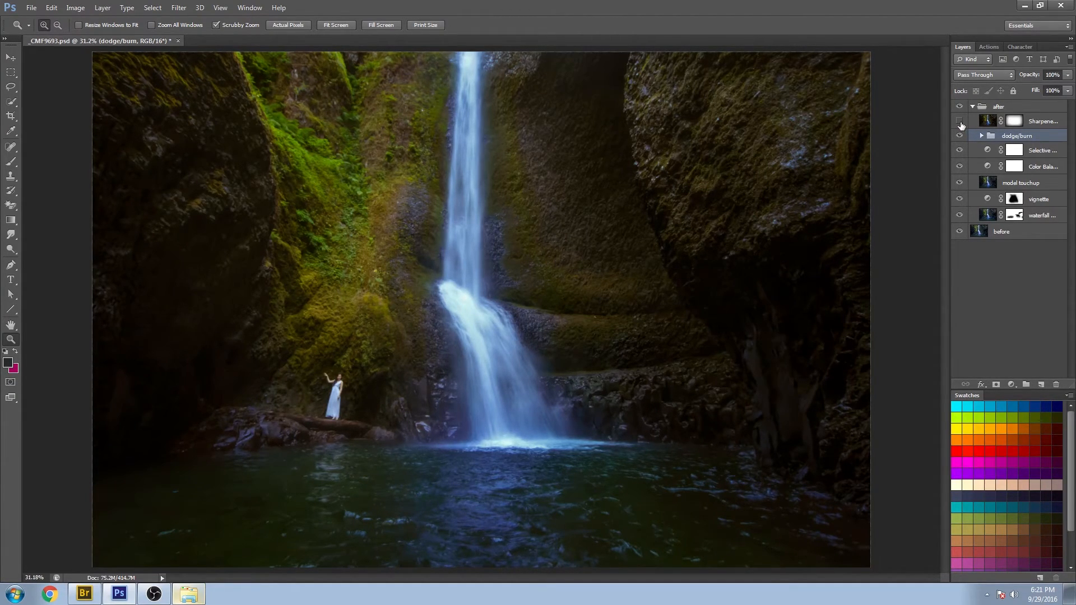
click(959, 121)
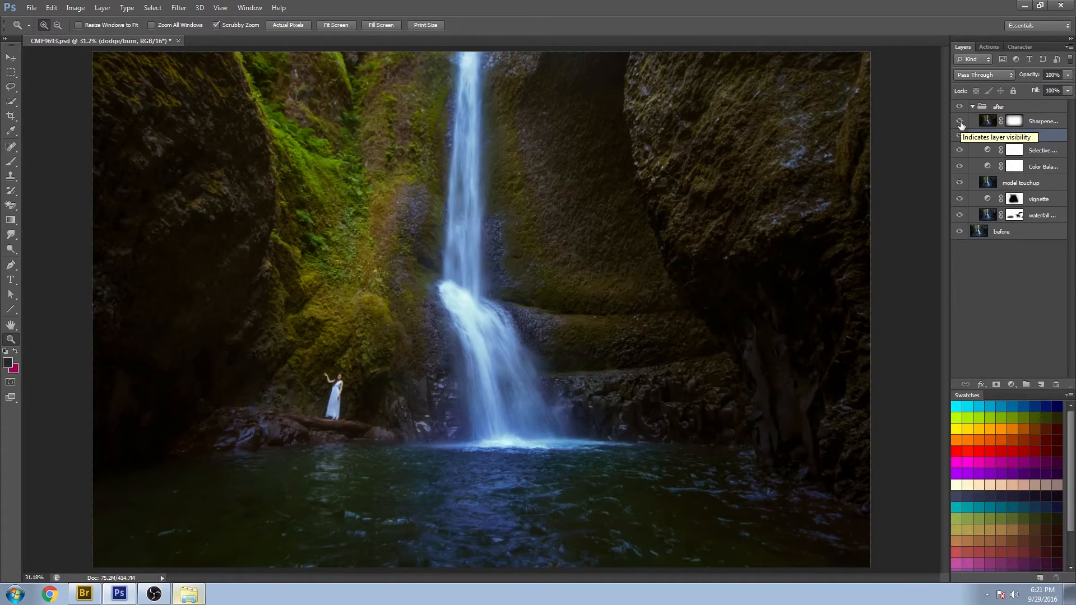
- Leave the Sharpener Pro 3 layer on and select its layer mask
click(959, 136)
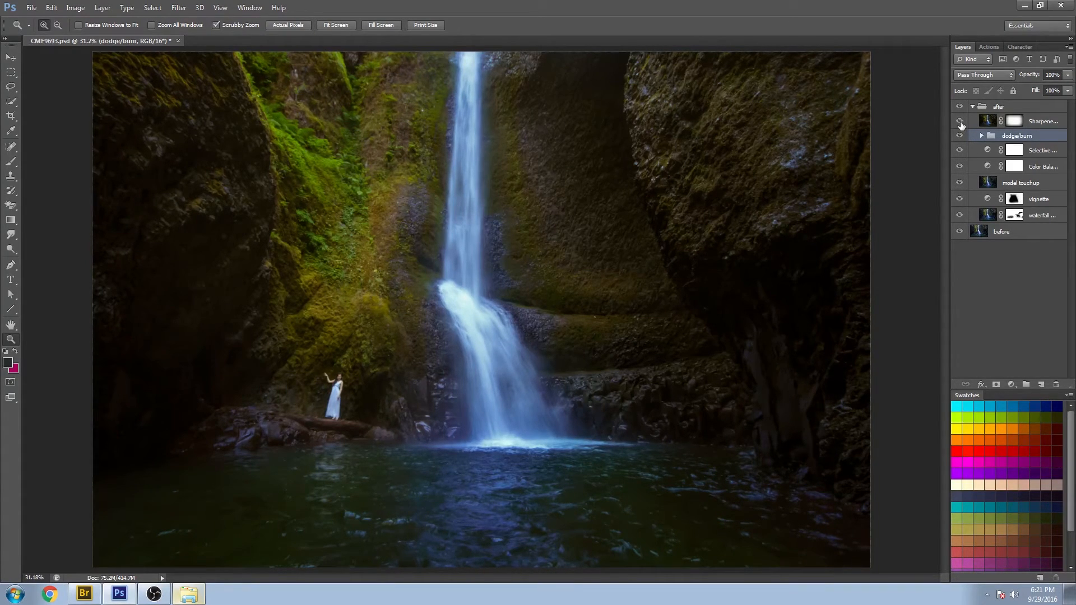
click(1041, 121)
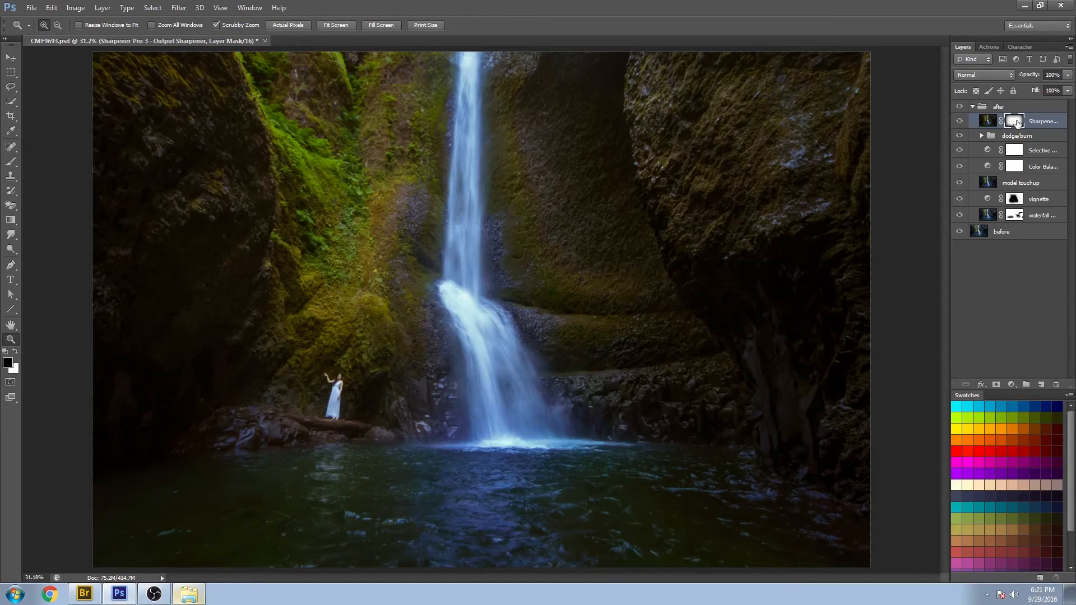
click(1014, 121)
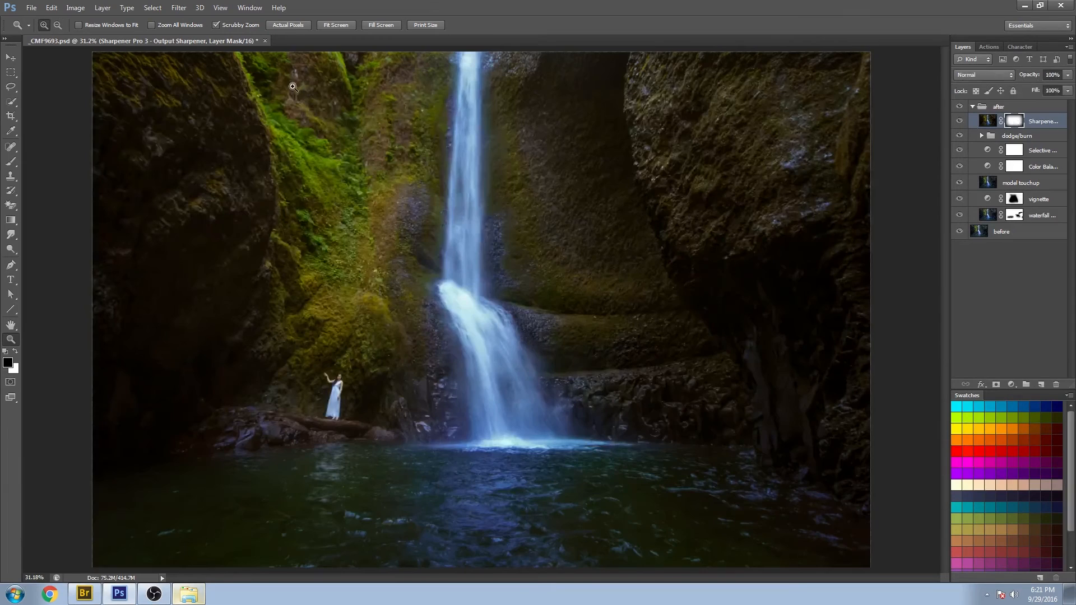
mouse_move(790, 256)
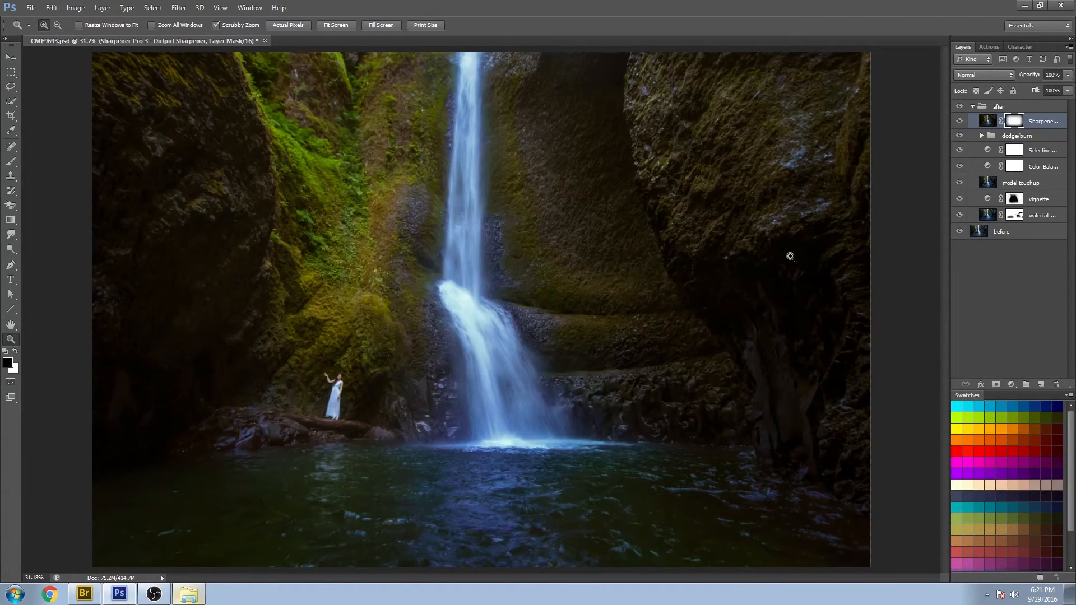
mouse_move(815, 121)
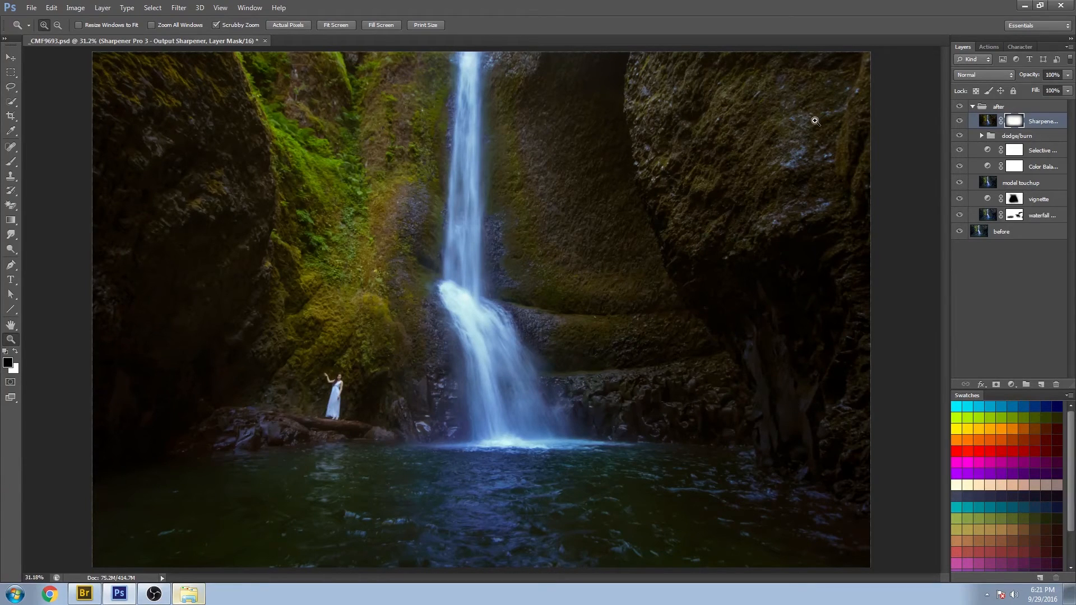
mouse_move(623, 47)
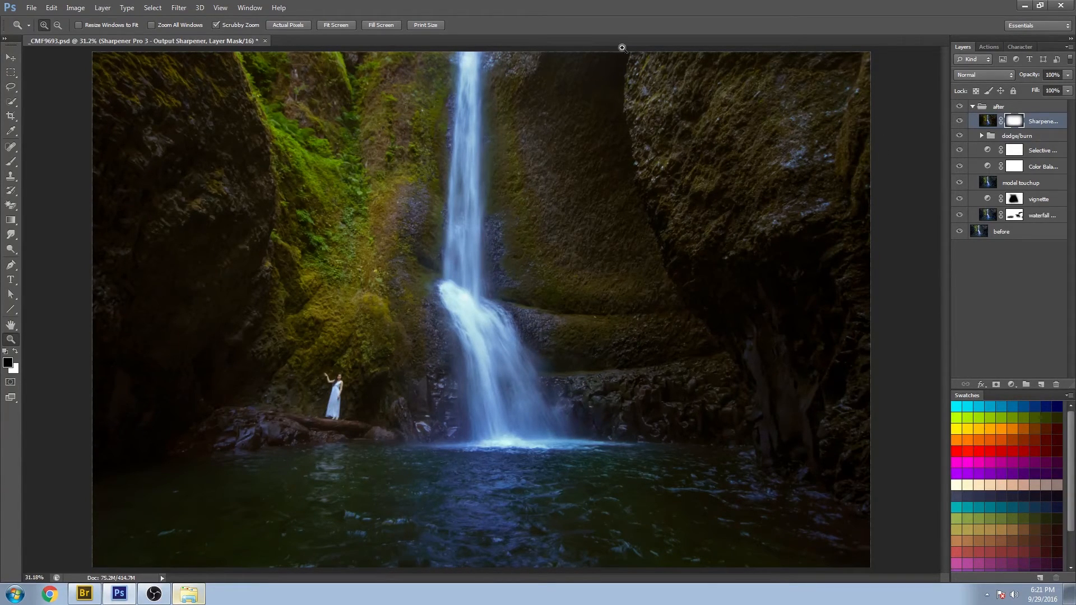
mouse_move(907, 150)
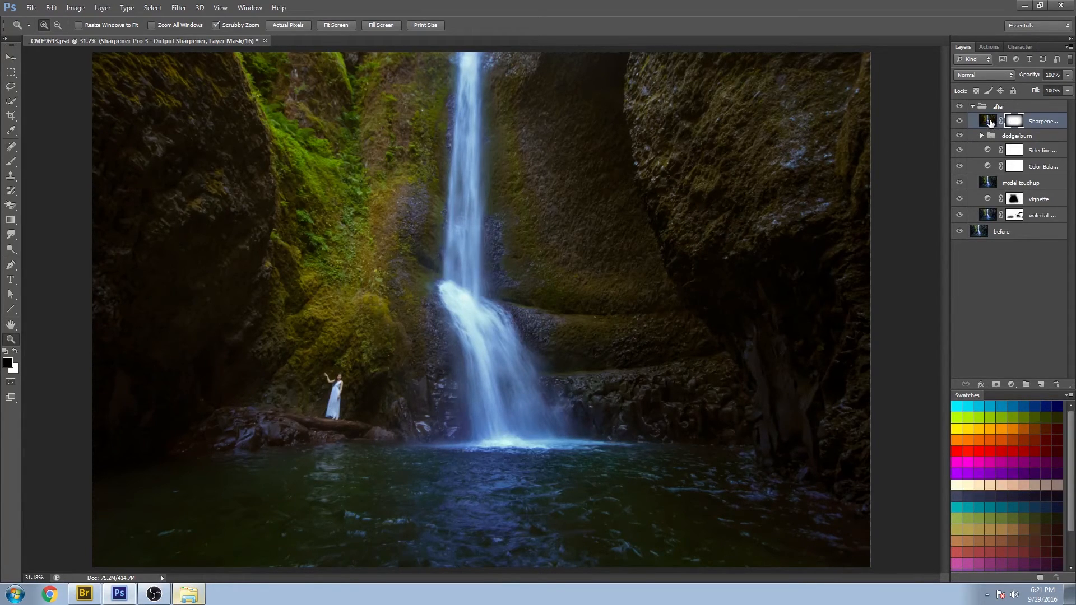
click(987, 121)
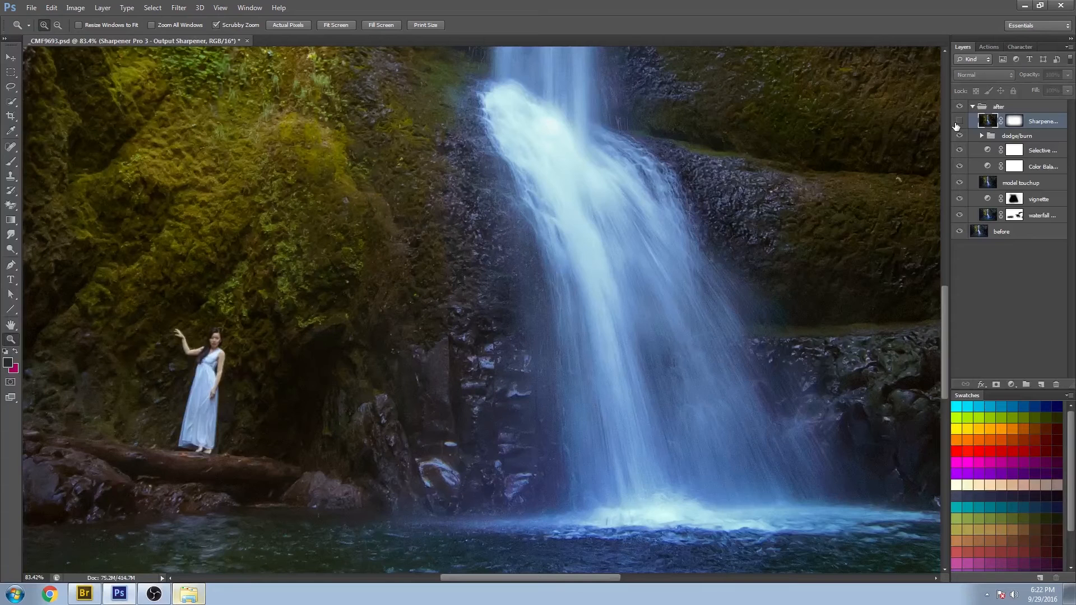
- Toggle sharpening over the model and waterfall close-ups, then collapse the after group
click(959, 121)
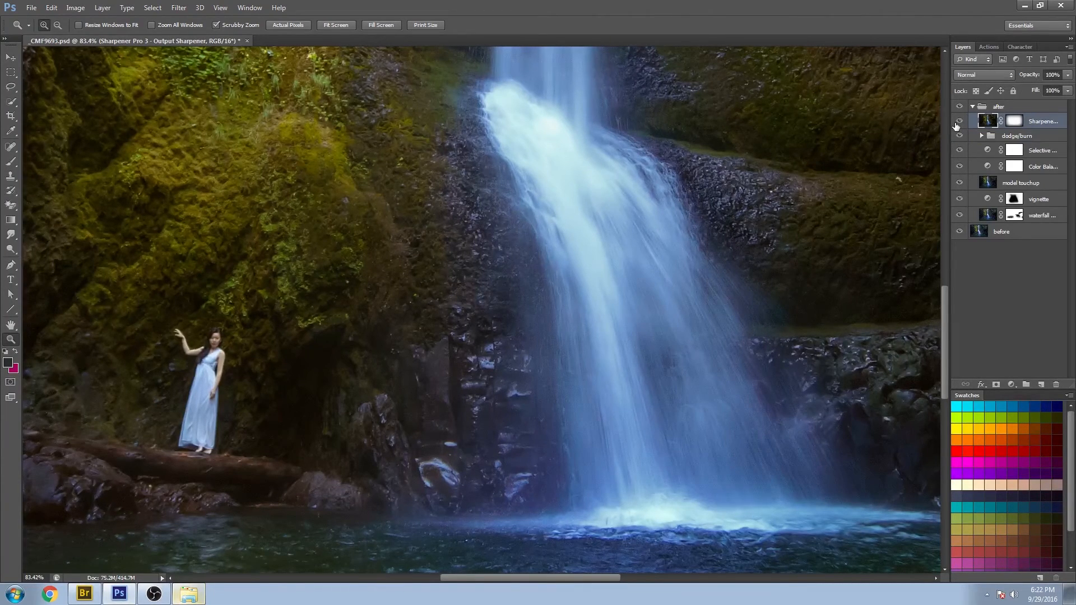
click(959, 121)
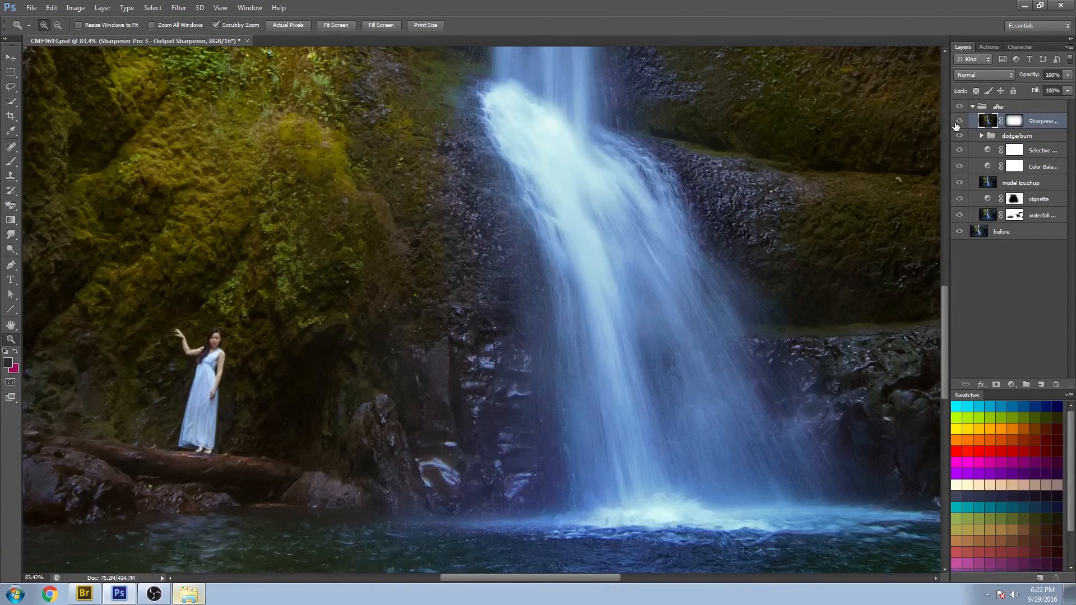
click(960, 121)
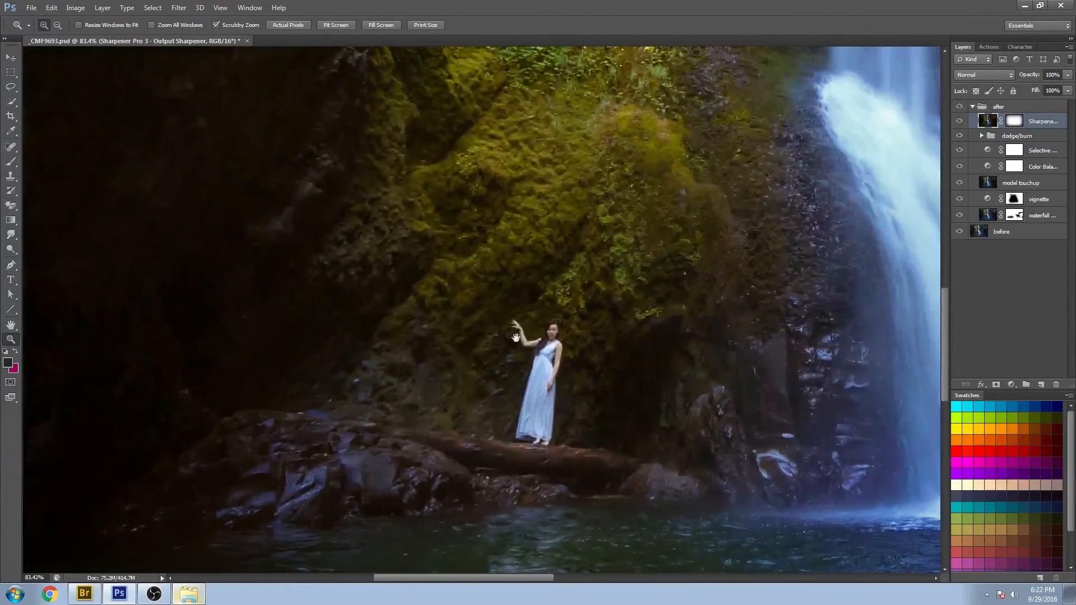
click(960, 121)
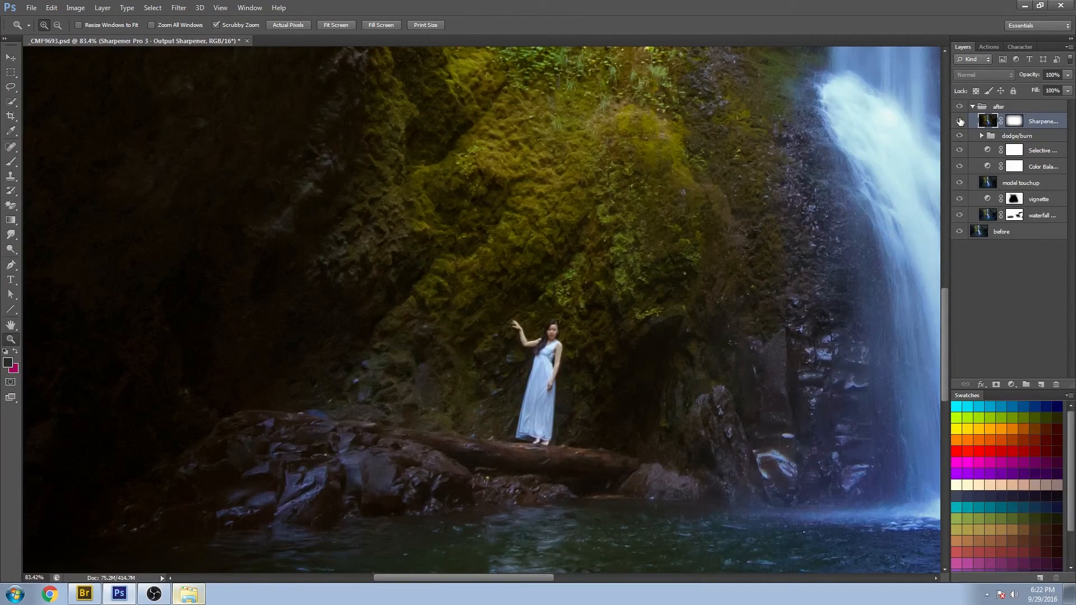
click(961, 121)
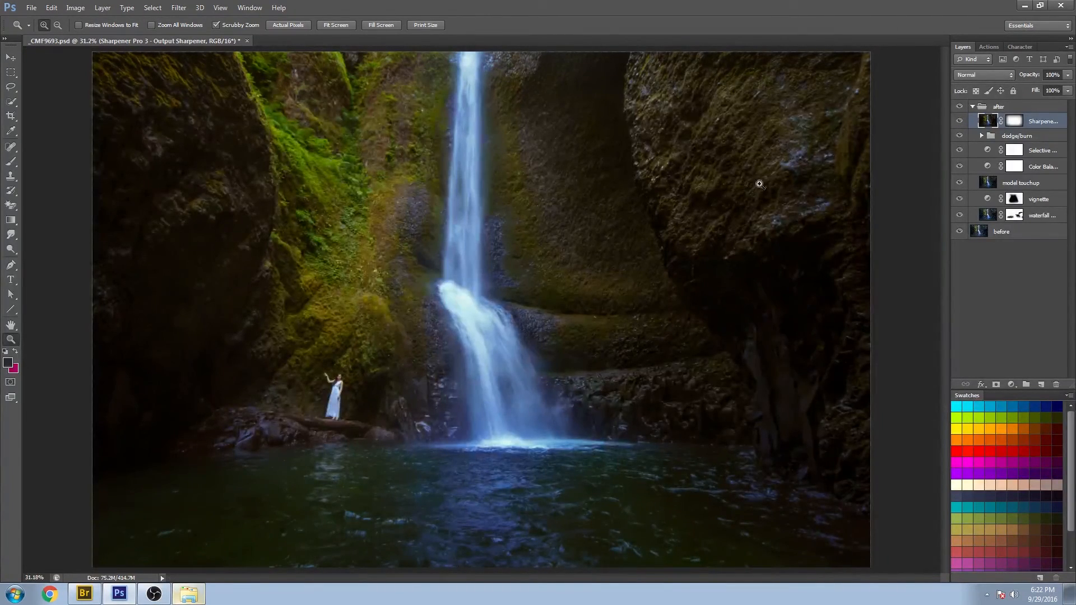
click(973, 107)
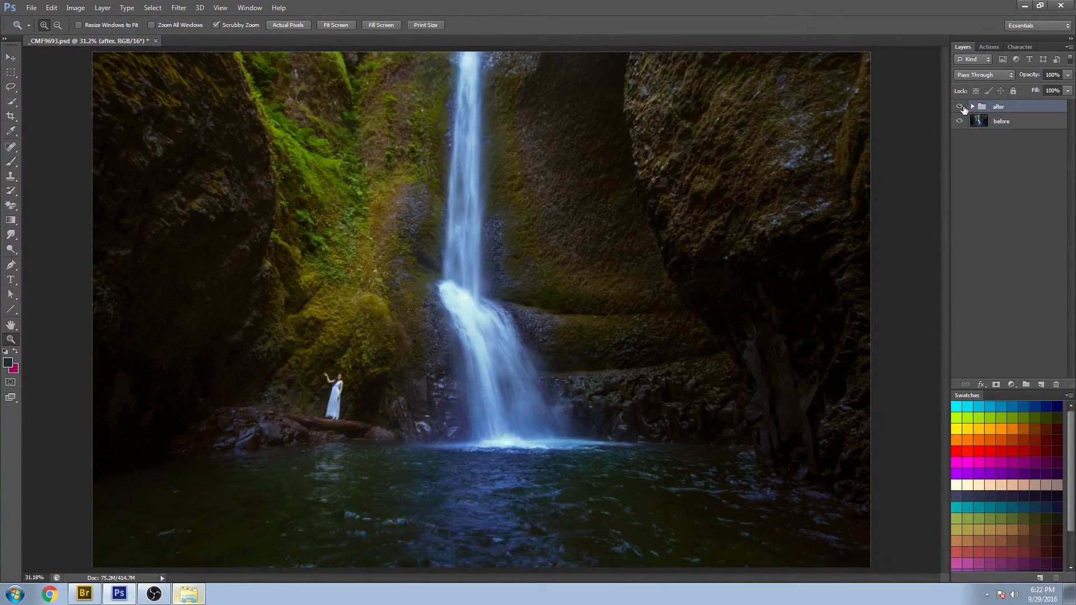
click(959, 107)
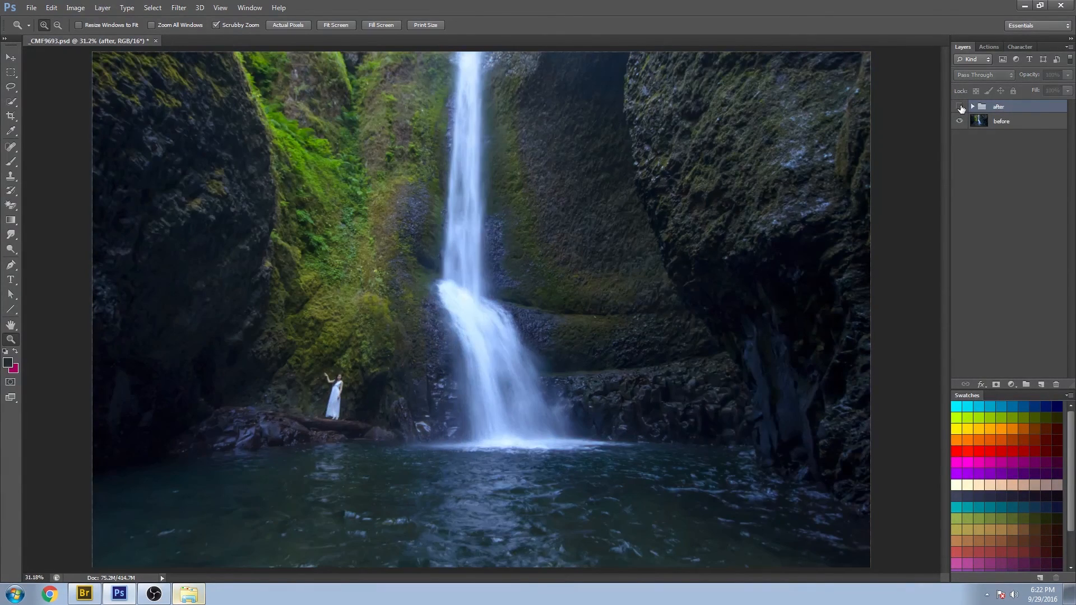
click(959, 106)
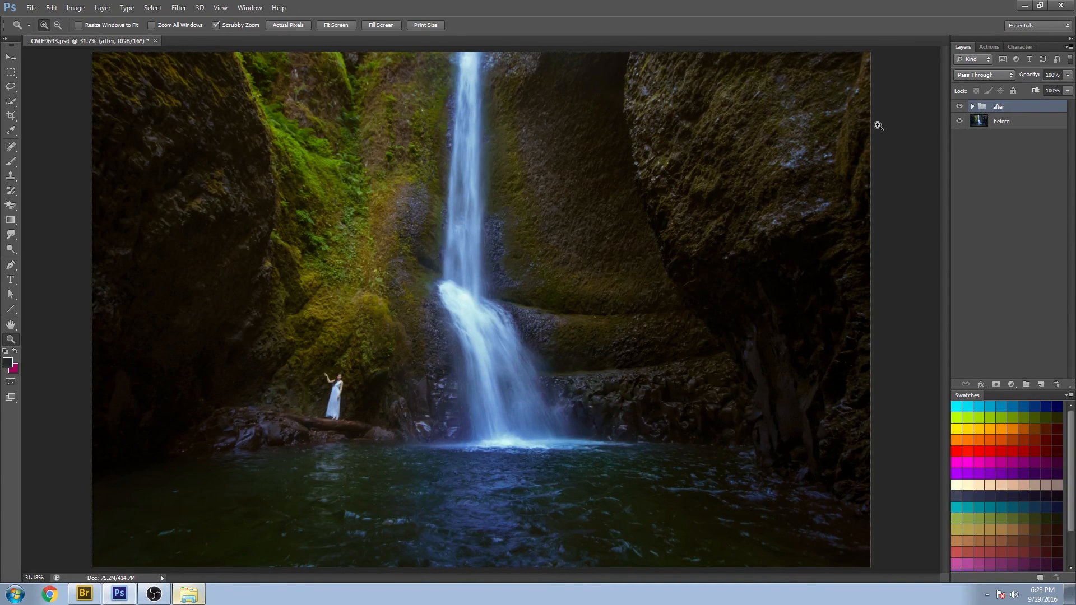
mouse_move(711, 164)
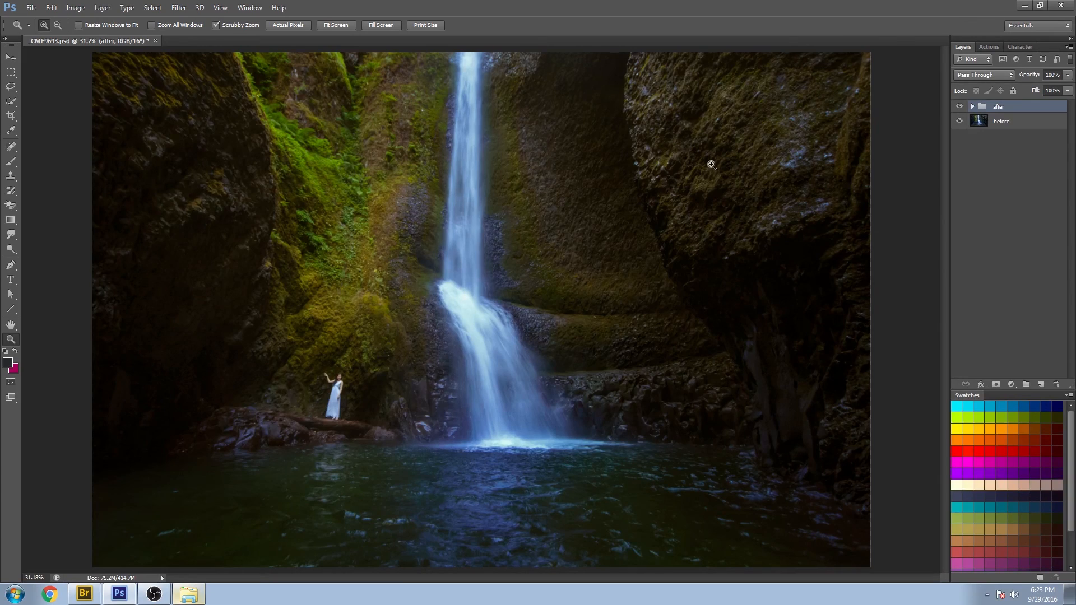